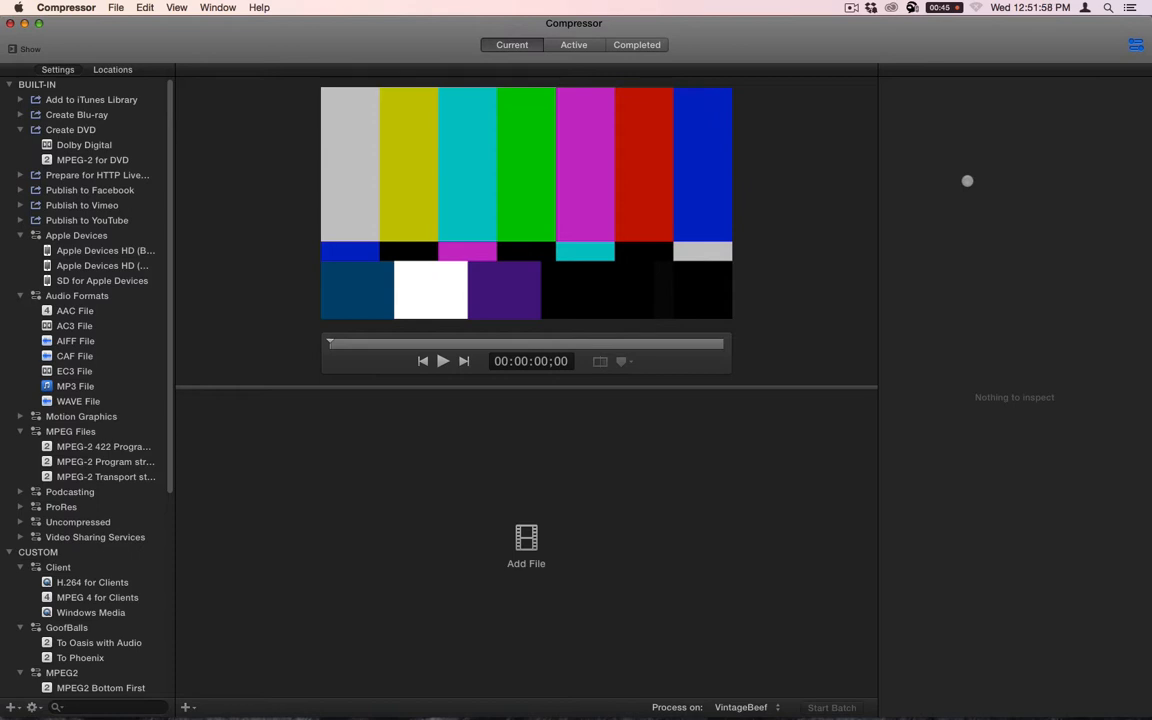
pyautogui.moveTo(542, 690)
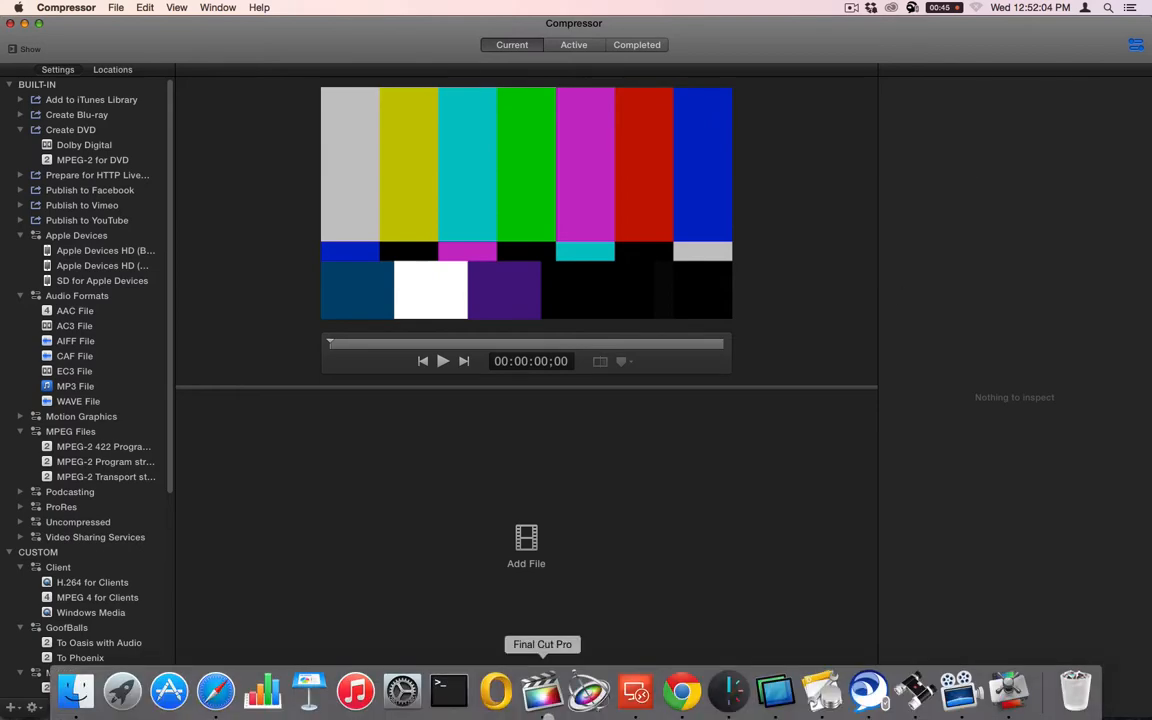
# Bring the Chrome window with the Dropbox home folder listing to the front
pyautogui.click(590, 15)
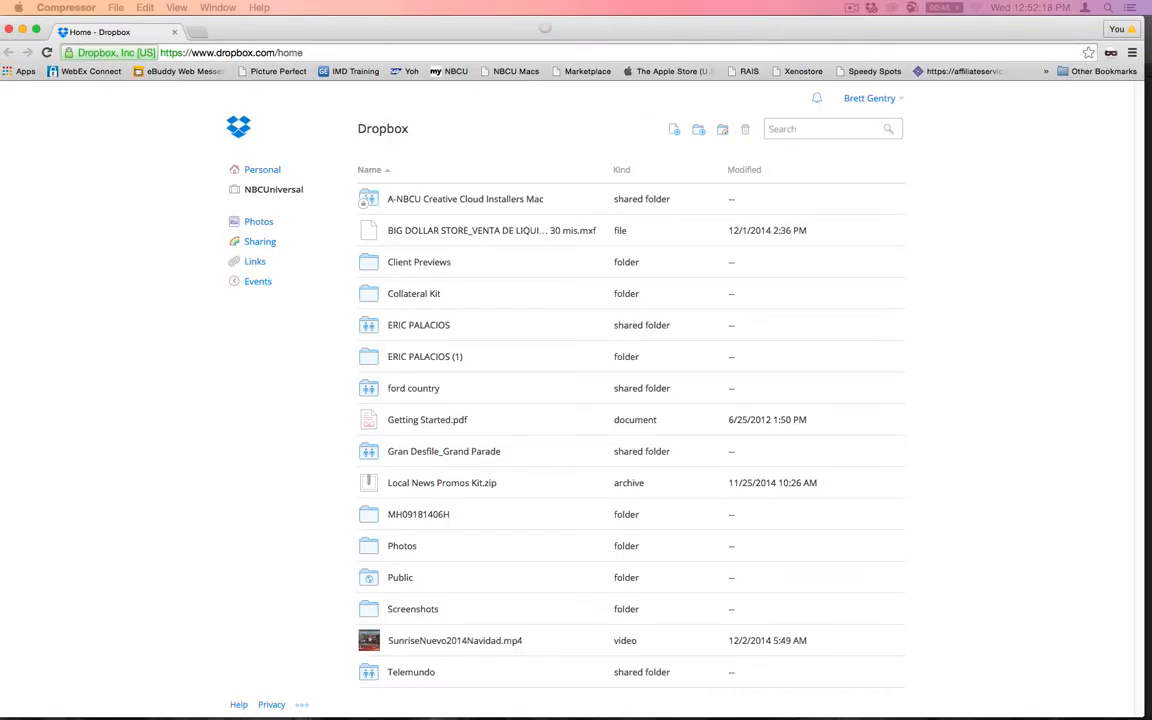
pyautogui.moveTo(588, 71)
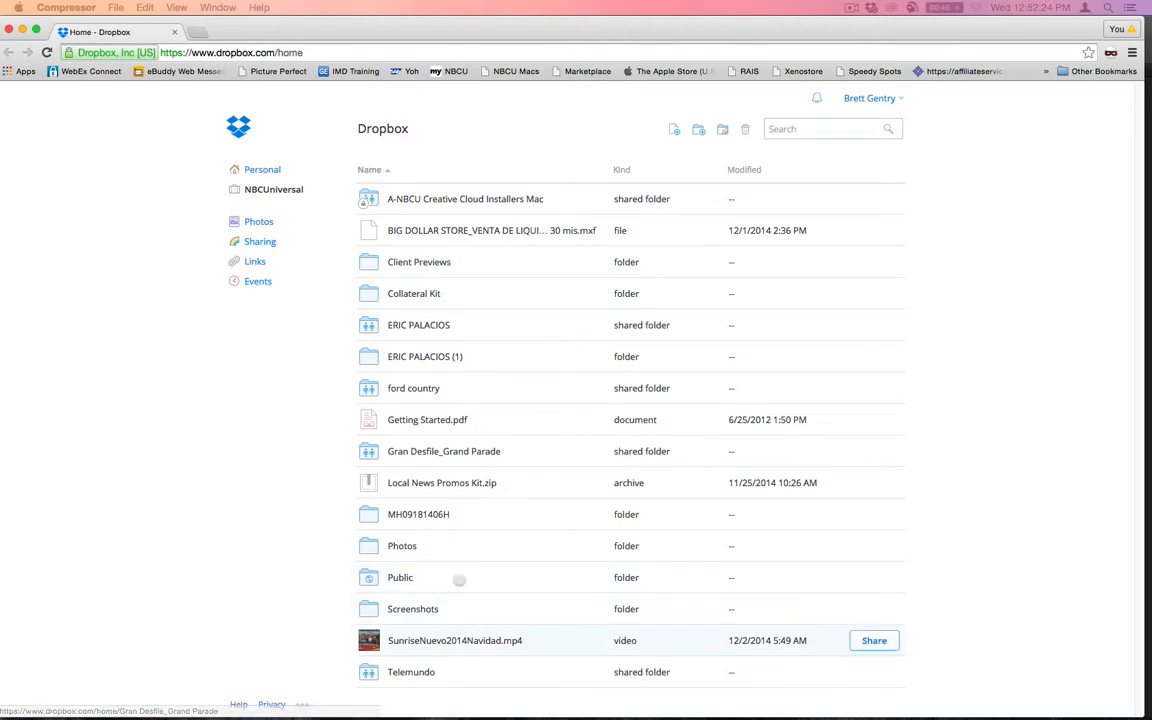
# Open the Client Previews folder and preview 'Monster Jam XVII - Las Vegas 1.1.mov'
pyautogui.doubleClick(419, 261)
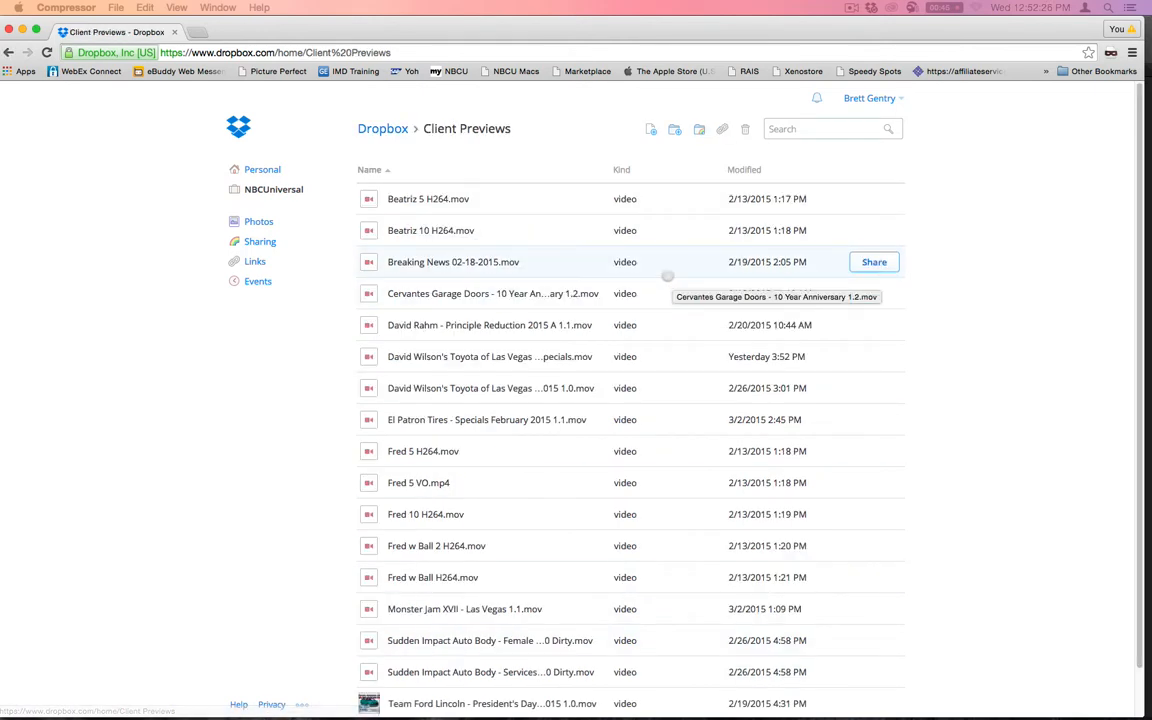
pyautogui.moveTo(490, 356)
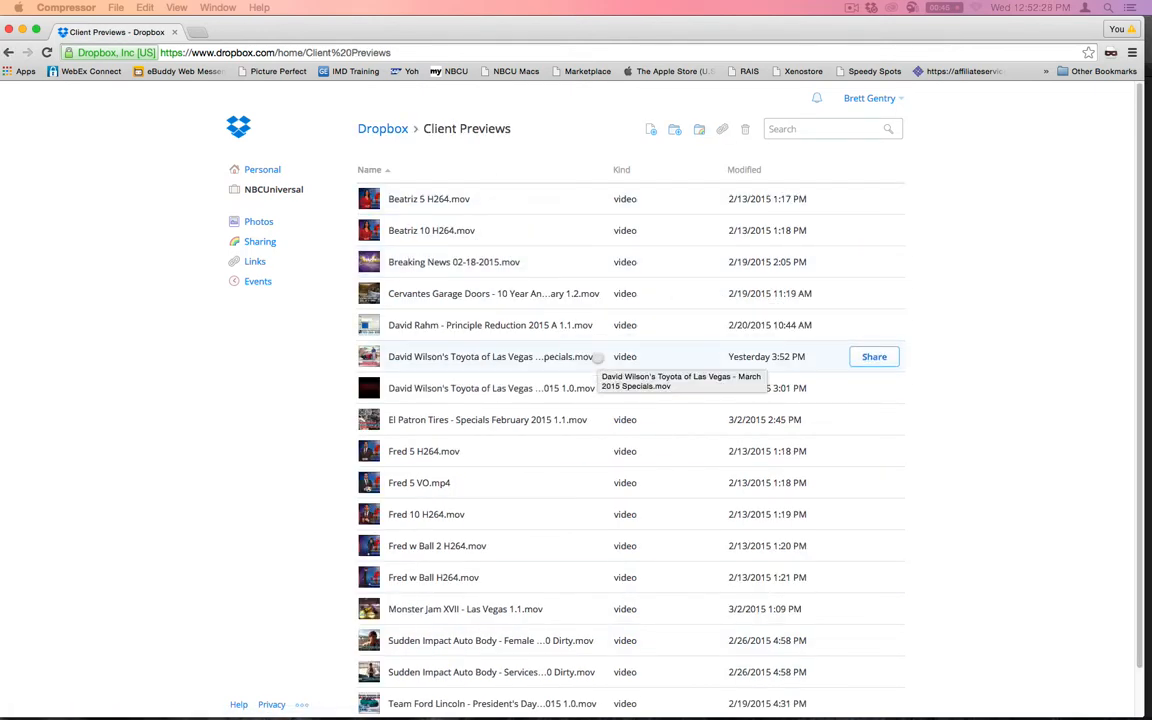
pyautogui.moveTo(494, 293)
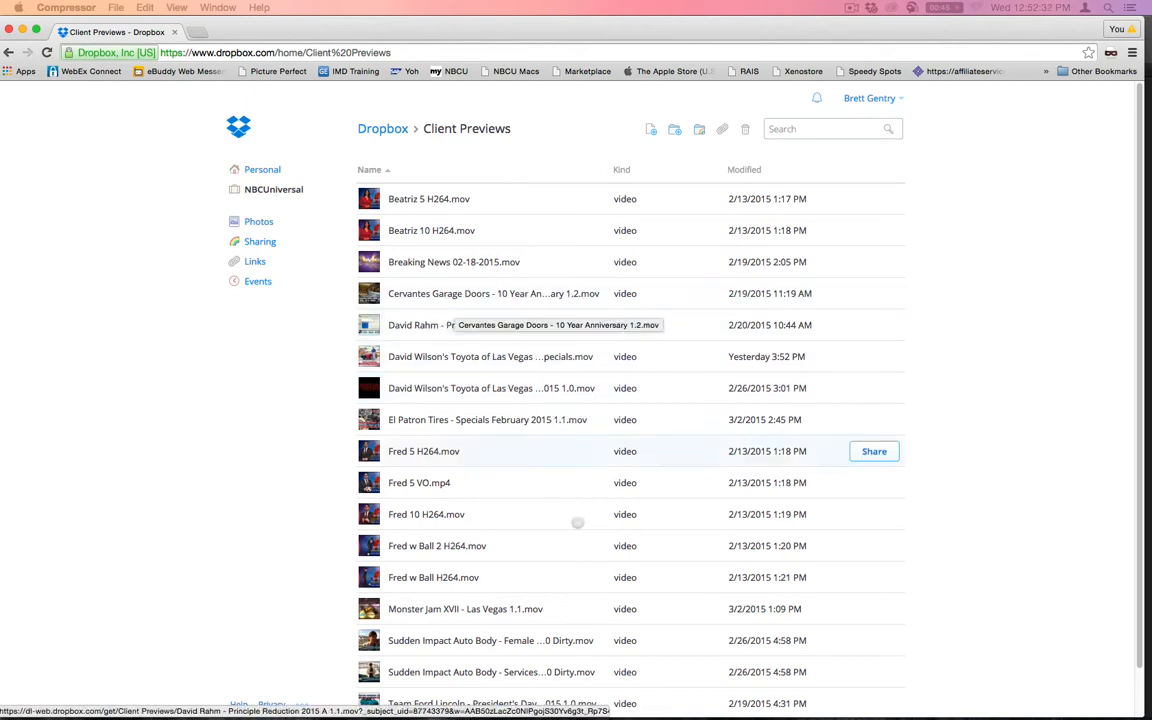
pyautogui.click(465, 608)
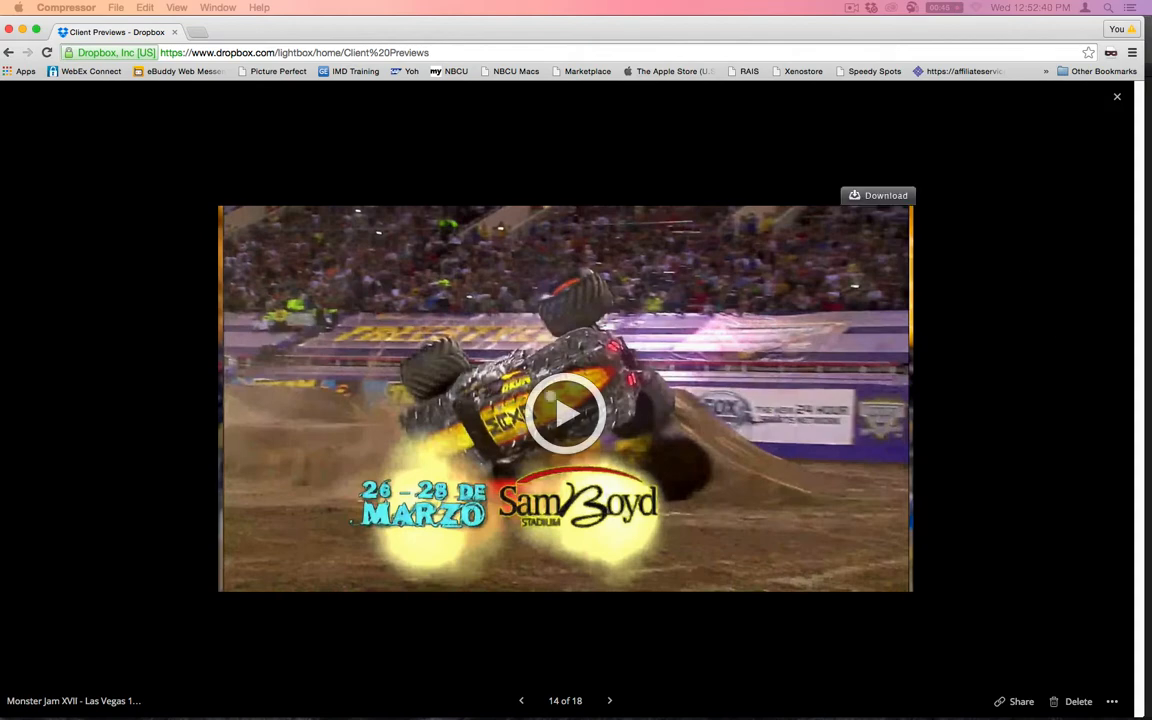
# Play the Monster Jam XVII preview through to about 0:24 of its 30 seconds
pyautogui.click(565, 413)
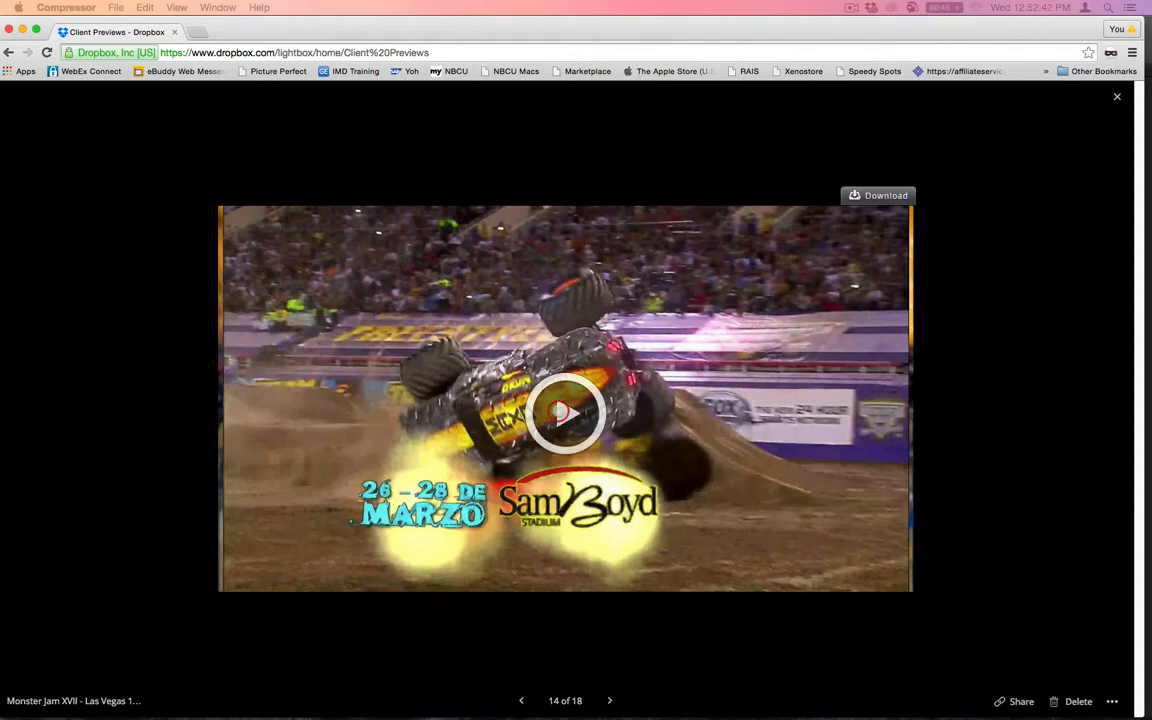
pyautogui.click(565, 413)
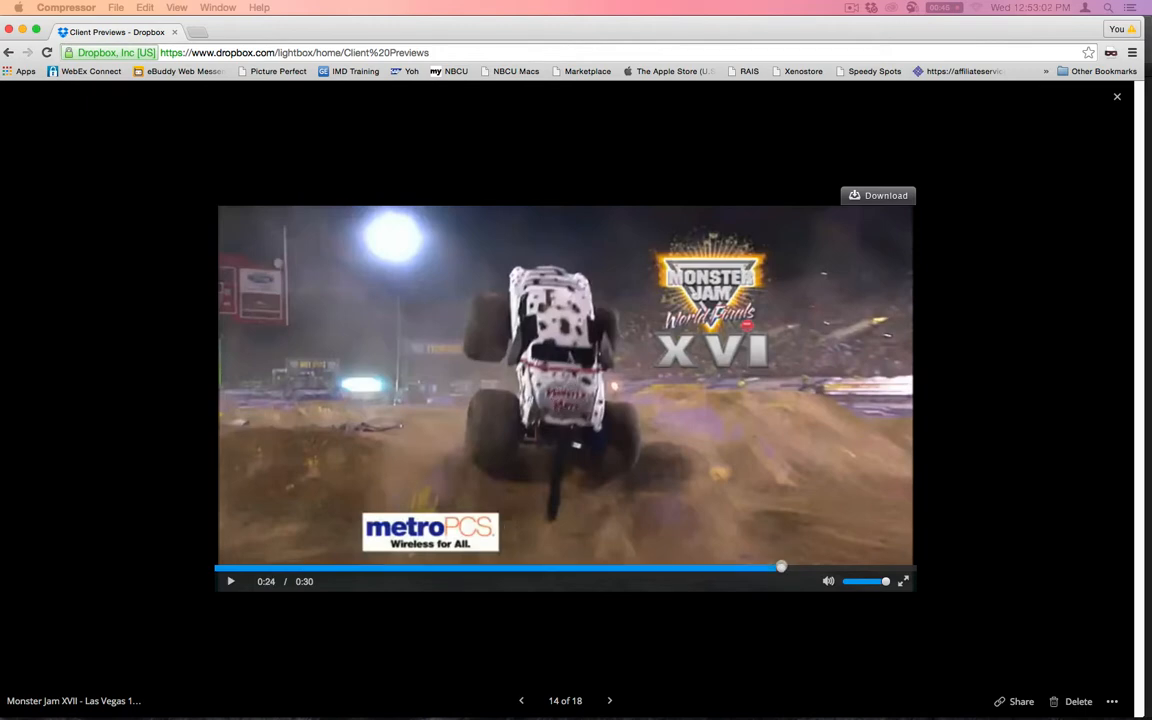
pyautogui.moveTo(807, 403)
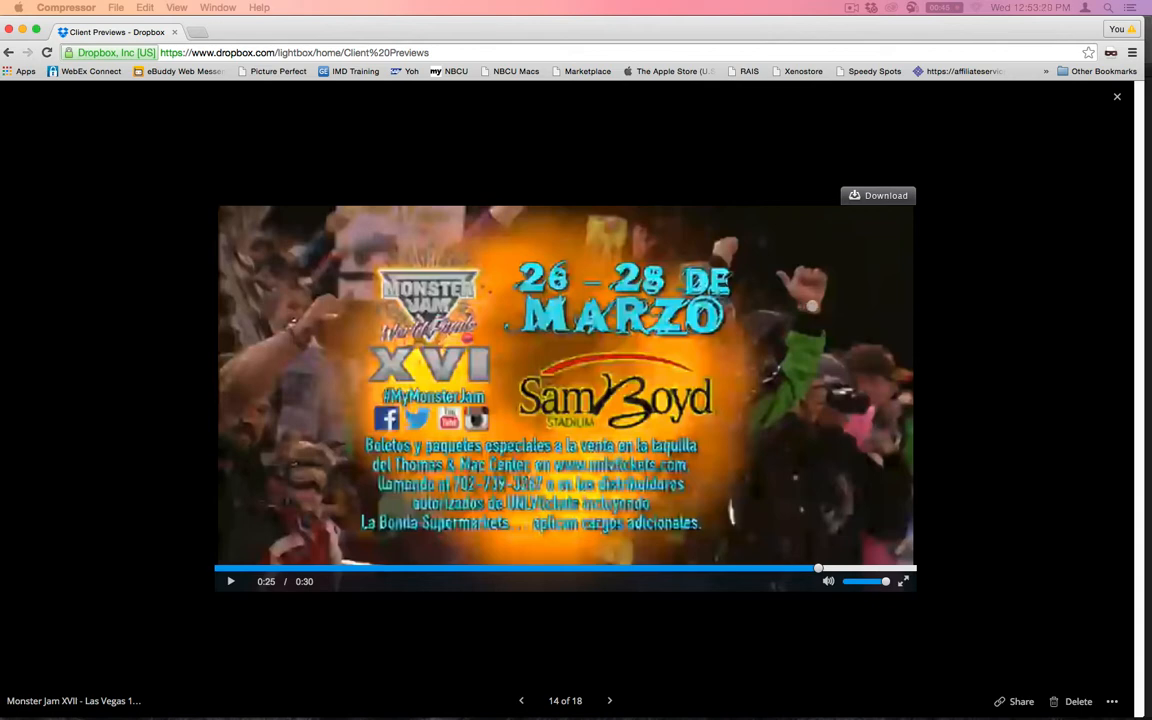
pyautogui.moveTo(930, 302)
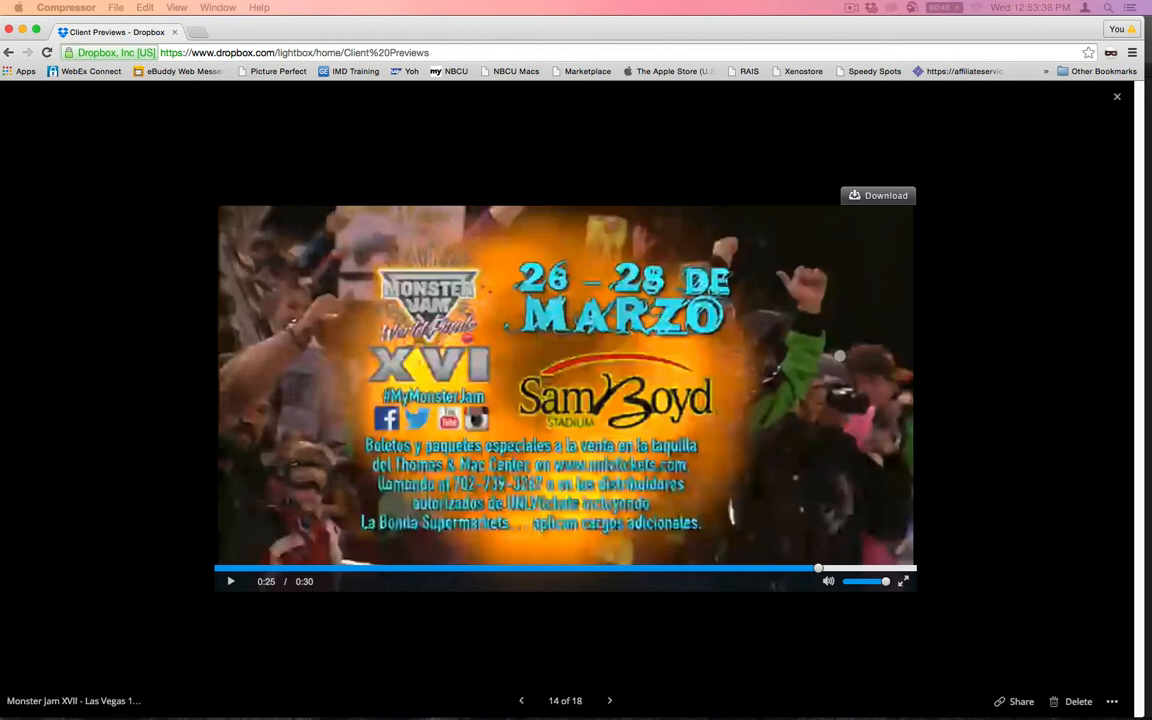
pyautogui.moveTo(840, 356)
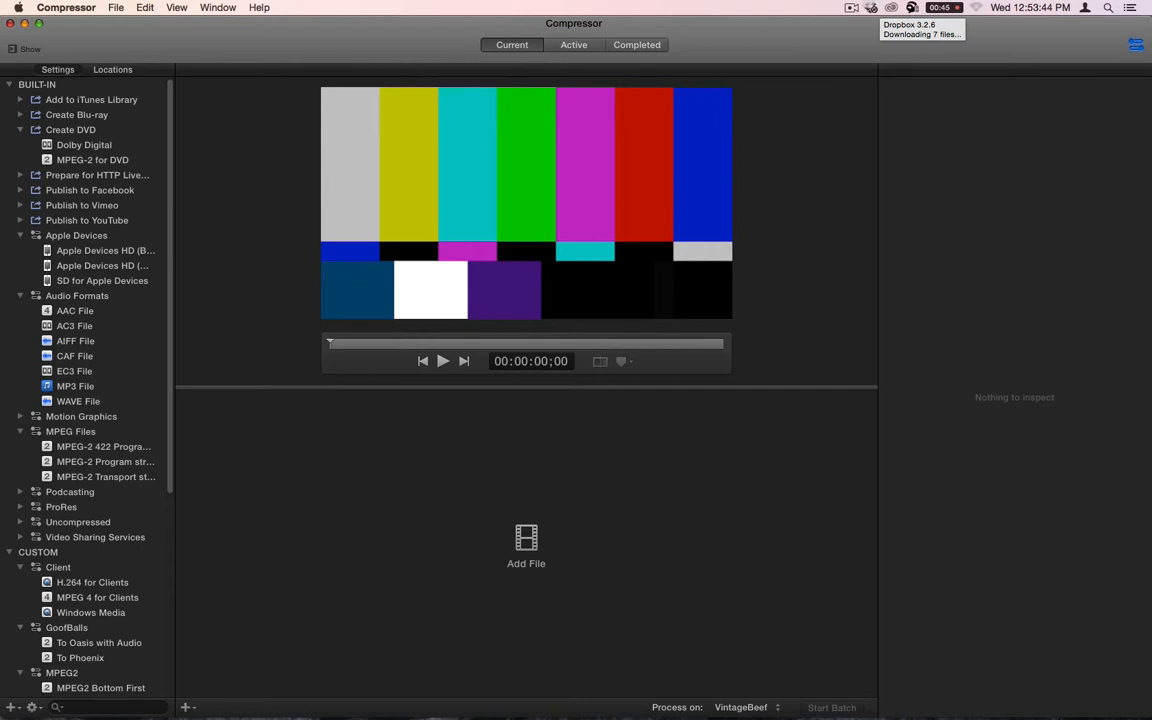
# Open the Dropbox (NBCUniversal) folder in Finder from the Dropbox menu bar icon
pyautogui.click(871, 7)
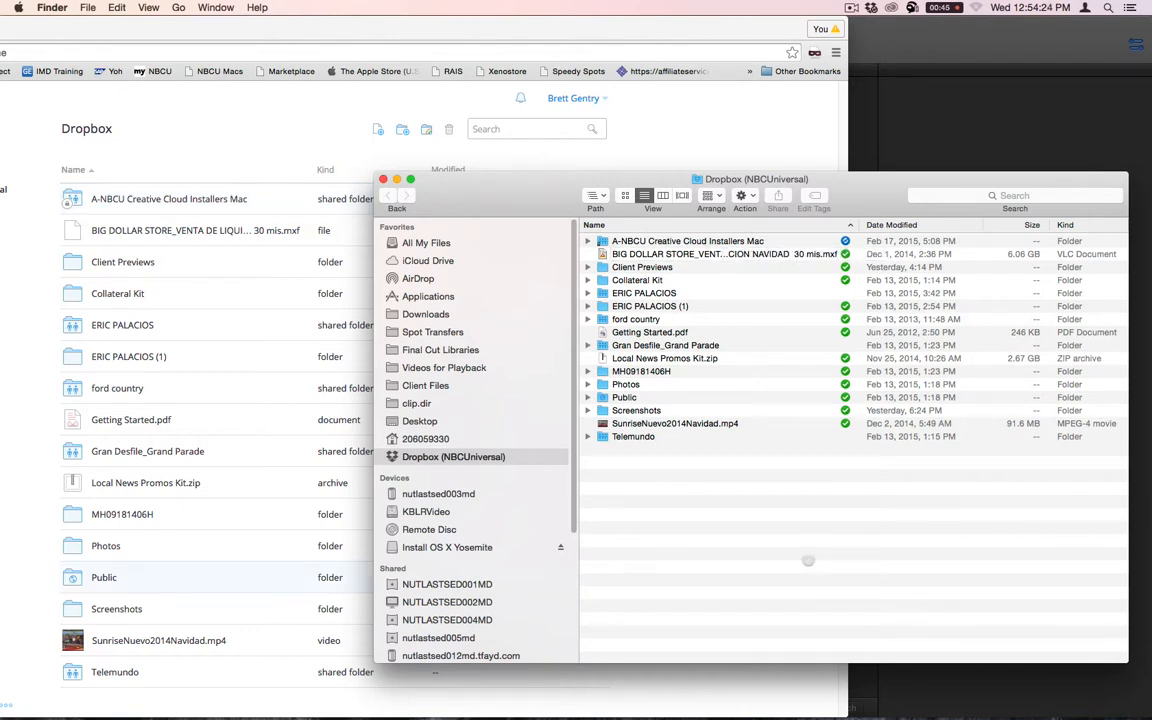
pyautogui.moveTo(745, 195)
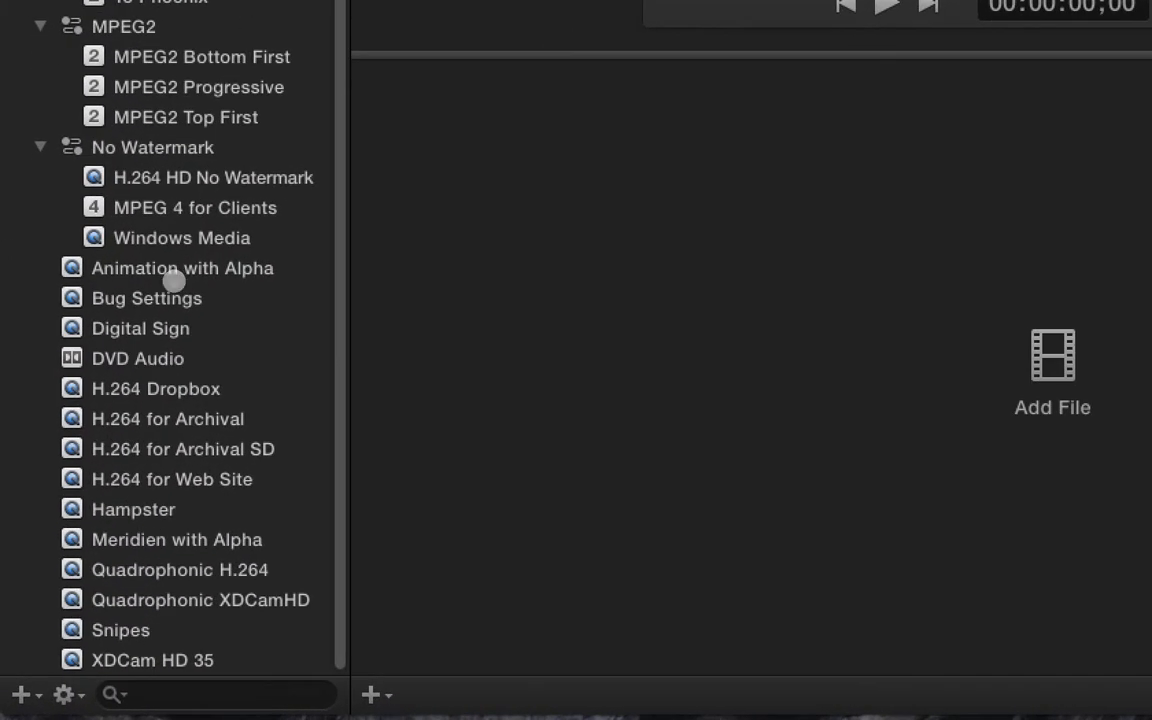
# Inspect H.264 Dropbox video settings: 1920x1080, 29.97 fps, multi-pass, centered Watermark 2012
pyautogui.click(156, 389)
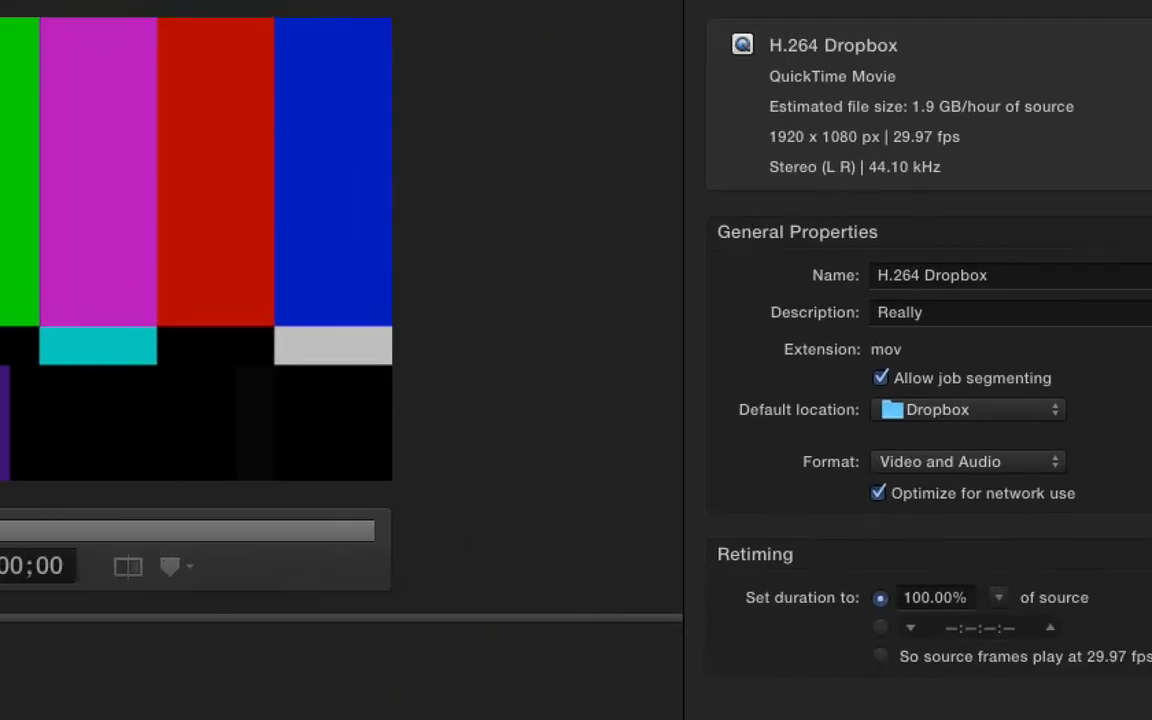
pyautogui.click(884, 24)
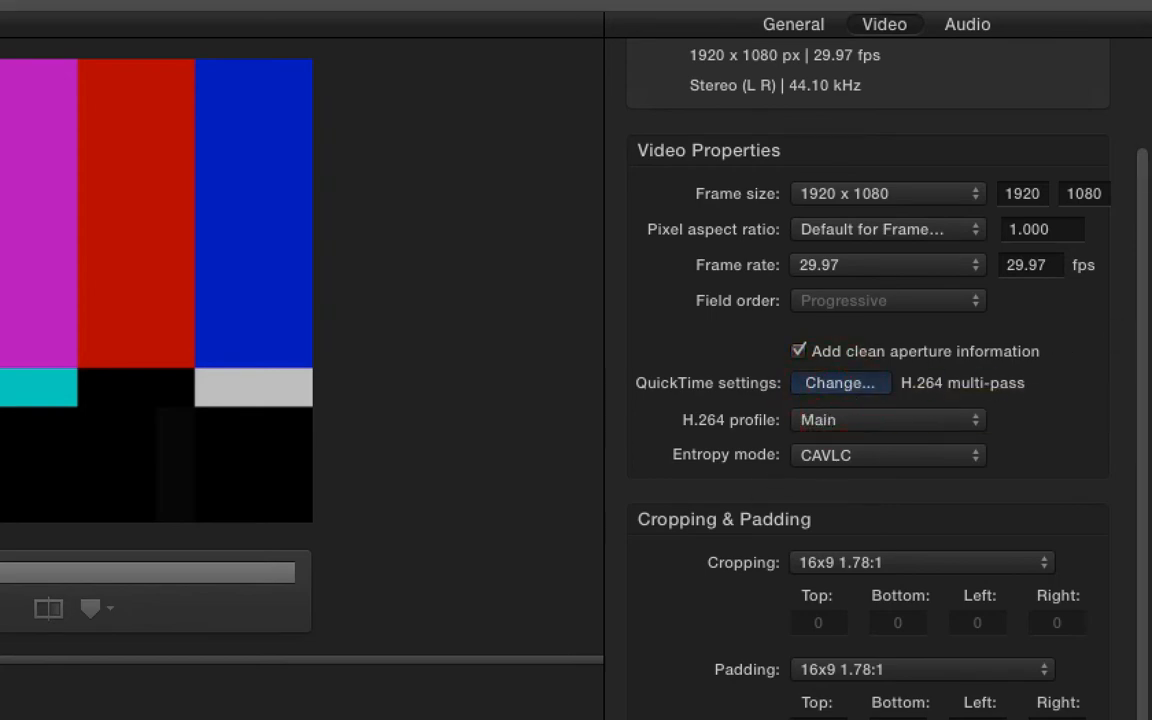
pyautogui.click(840, 383)
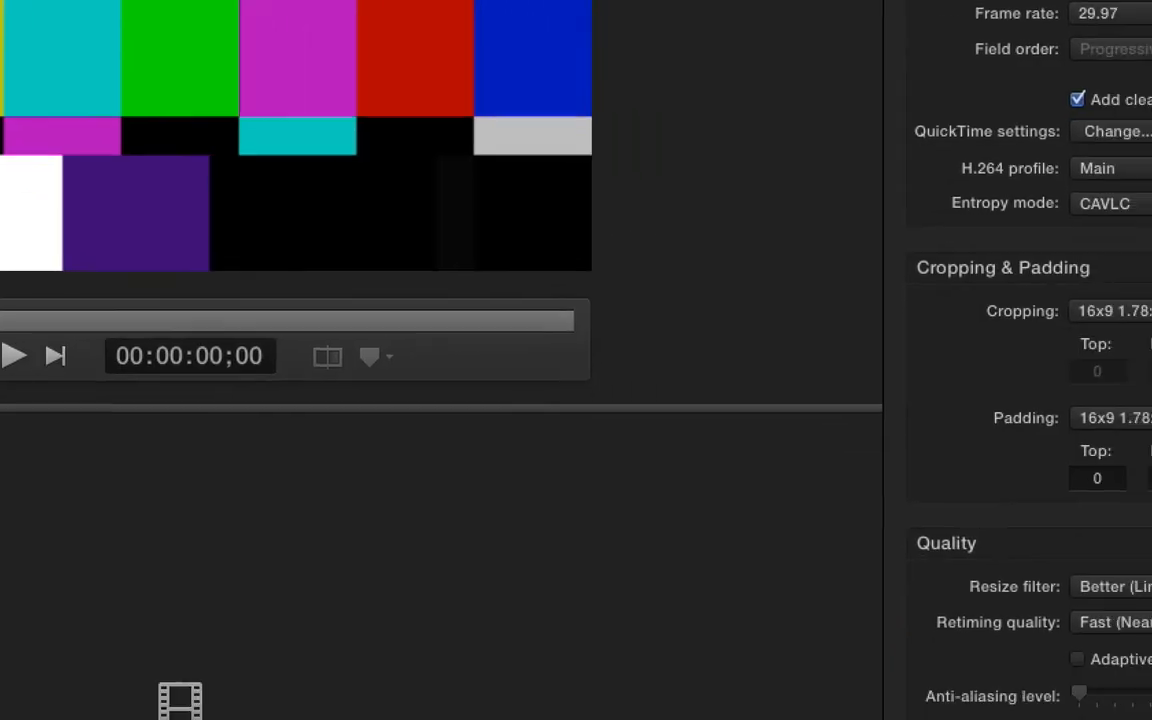
pyautogui.scroll(-3)
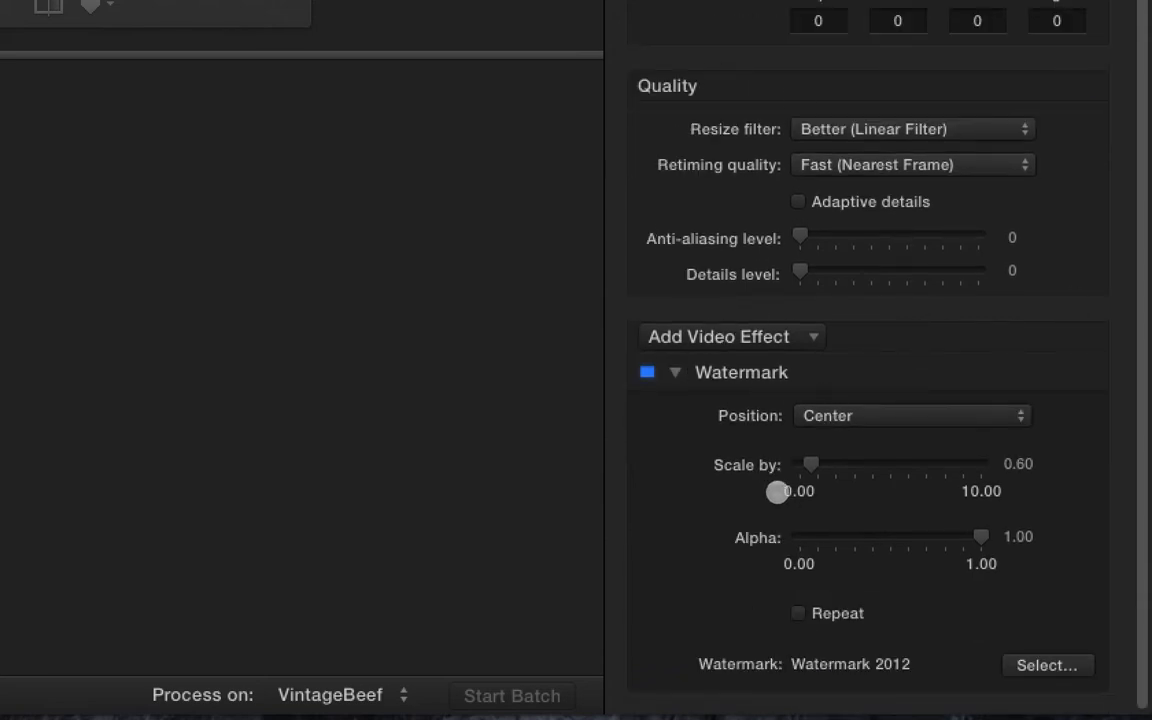
pyautogui.moveTo(988, 125)
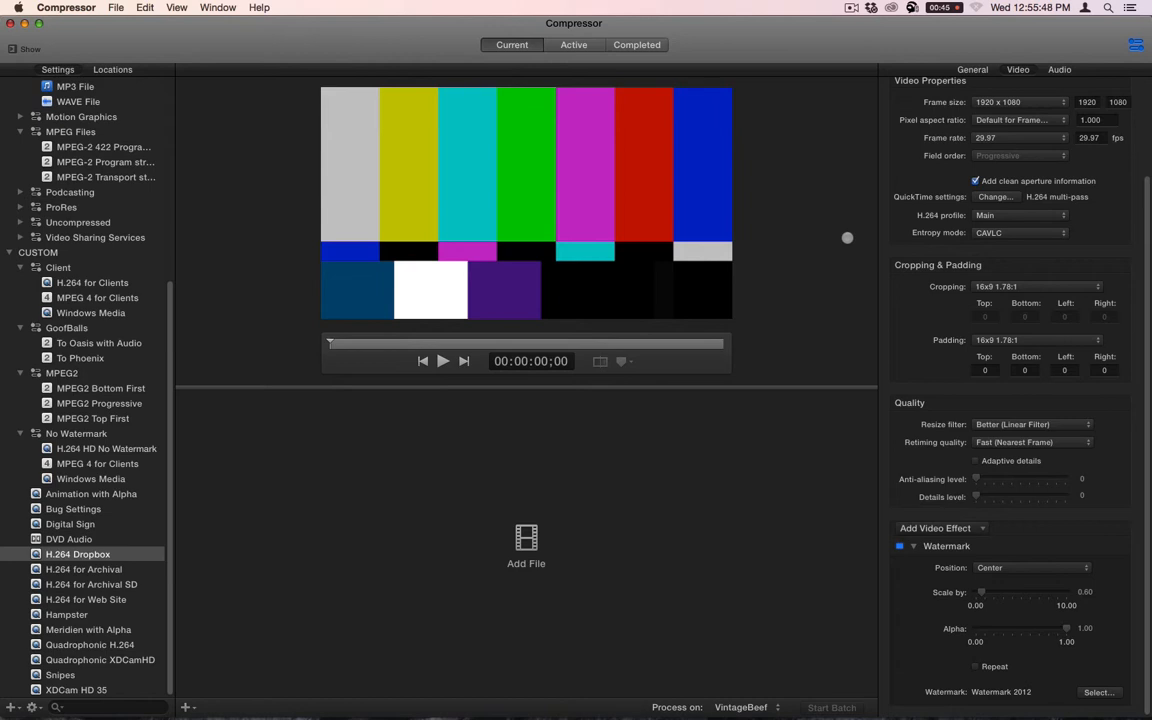
pyautogui.moveTo(877, 275)
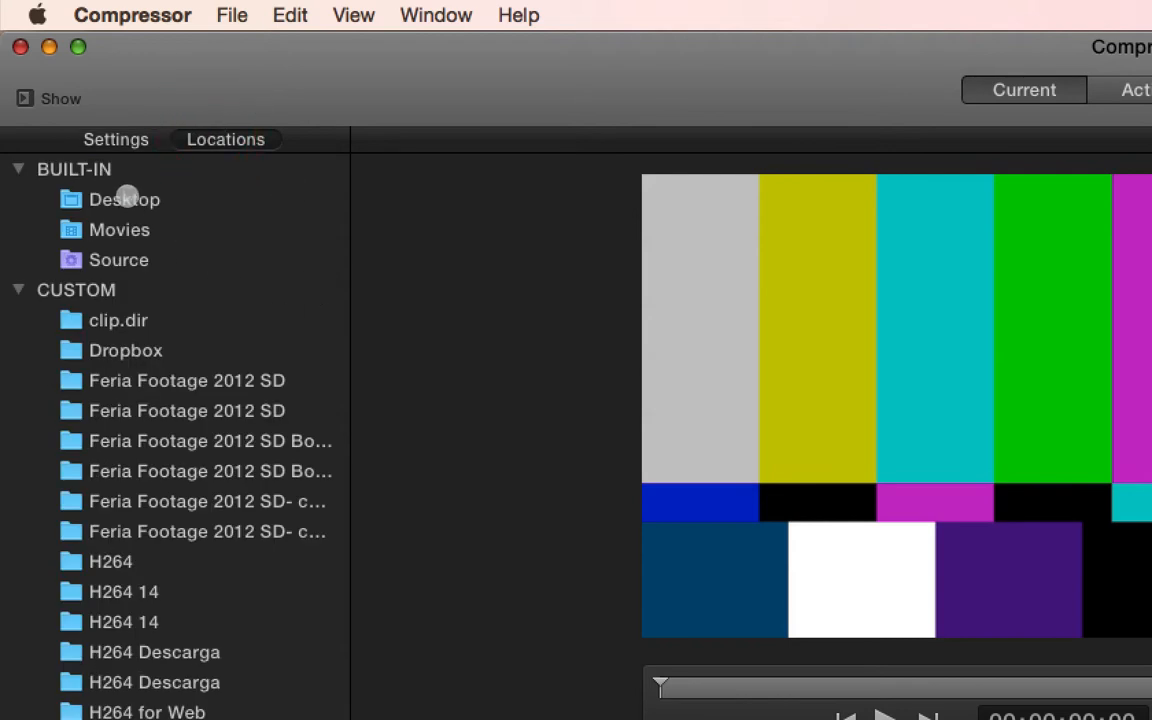
# Set the Dropbox location's output folder to Dropbox (NBCUniversal)/Client Previews
pyautogui.click(125, 350)
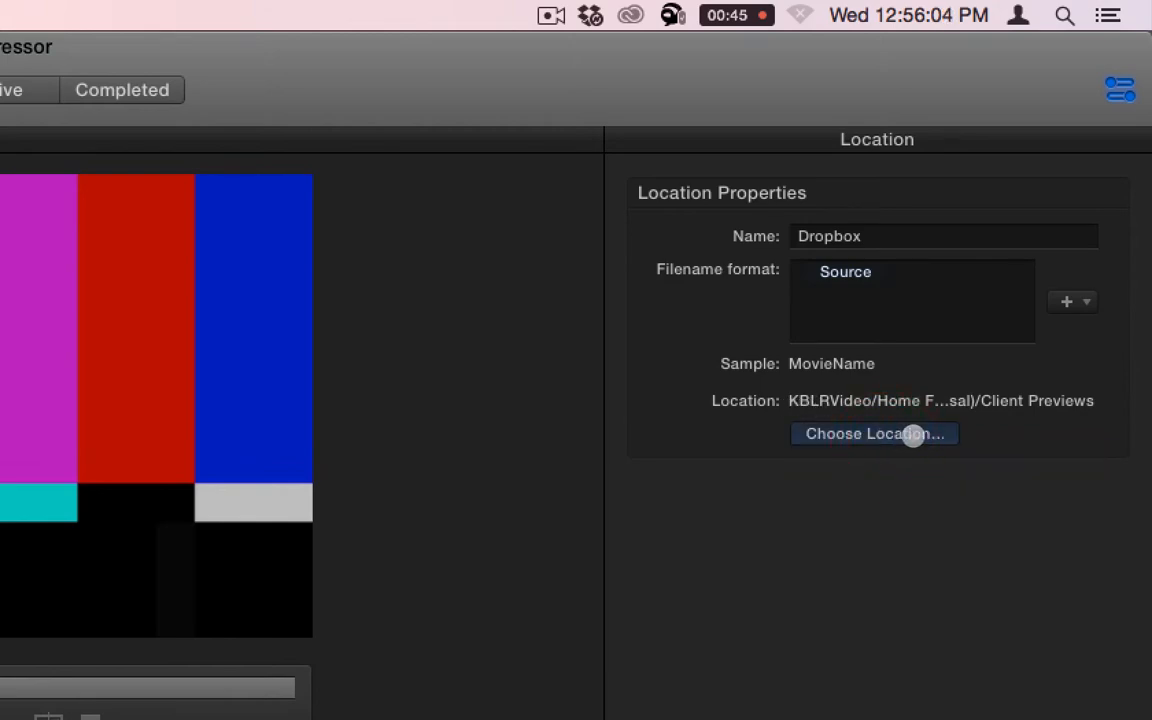
pyautogui.click(873, 433)
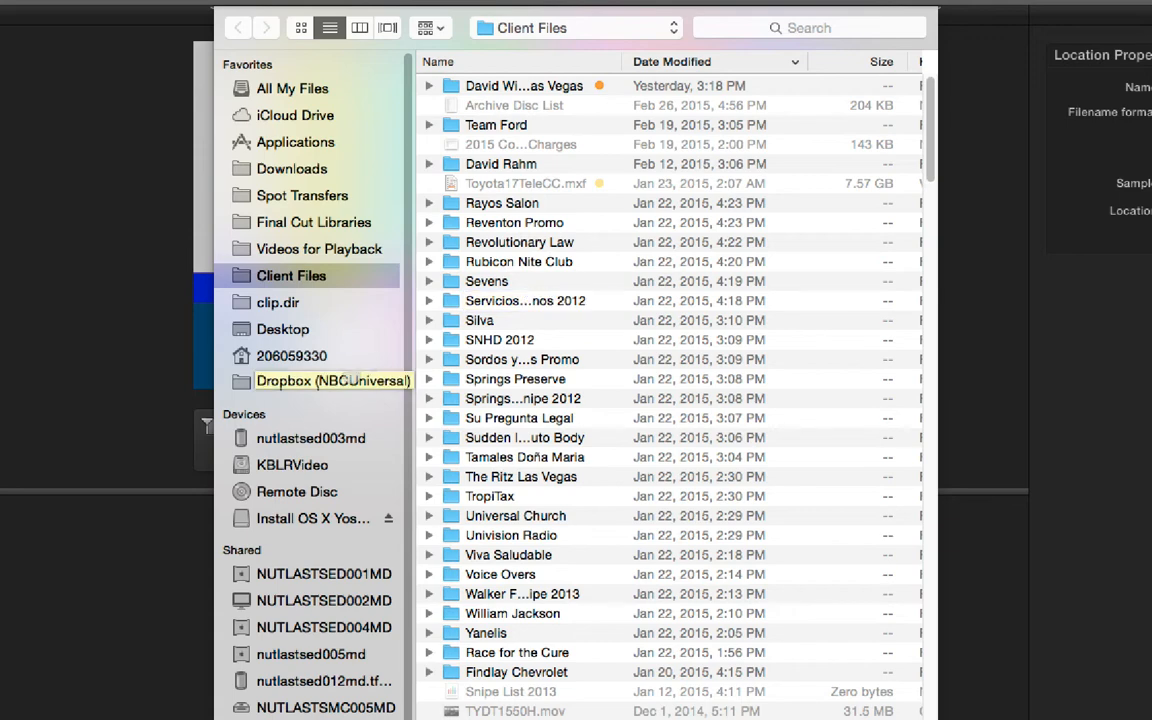
pyautogui.doubleClick(332, 380)
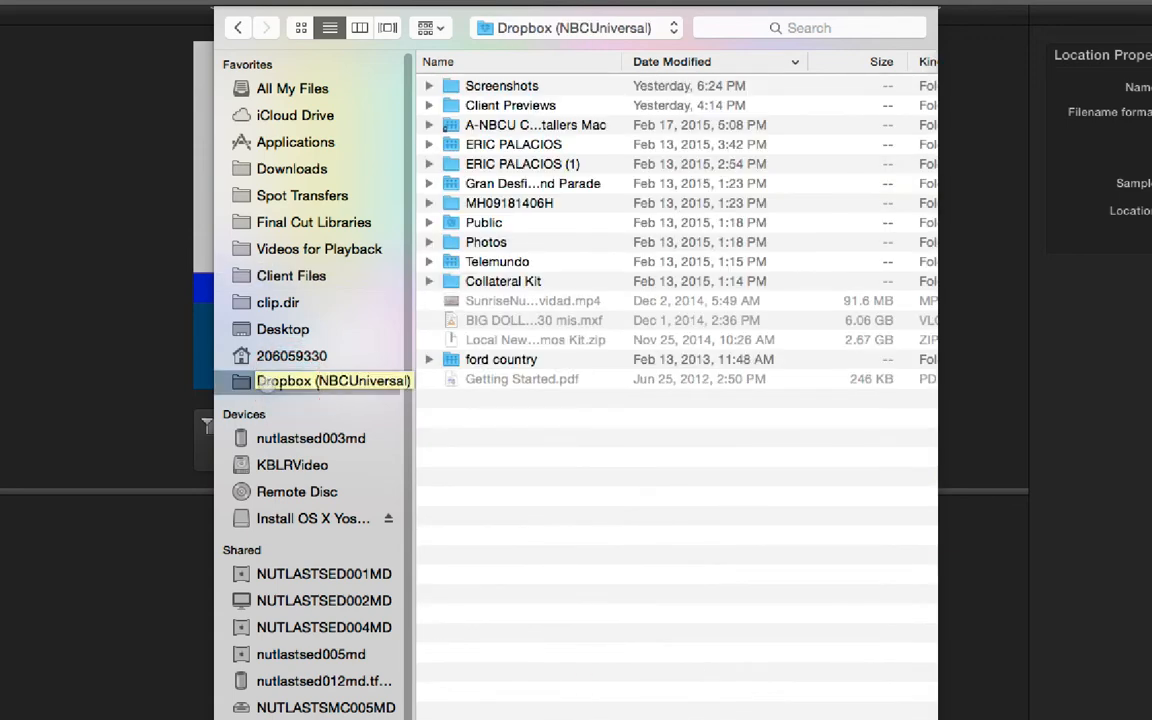
pyautogui.click(291, 355)
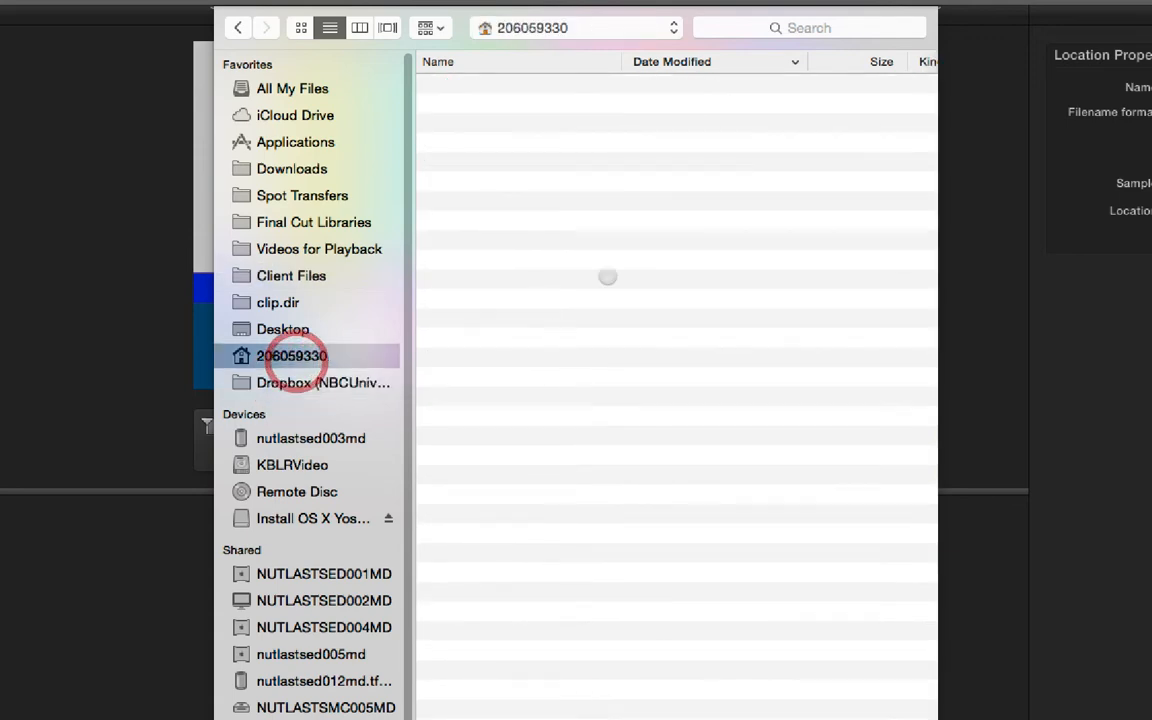
pyautogui.click(291, 356)
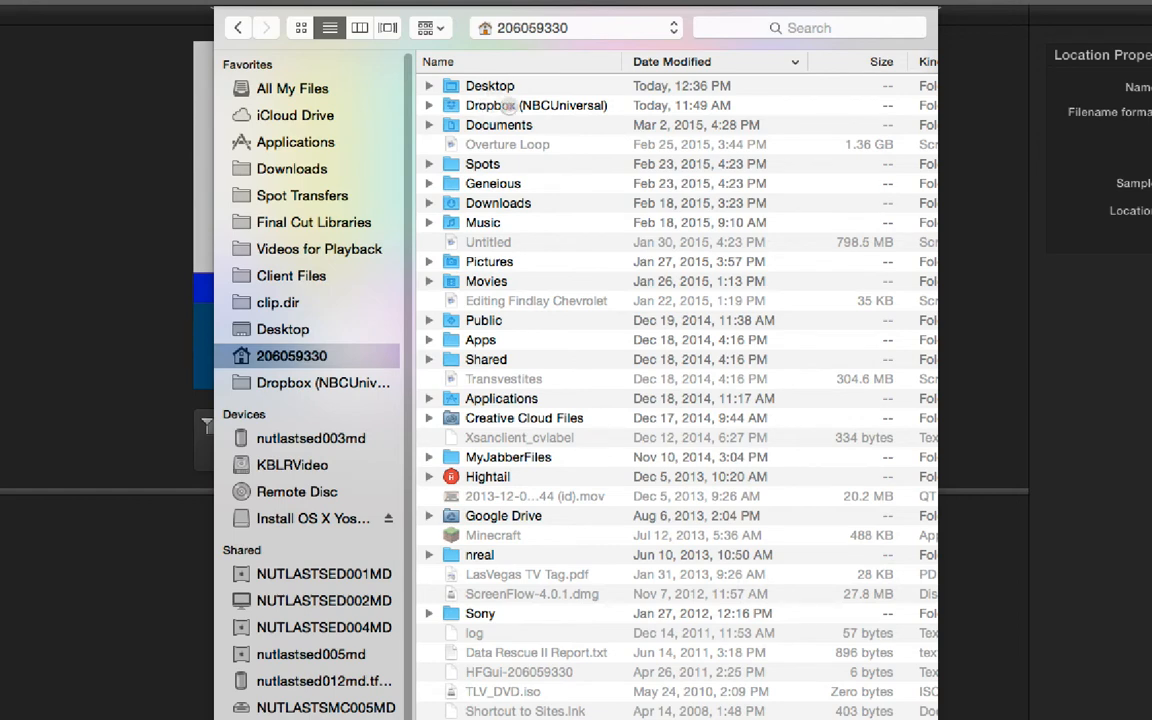
pyautogui.doubleClick(322, 382)
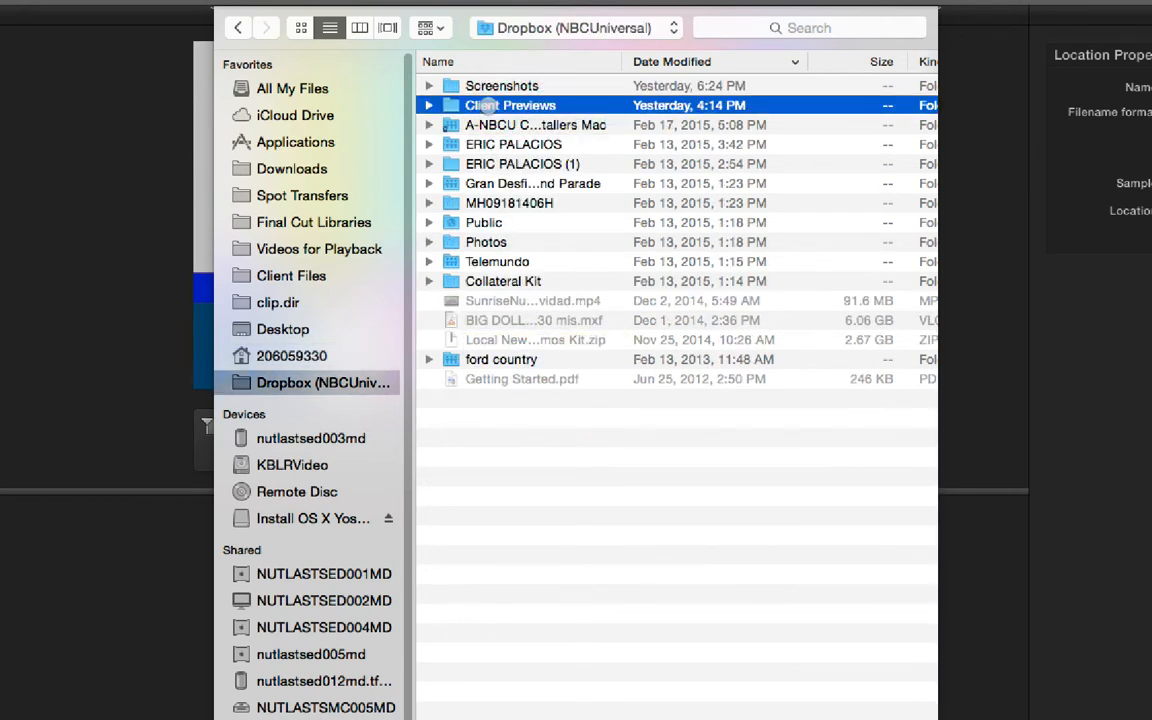
pyautogui.doubleClick(510, 105)
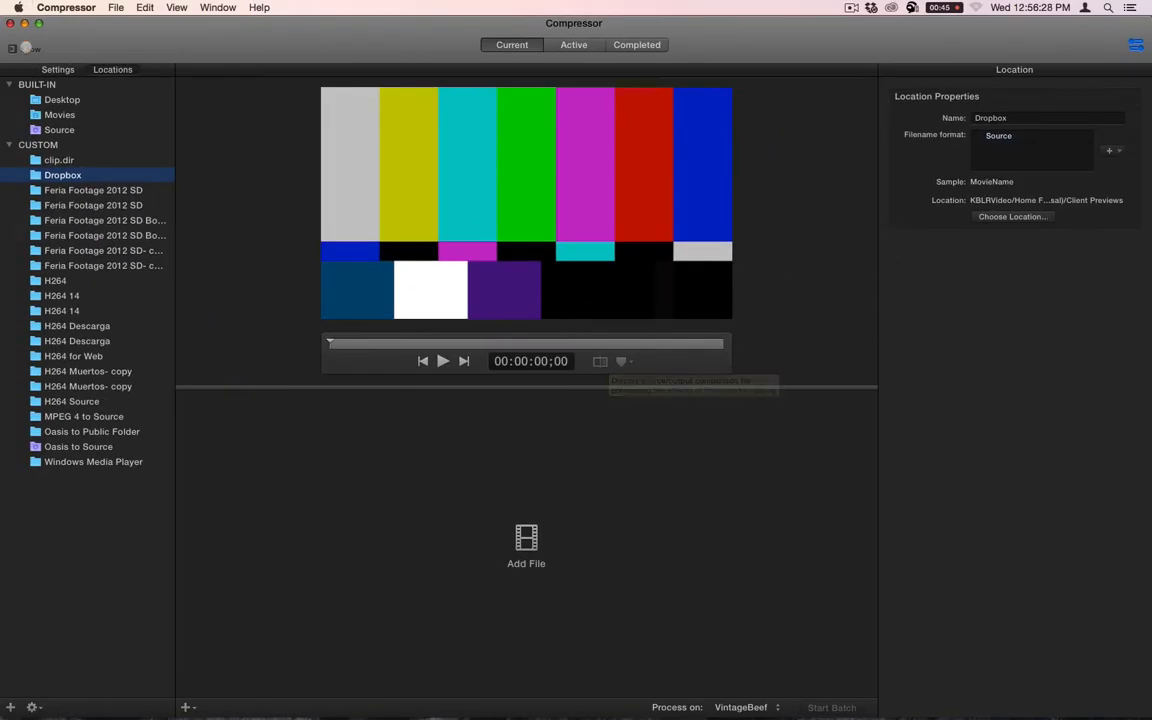
# In Preferences, set default Setting to H.264 Dropbox and Location to Dropbox
pyautogui.click(66, 8)
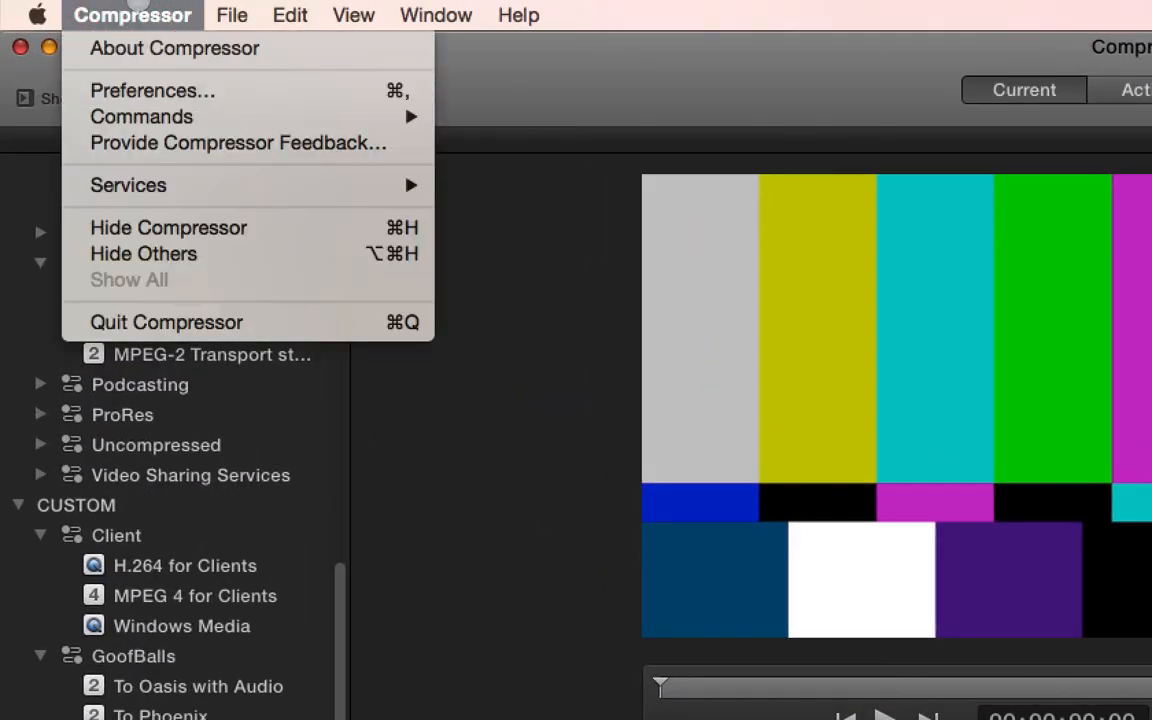
pyautogui.click(152, 90)
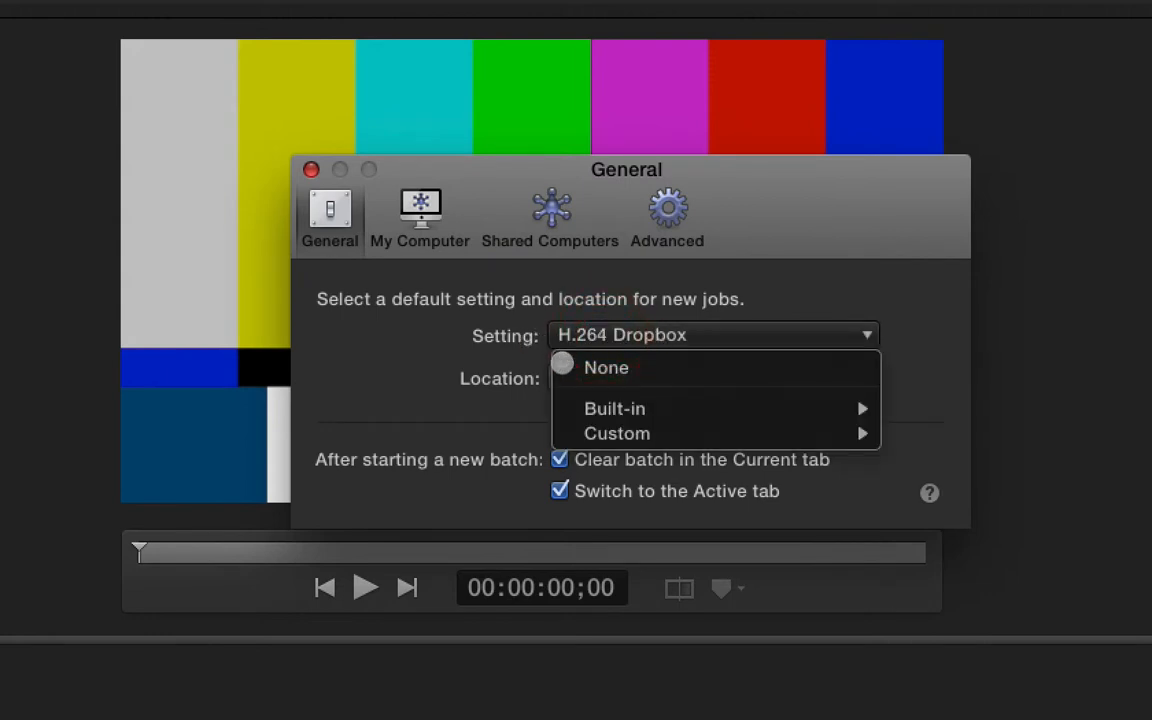
pyautogui.click(620, 377)
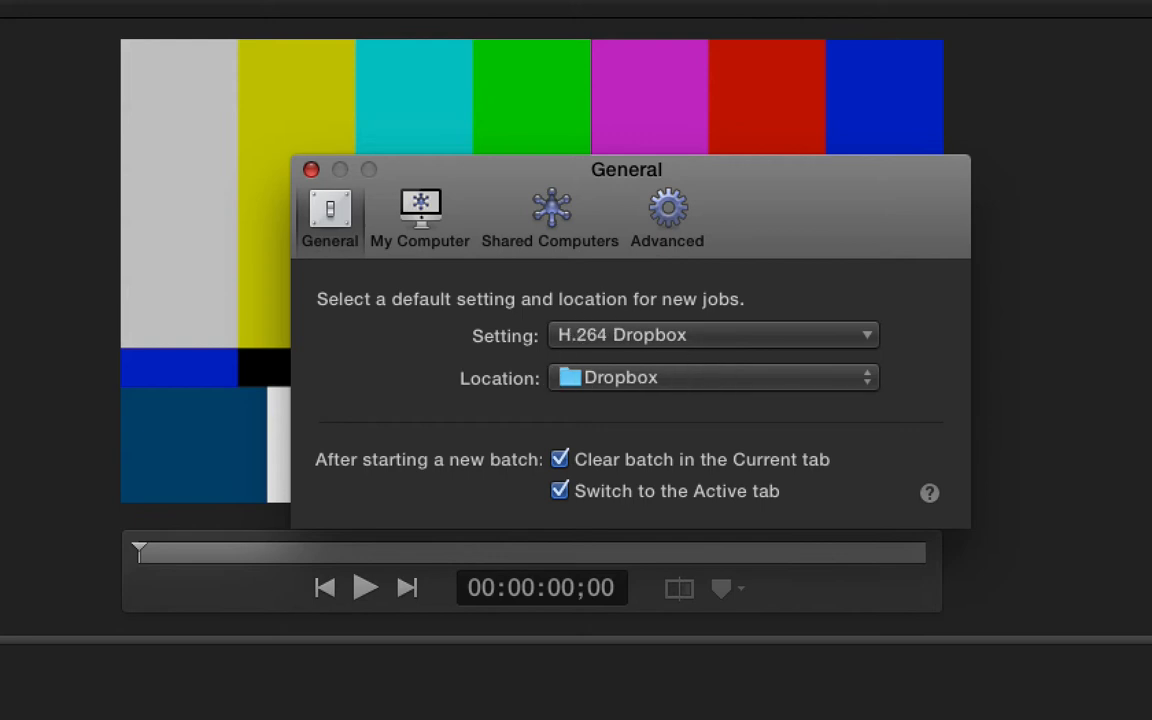
pyautogui.moveTo(726, 394)
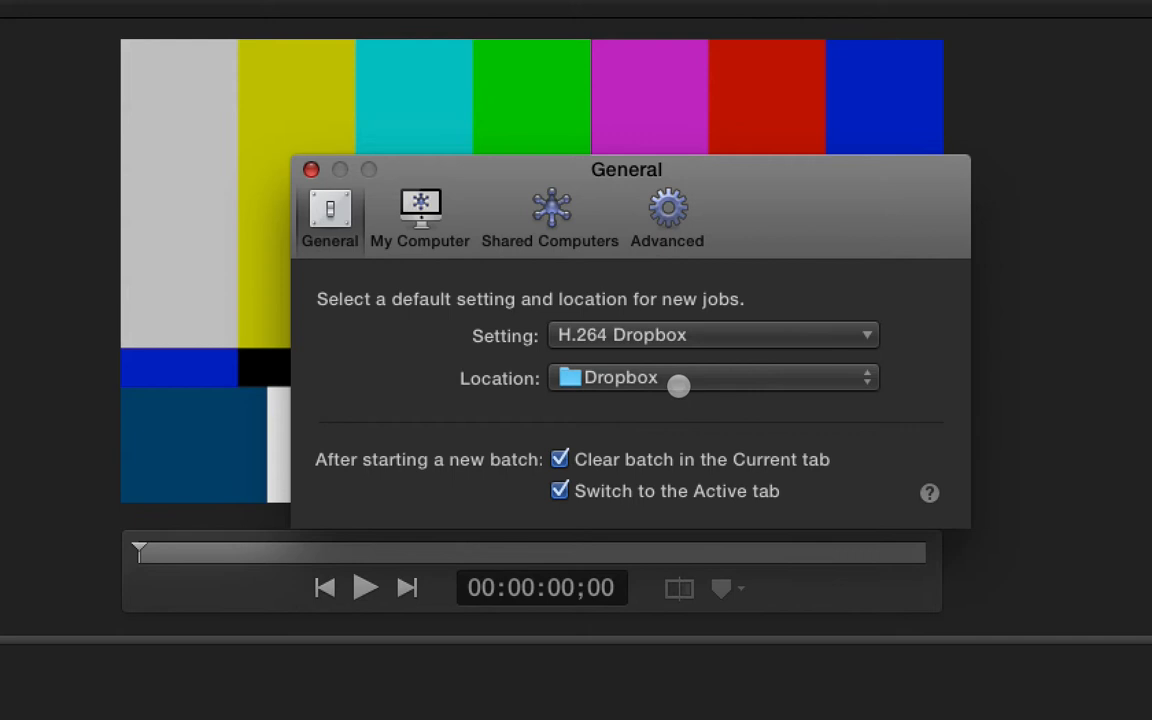
pyautogui.moveTo(755, 326)
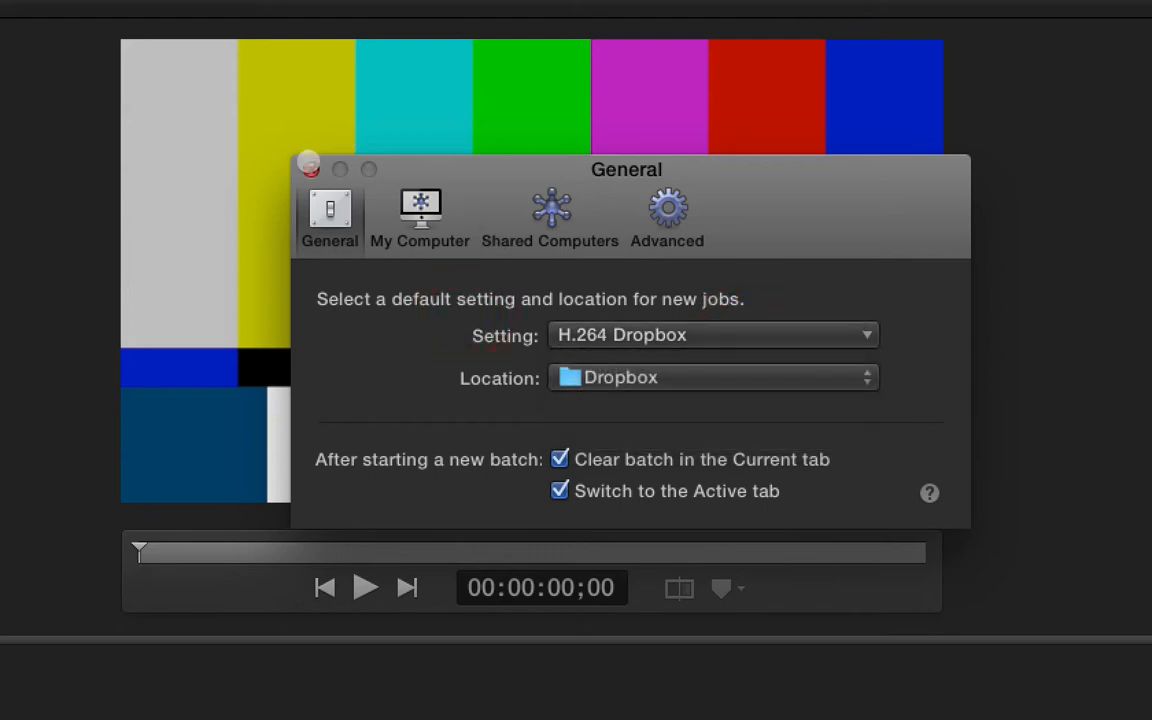
pyautogui.click(309, 169)
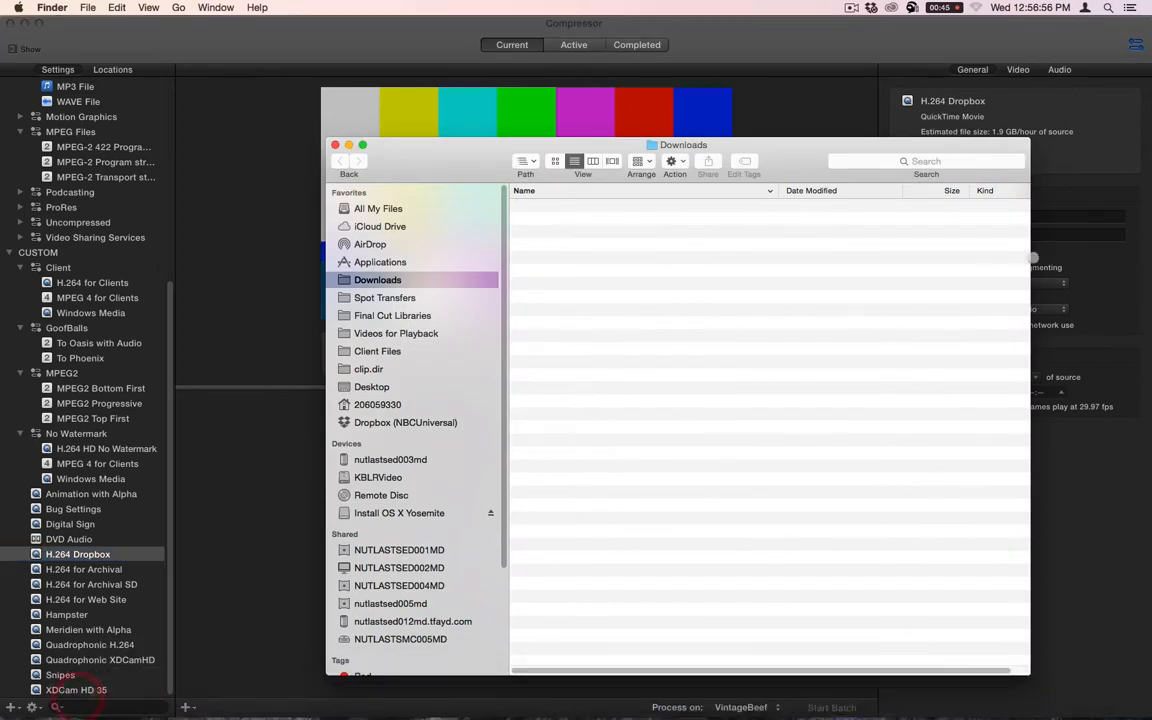
# Add Chapman Maquina.mov from Spot Transfers to the batch as an H.264 Dropbox job
pyautogui.click(384, 297)
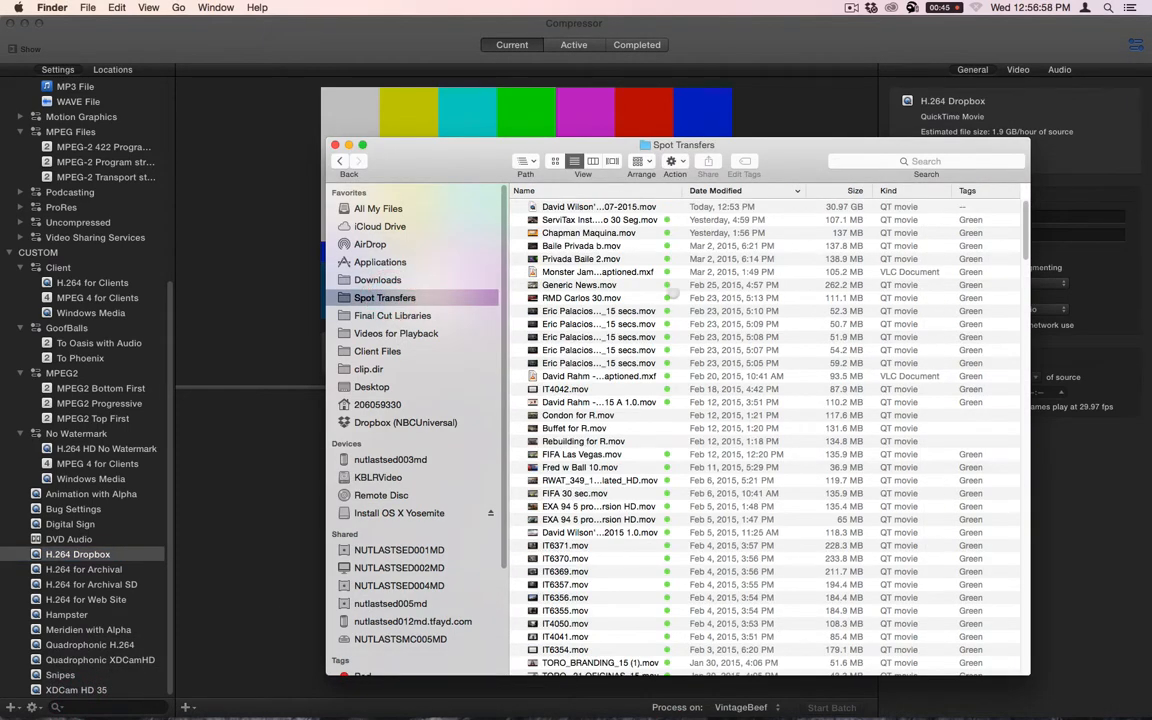
pyautogui.moveTo(683, 144); pyautogui.dragTo(740, 52)
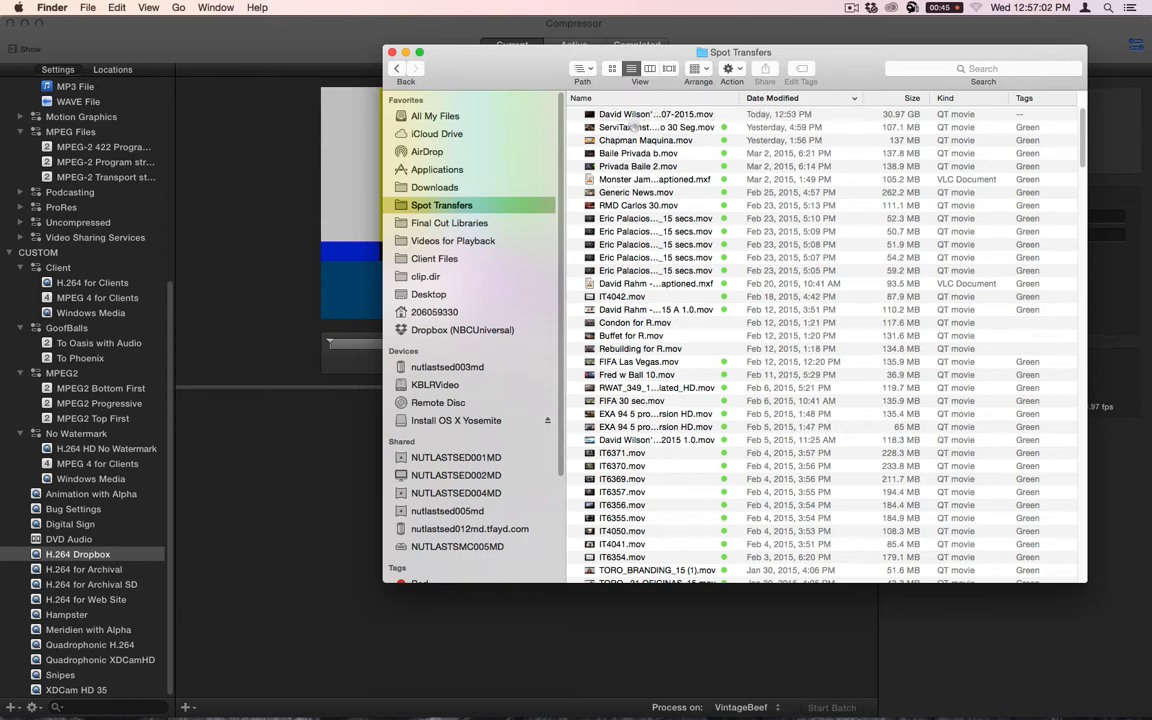
pyautogui.click(655, 127)
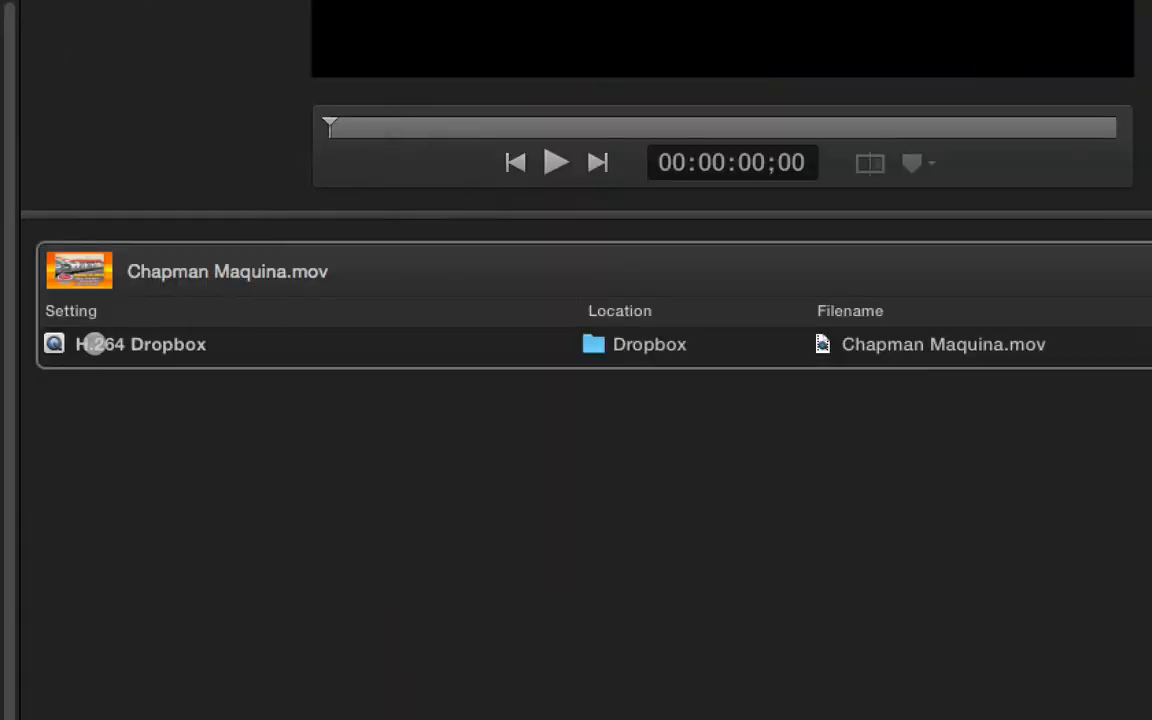
pyautogui.moveTo(660, 355)
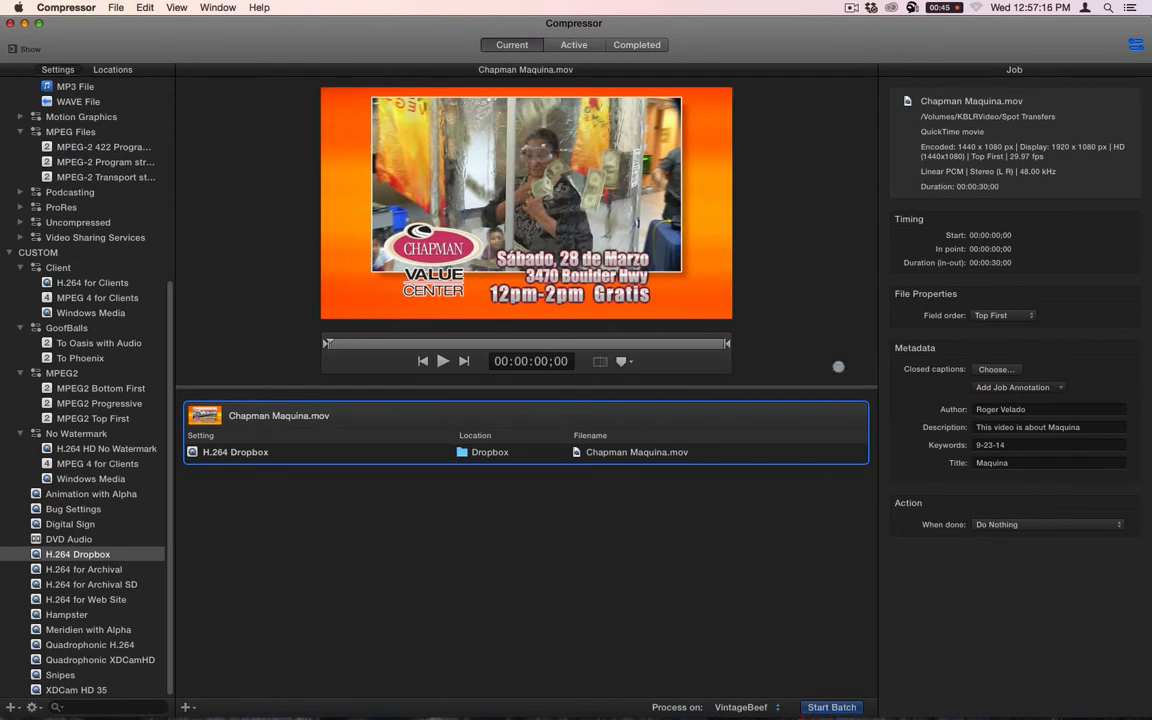
# Start the batch and let the Chapman Maquina.mov encode finish
pyautogui.click(831, 707)
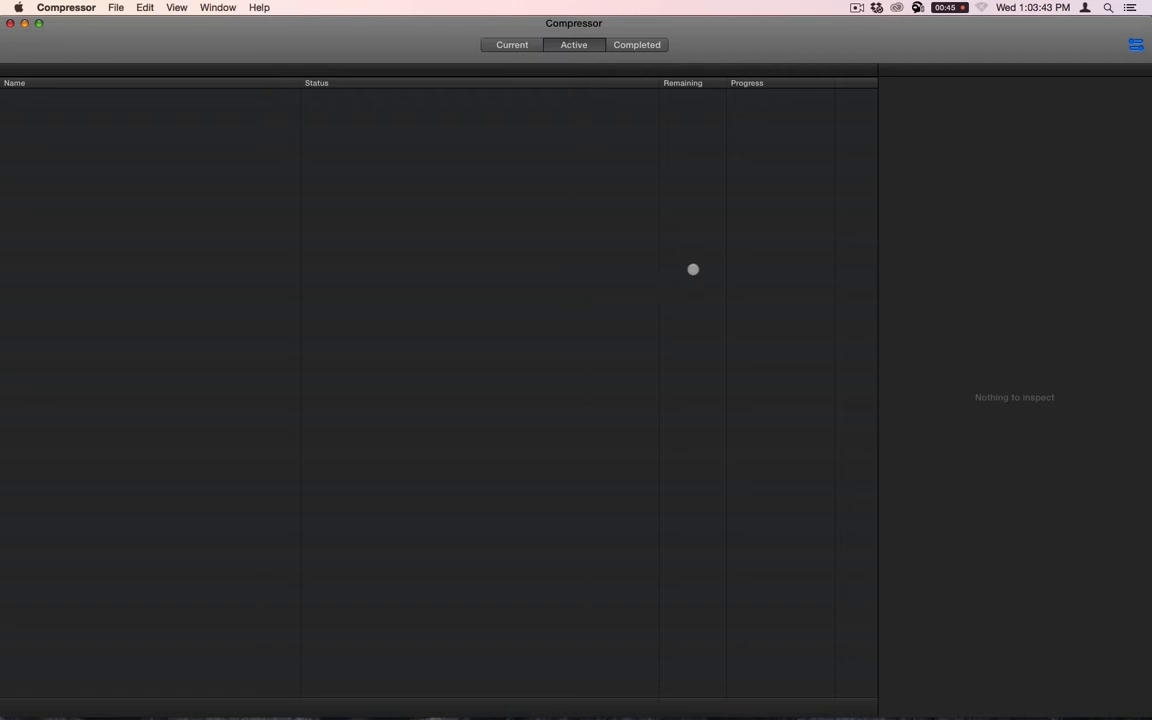
# Open the Dropbox menu bar status to see which files are uploading
pyautogui.click(875, 7)
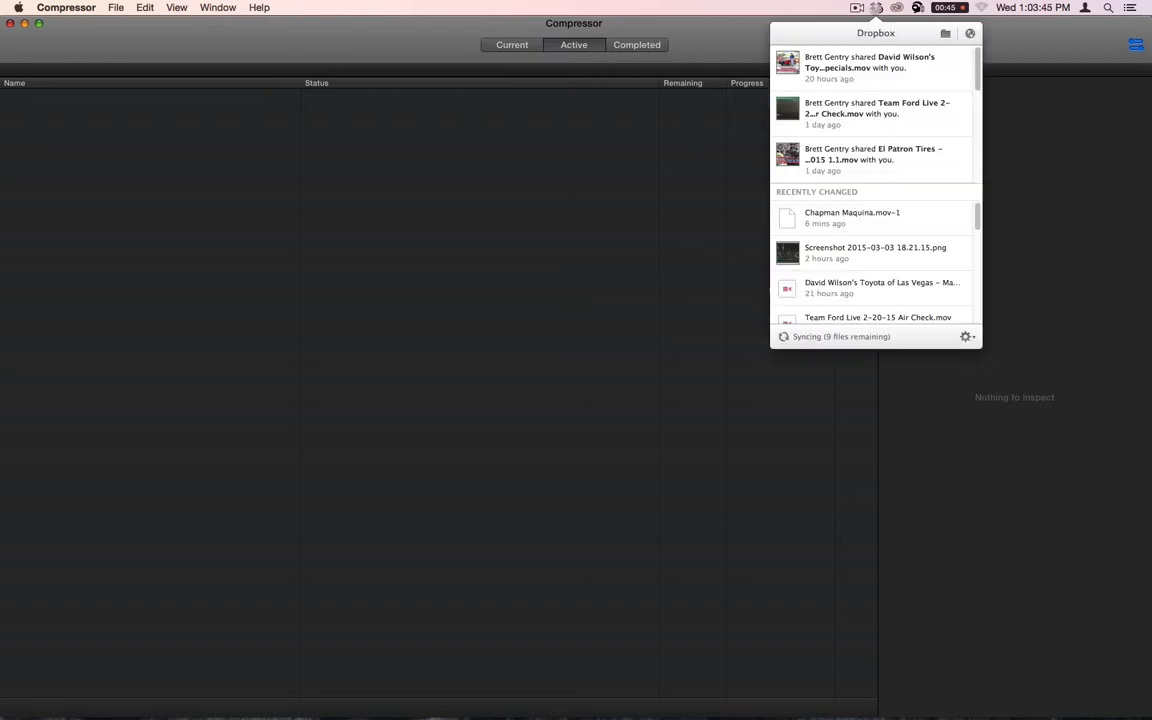
pyautogui.click(965, 336)
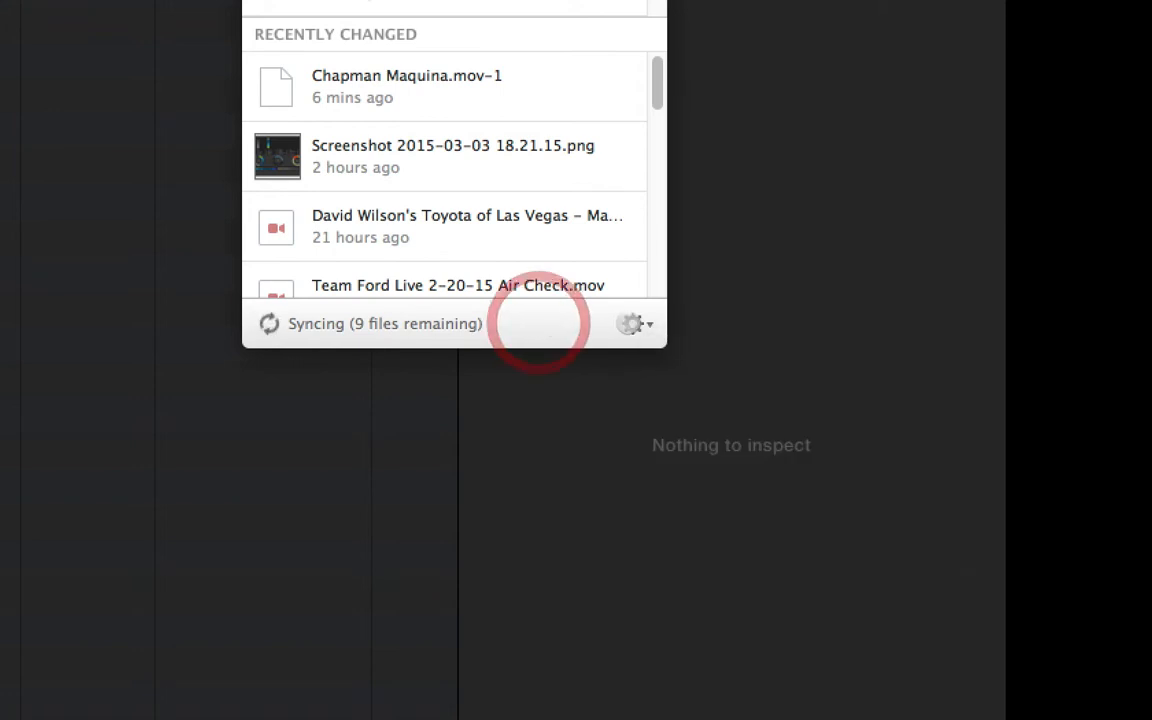
pyautogui.click(634, 323)
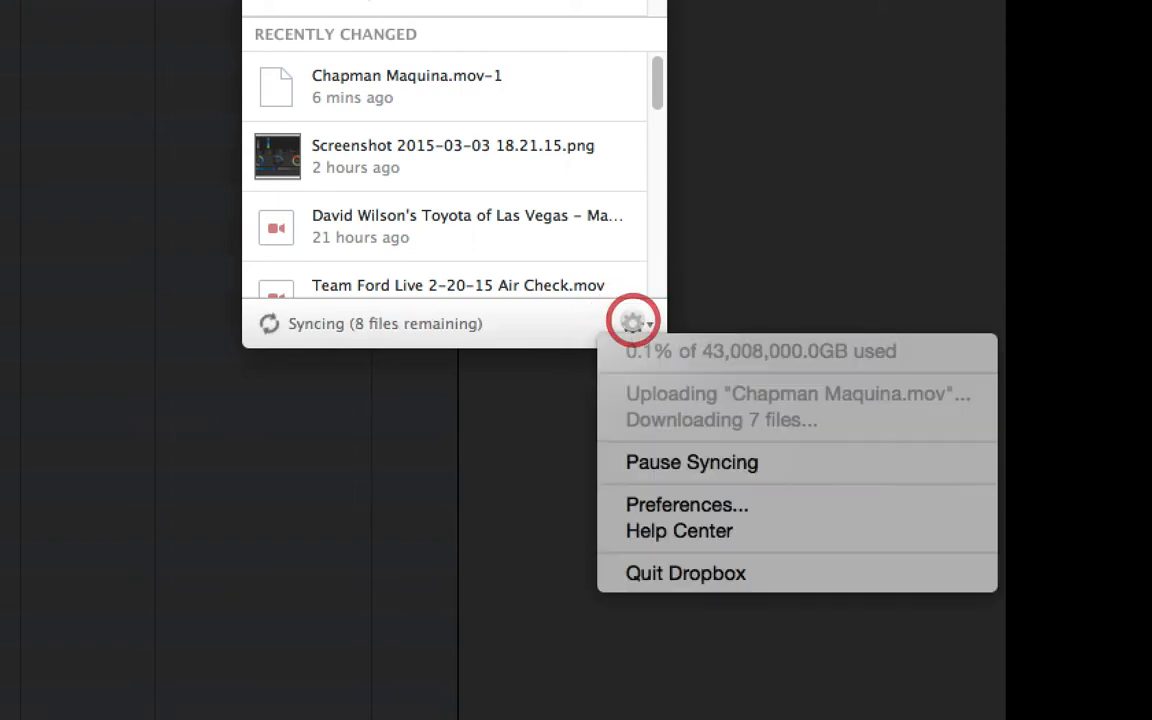
pyautogui.click(633, 322)
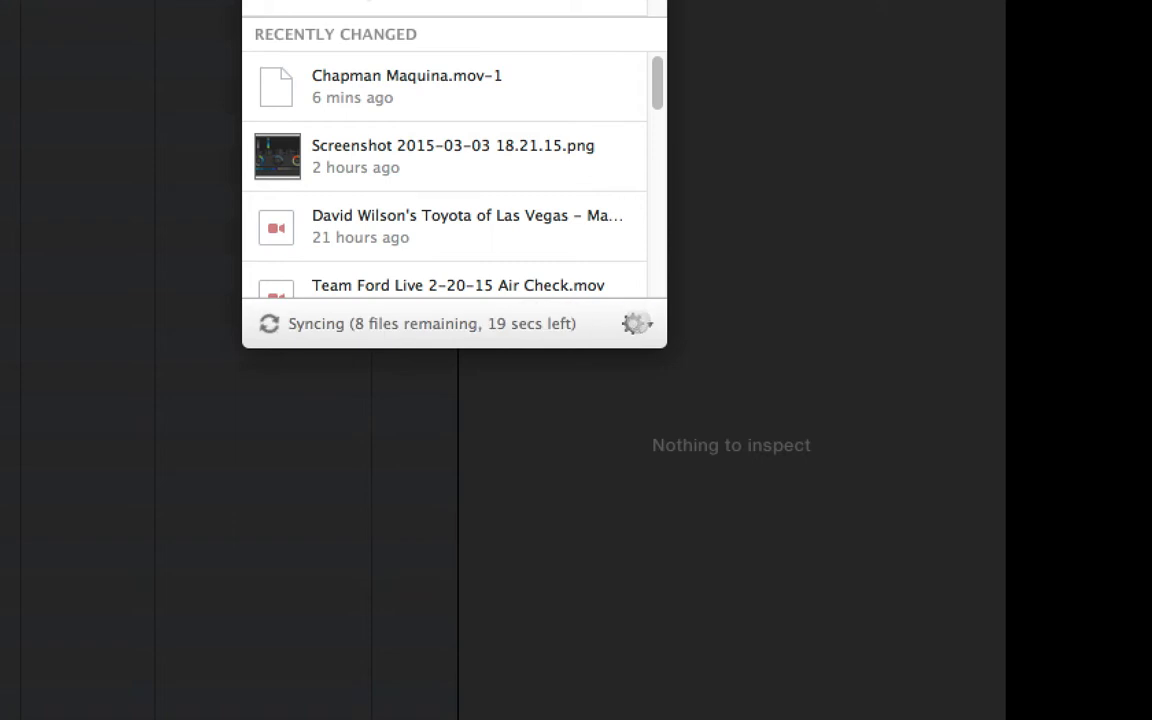
# Recheck Chapman Maquina.mov upload progress until Dropbox reports it up to date
pyautogui.click(637, 323)
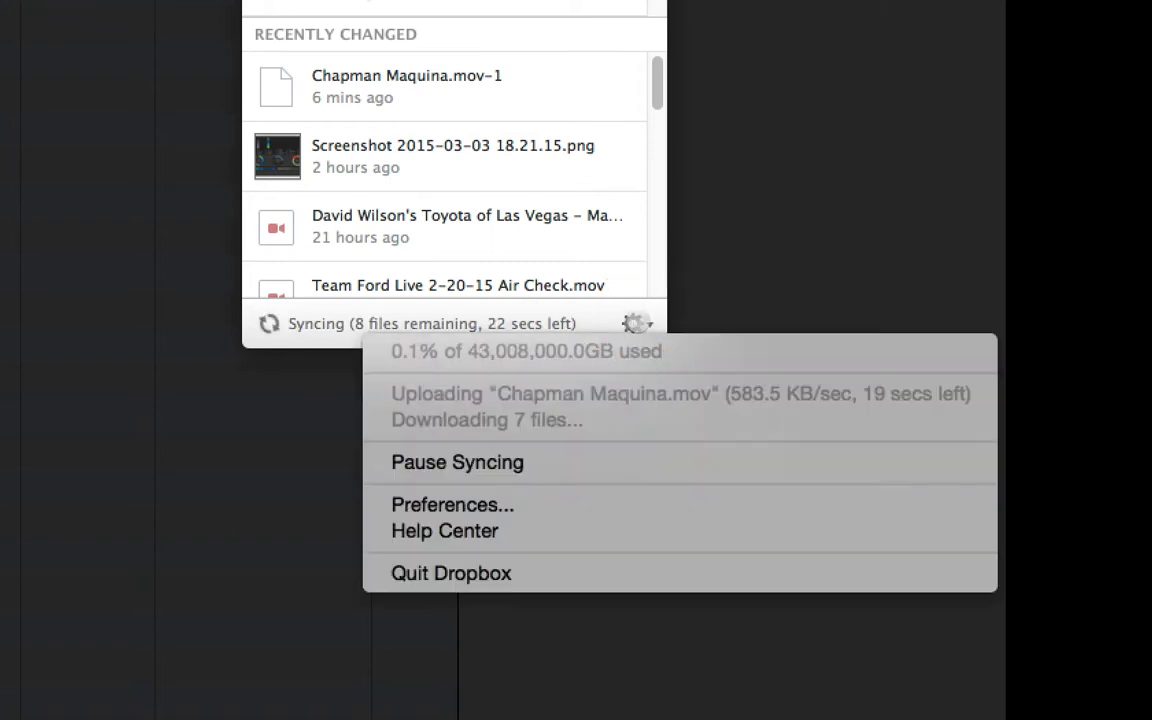
pyautogui.click(637, 323)
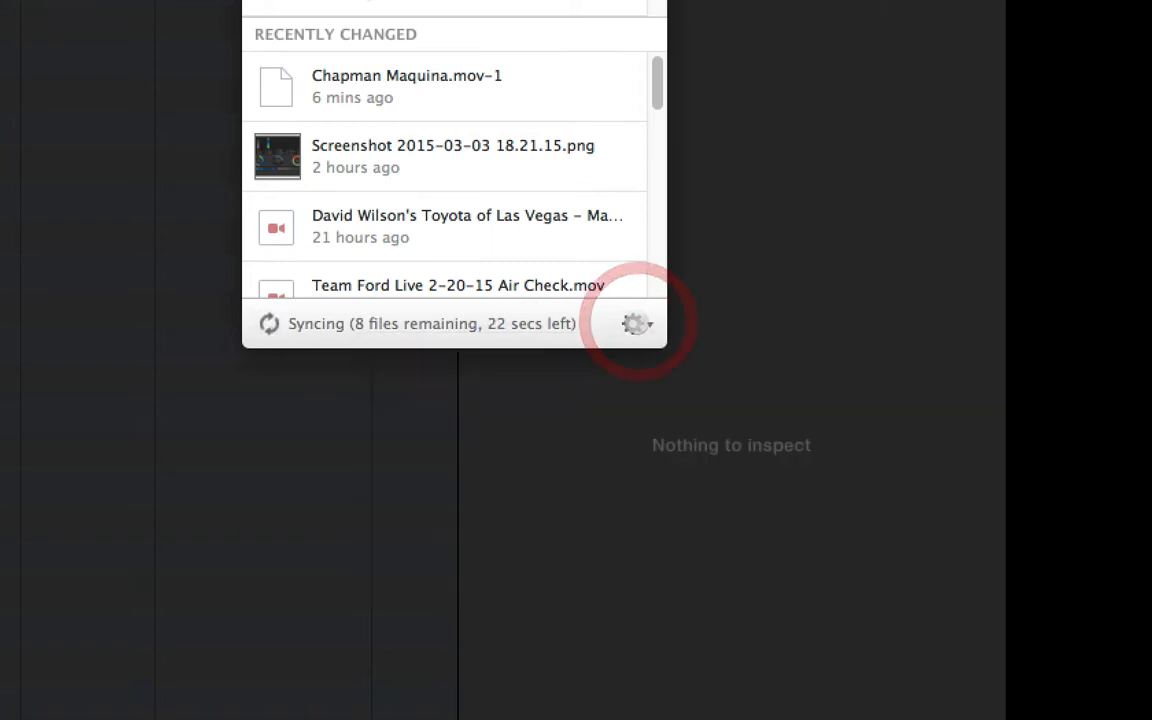
pyautogui.click(636, 323)
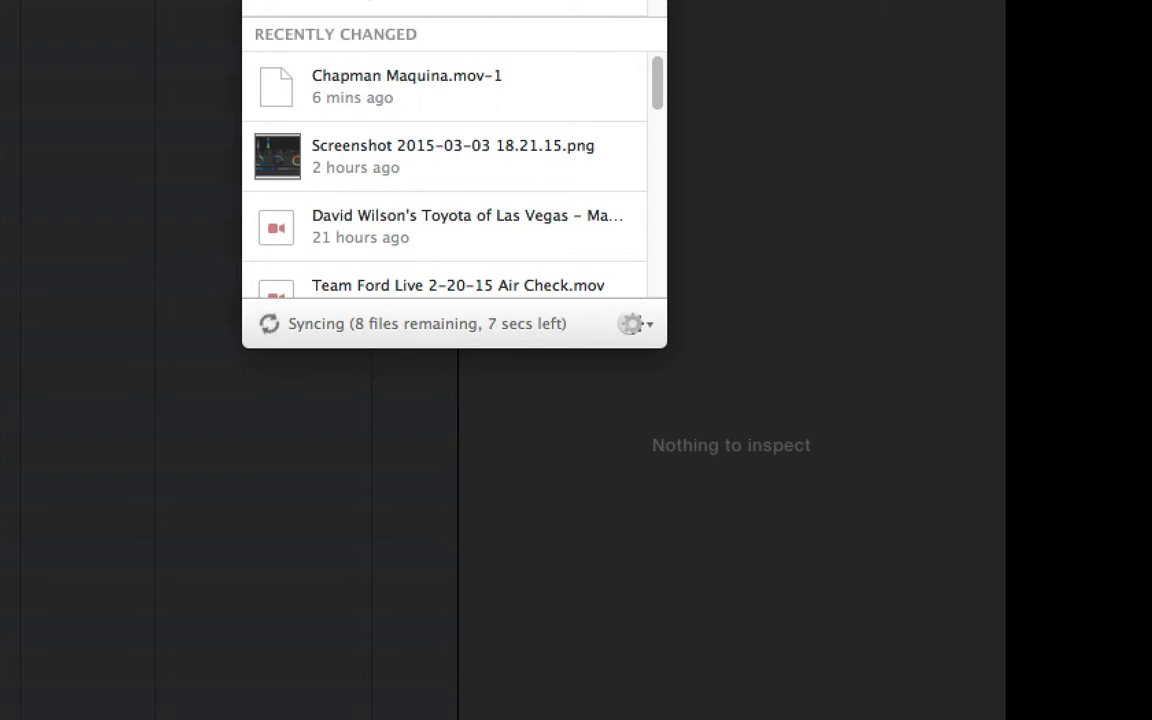
pyautogui.click(633, 323)
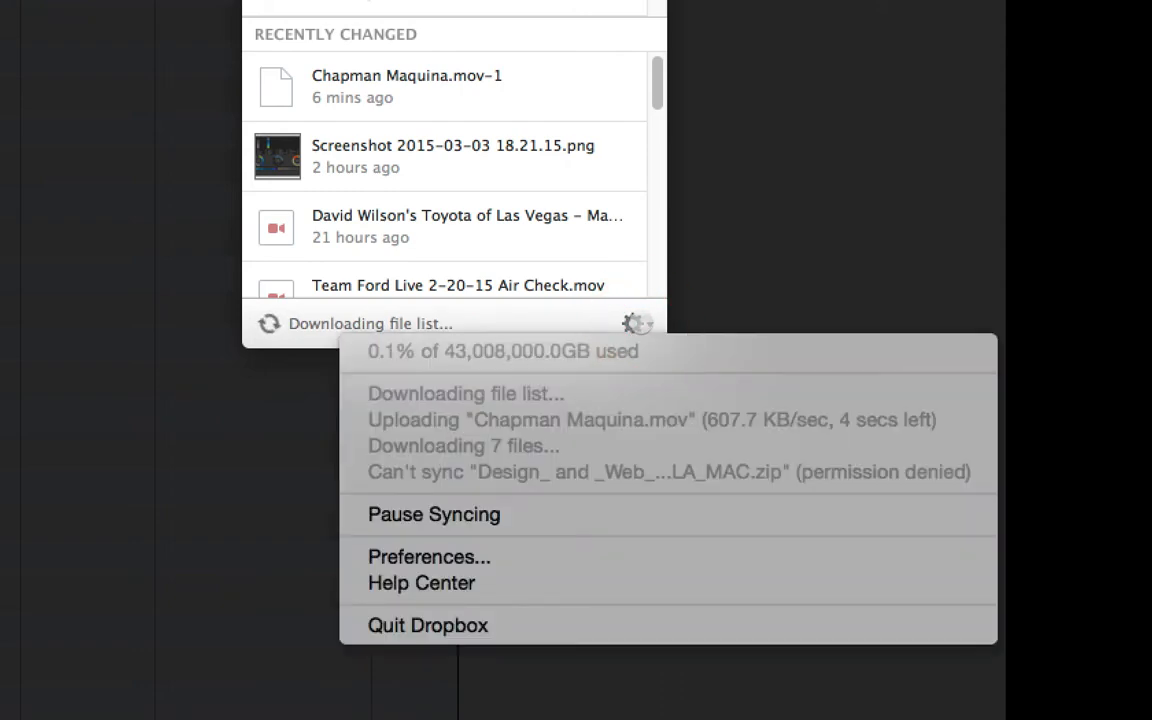
pyautogui.click(637, 323)
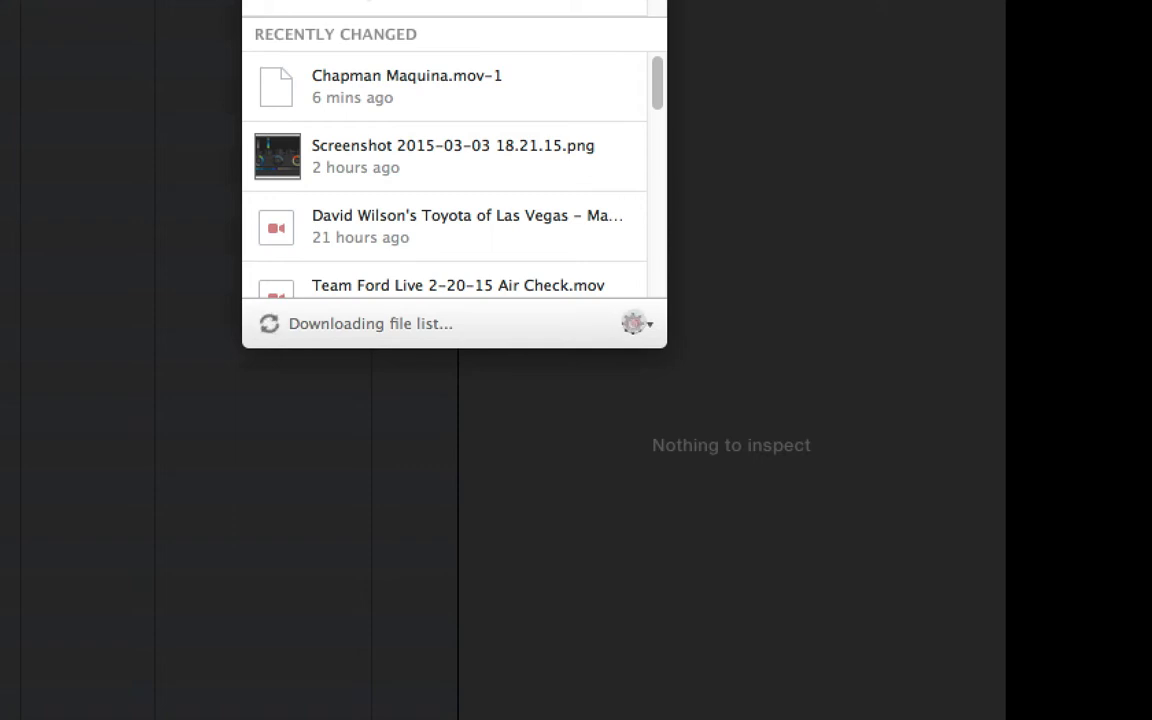
pyautogui.click(636, 323)
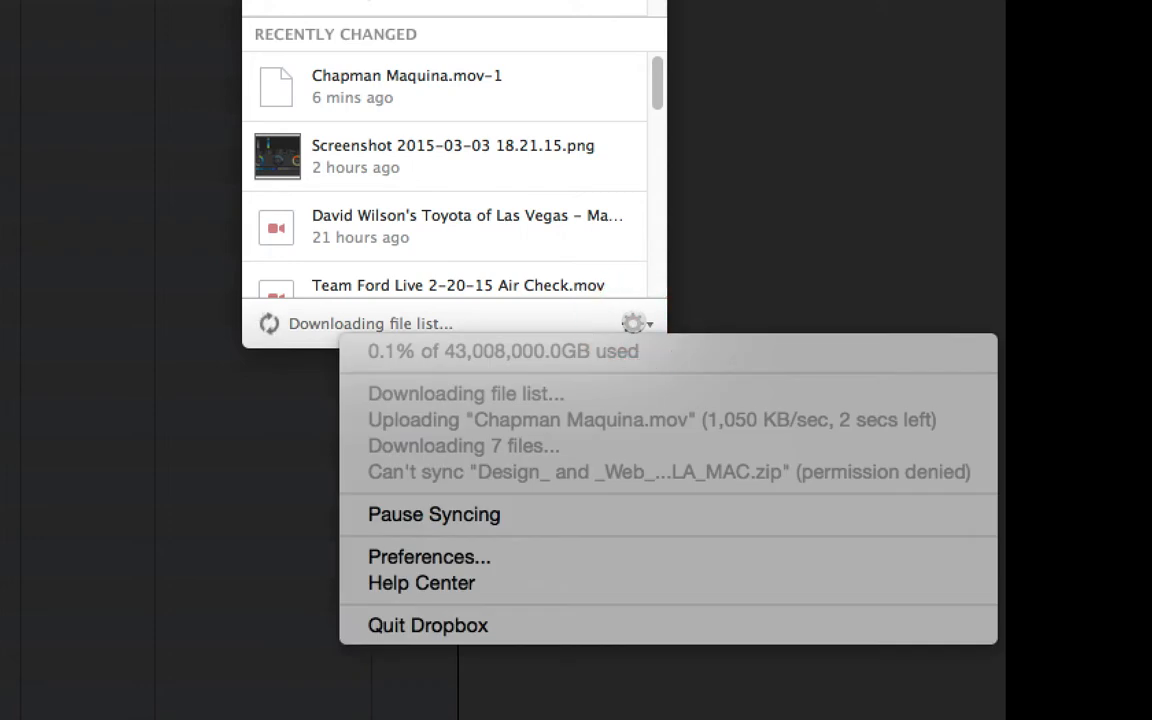
pyautogui.click(635, 323)
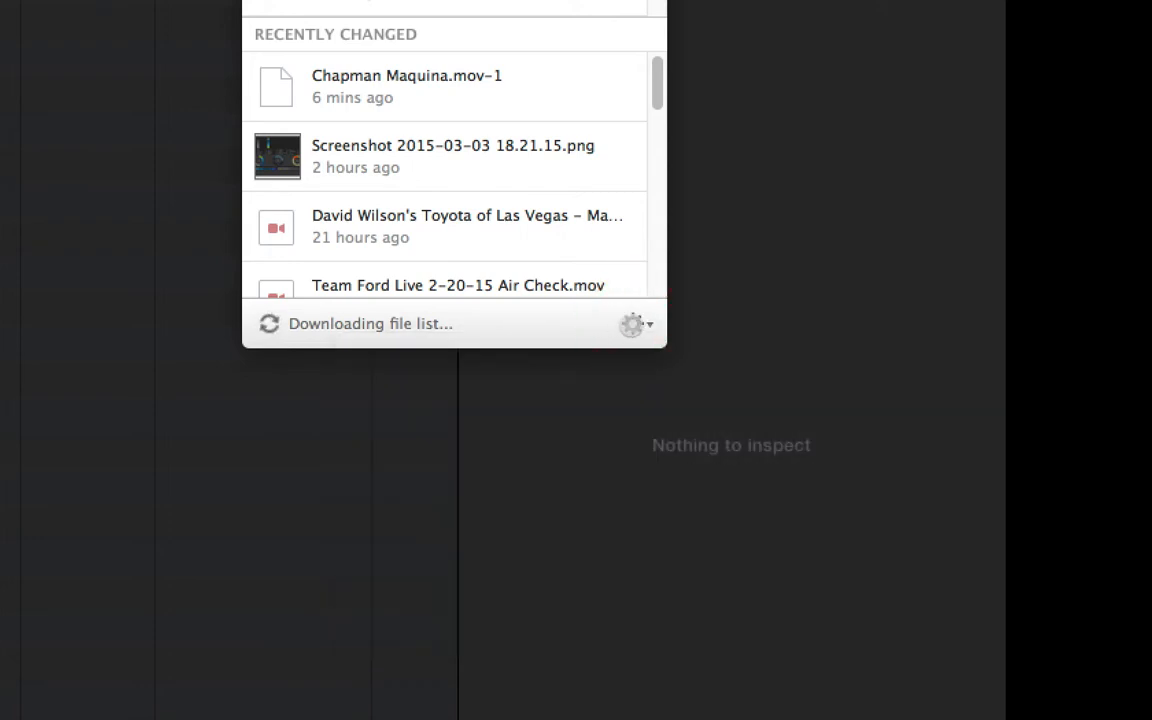
pyautogui.click(636, 323)
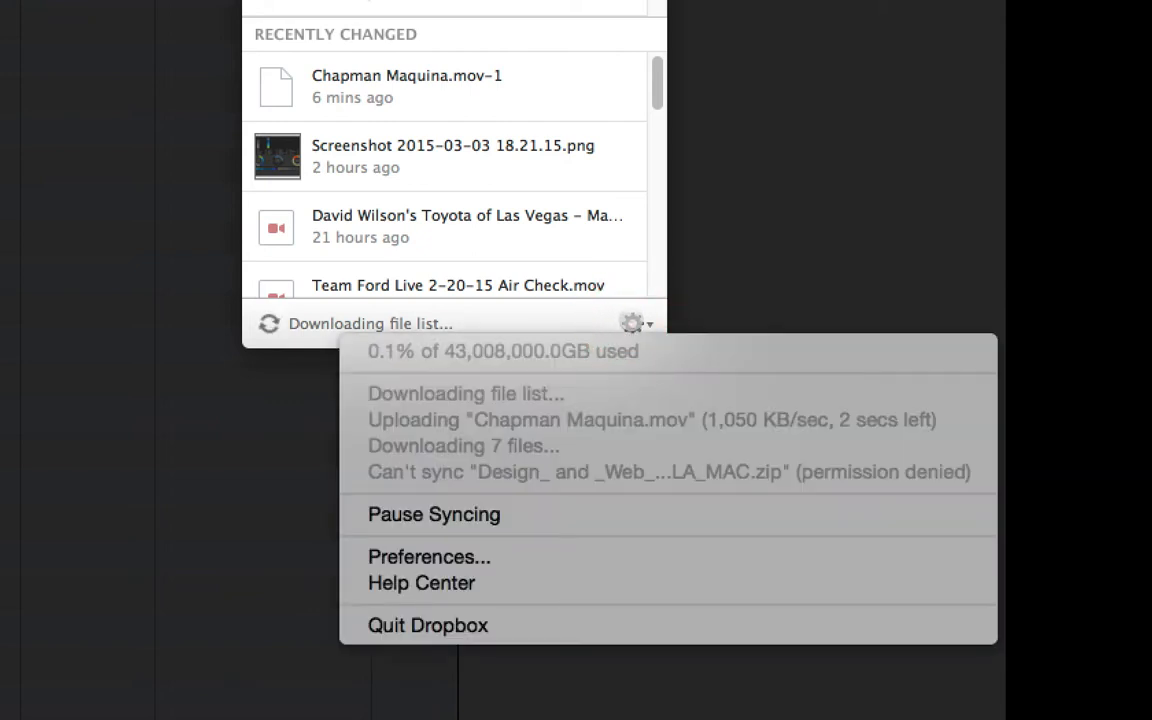
pyautogui.click(636, 322)
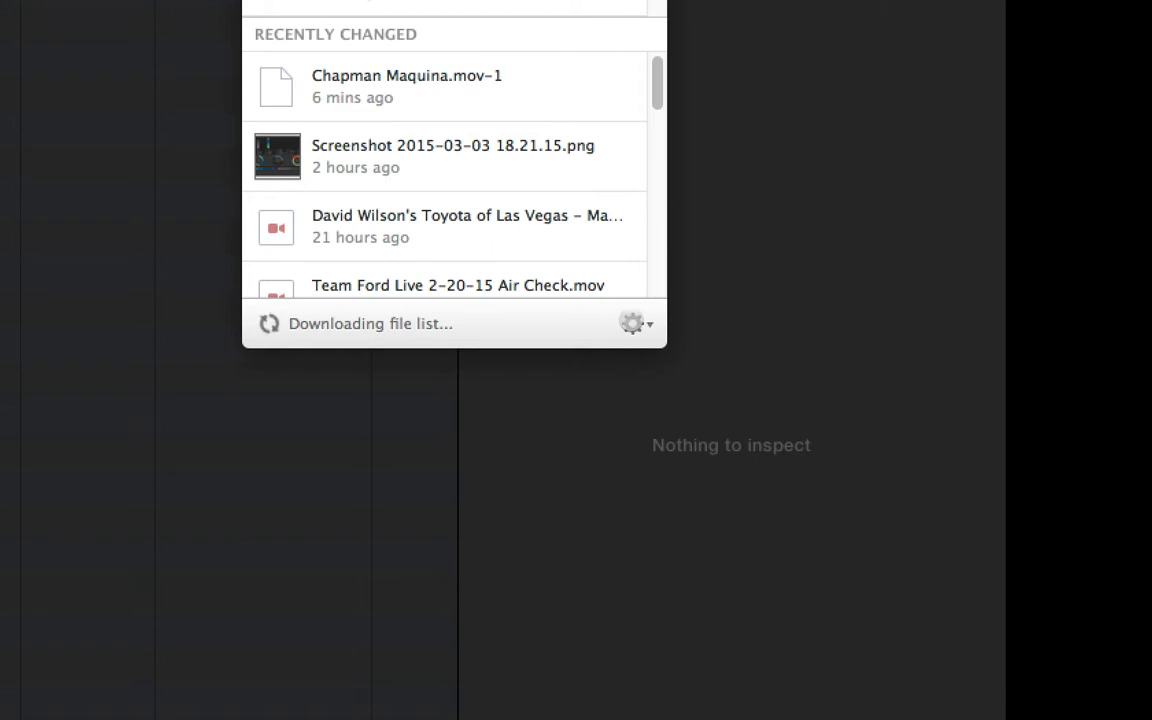
pyautogui.click(633, 323)
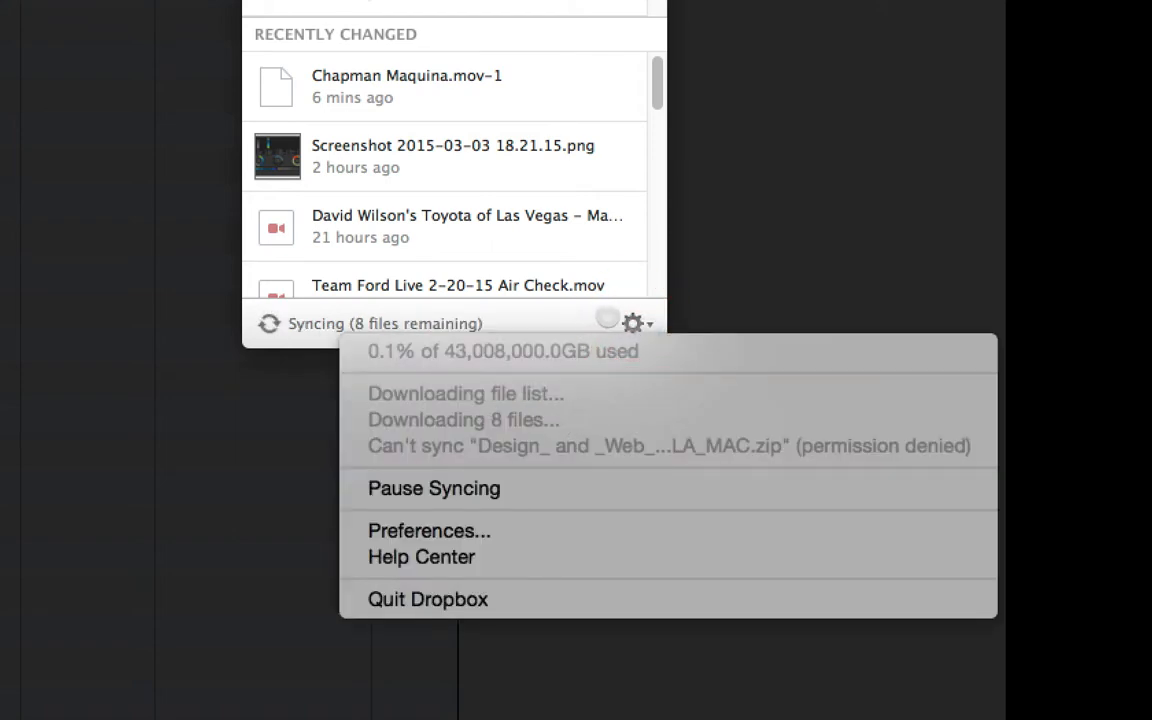
pyautogui.click(632, 323)
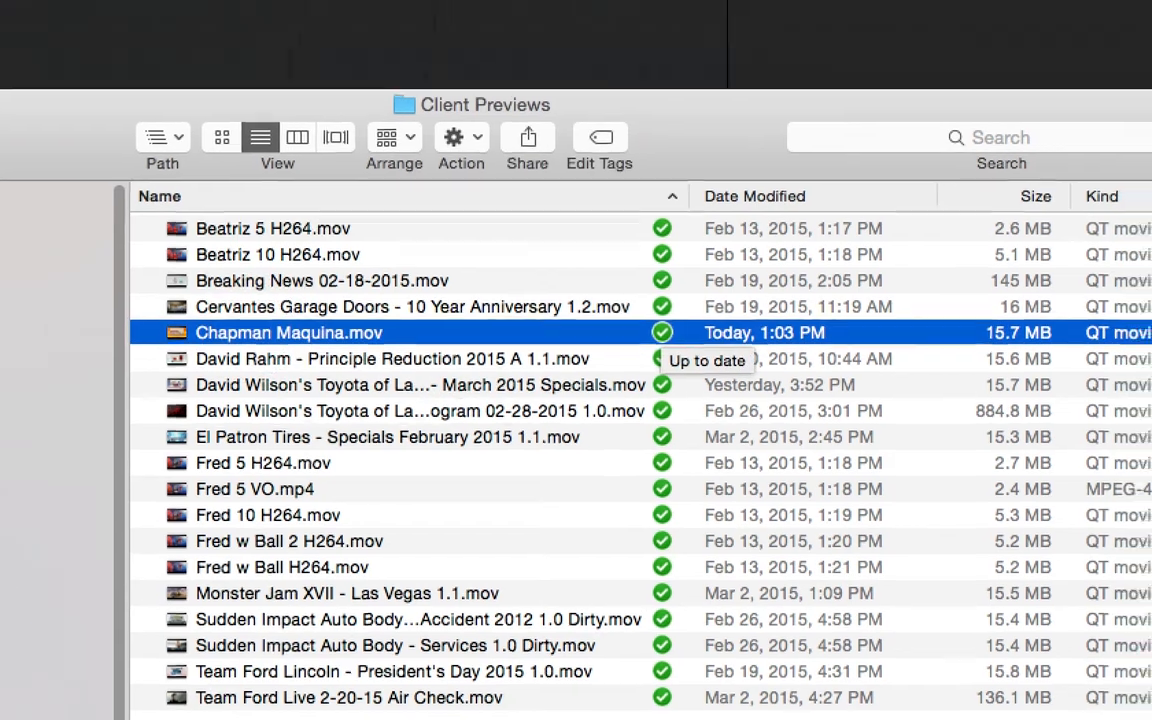
# Confirm Chapman Maquina.mov in Client Previews has finished syncing and shows as up to date
pyautogui.click(600, 14)
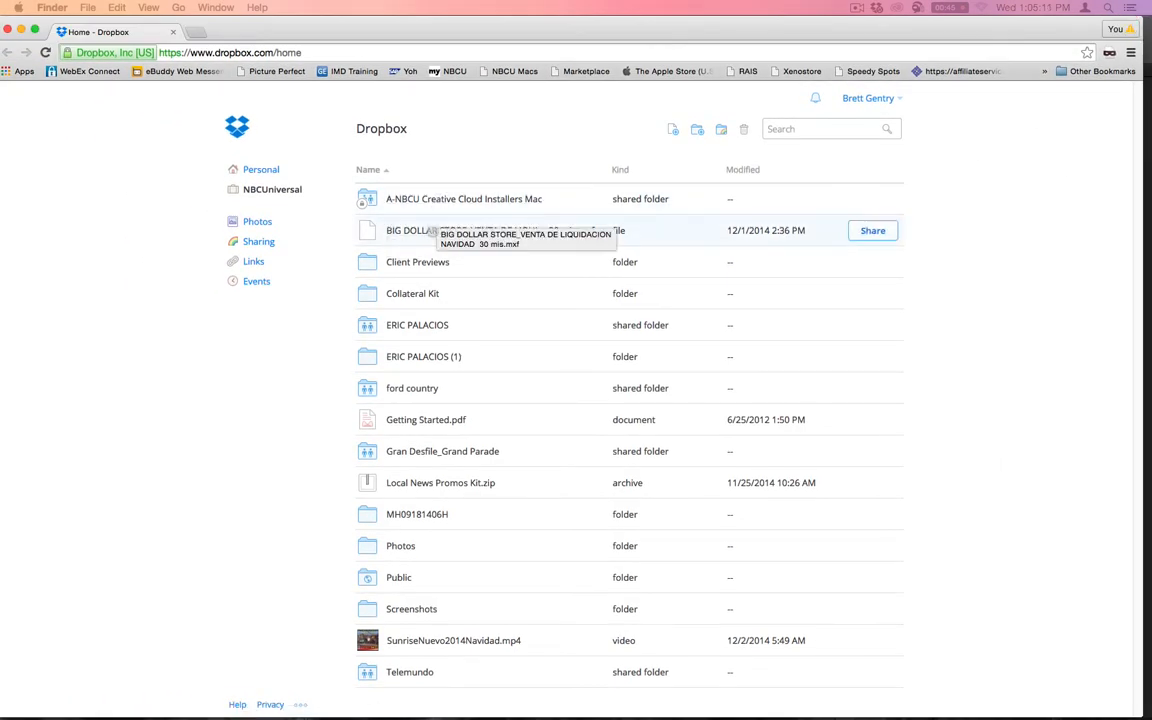
# Open the Client Previews folder on dropbox.com and share Chapman Maquina.mov to get its link
pyautogui.click(417, 261)
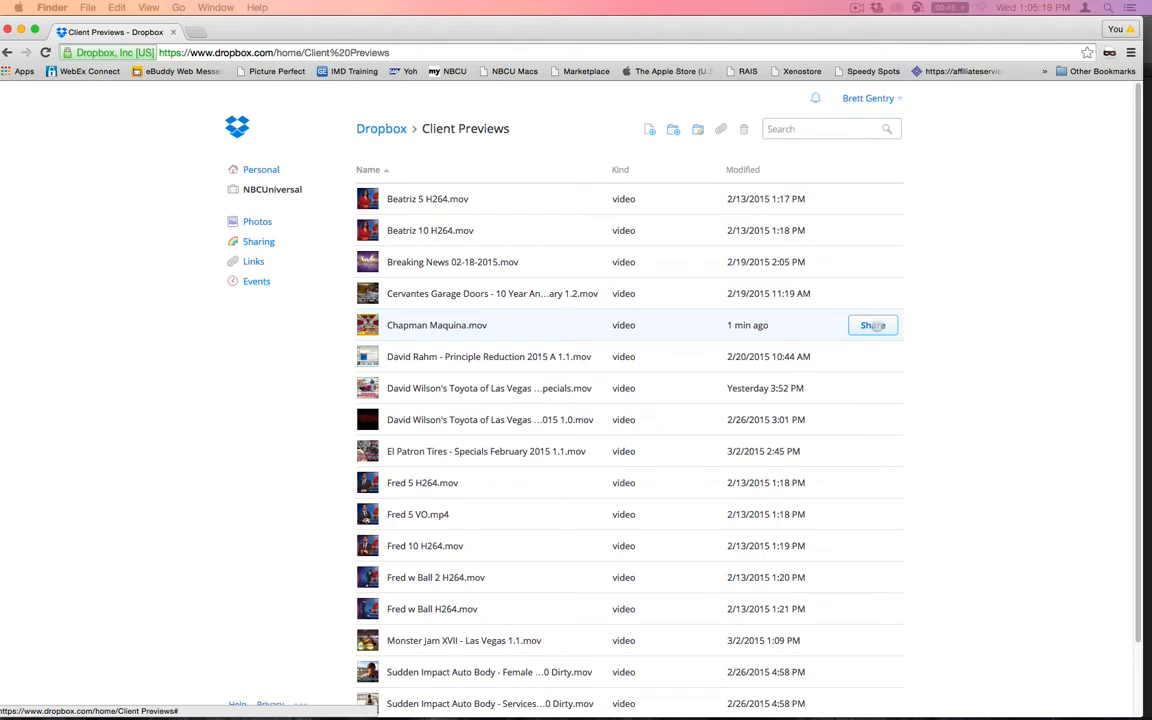
pyautogui.click(872, 325)
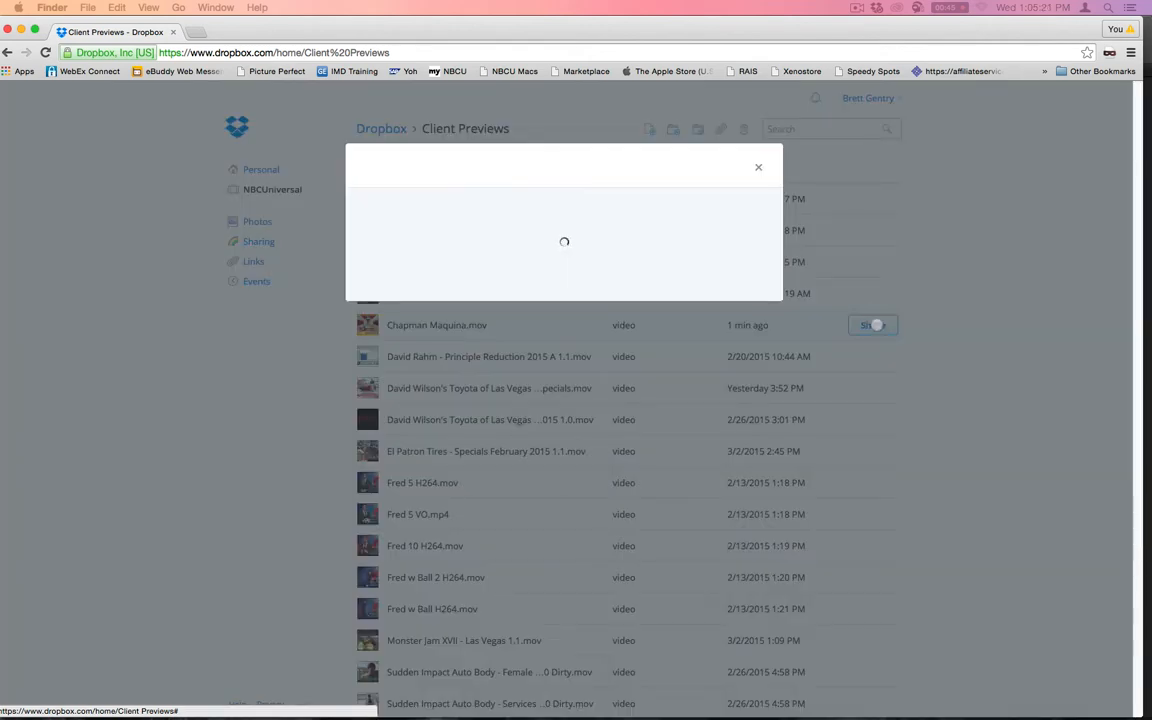
pyautogui.click(872, 324)
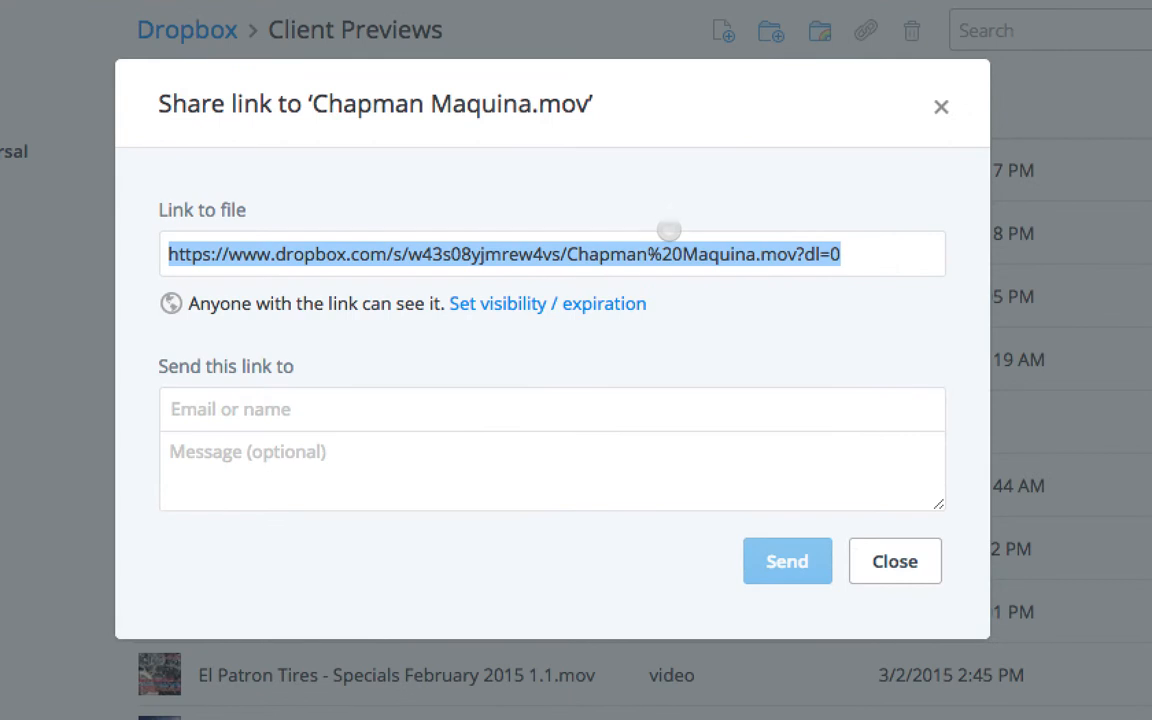
pyautogui.moveTo(441, 333)
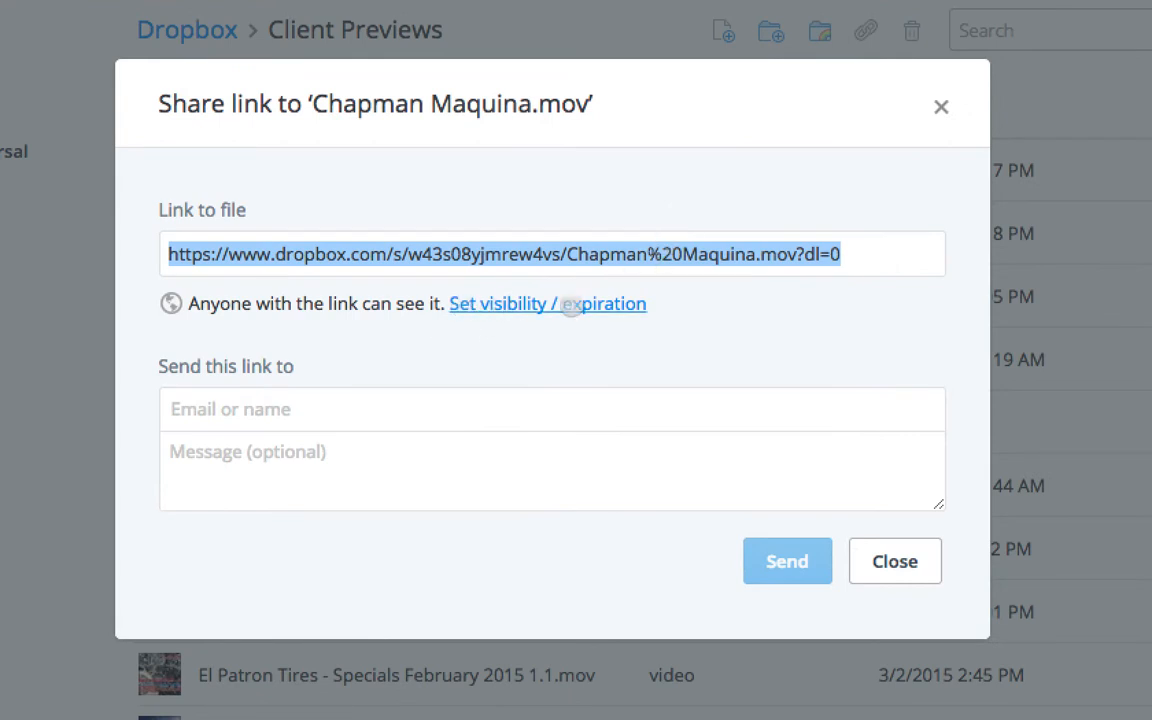
# Make the link viewable by anyone, expiring on custom date March 18, 2015, and save
pyautogui.click(548, 304)
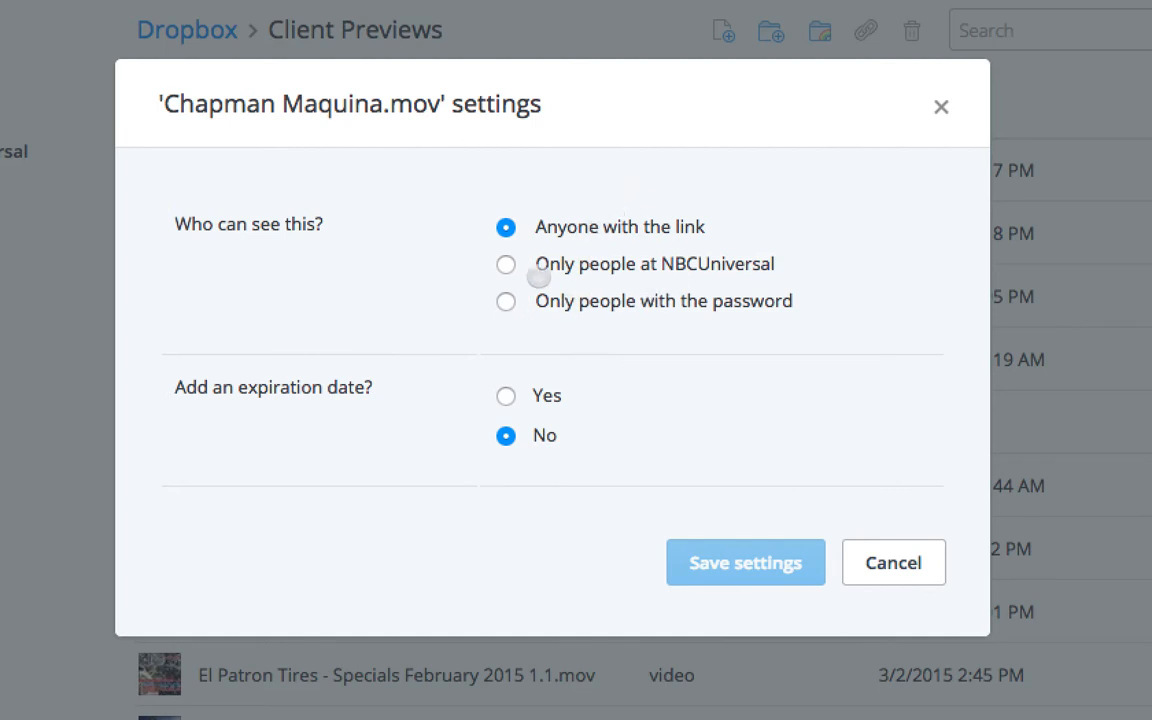
pyautogui.moveTo(643, 258)
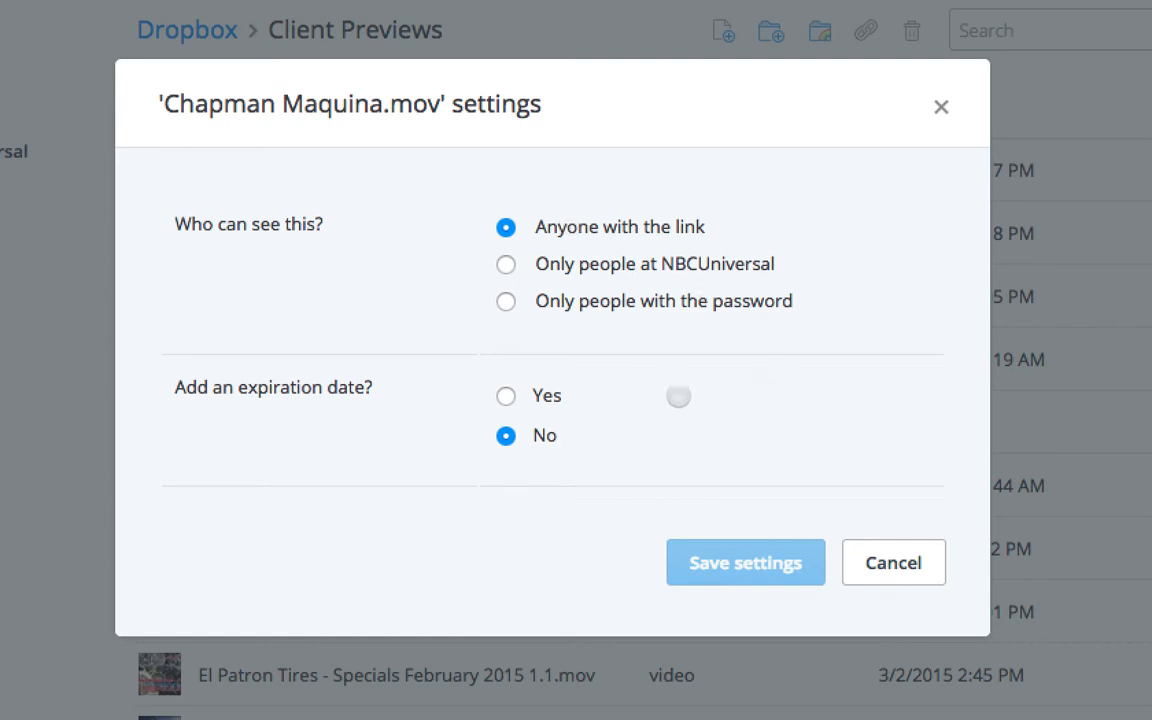
pyautogui.click(506, 301)
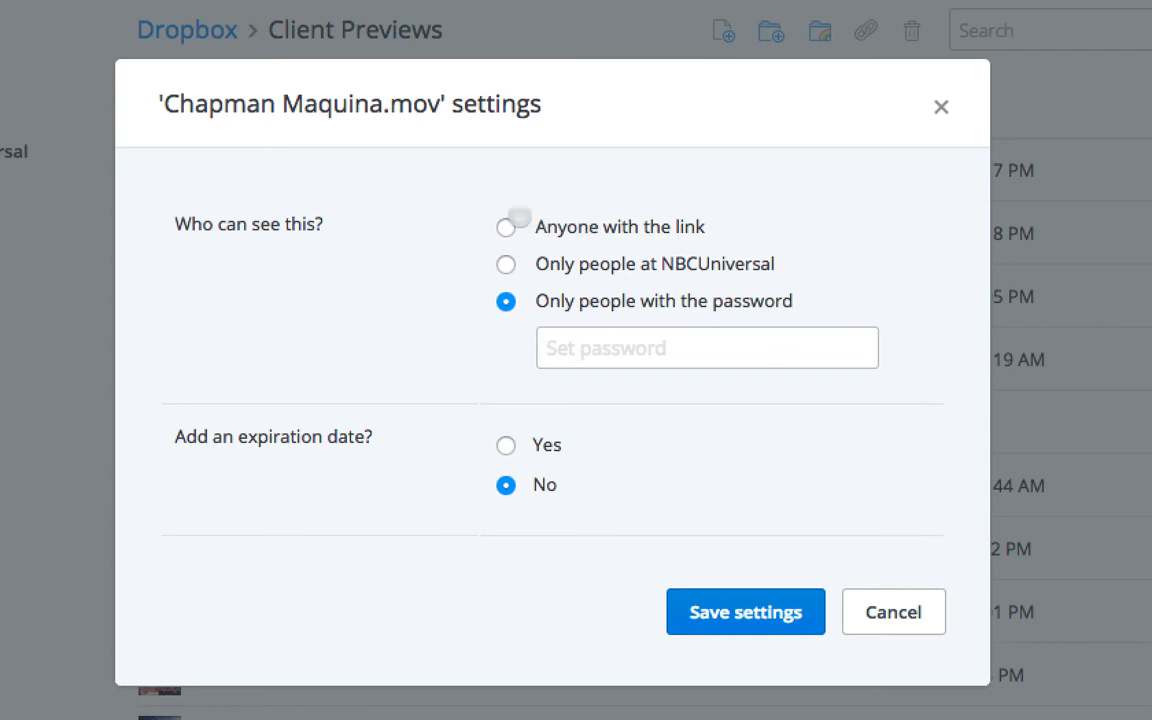
pyautogui.click(506, 227)
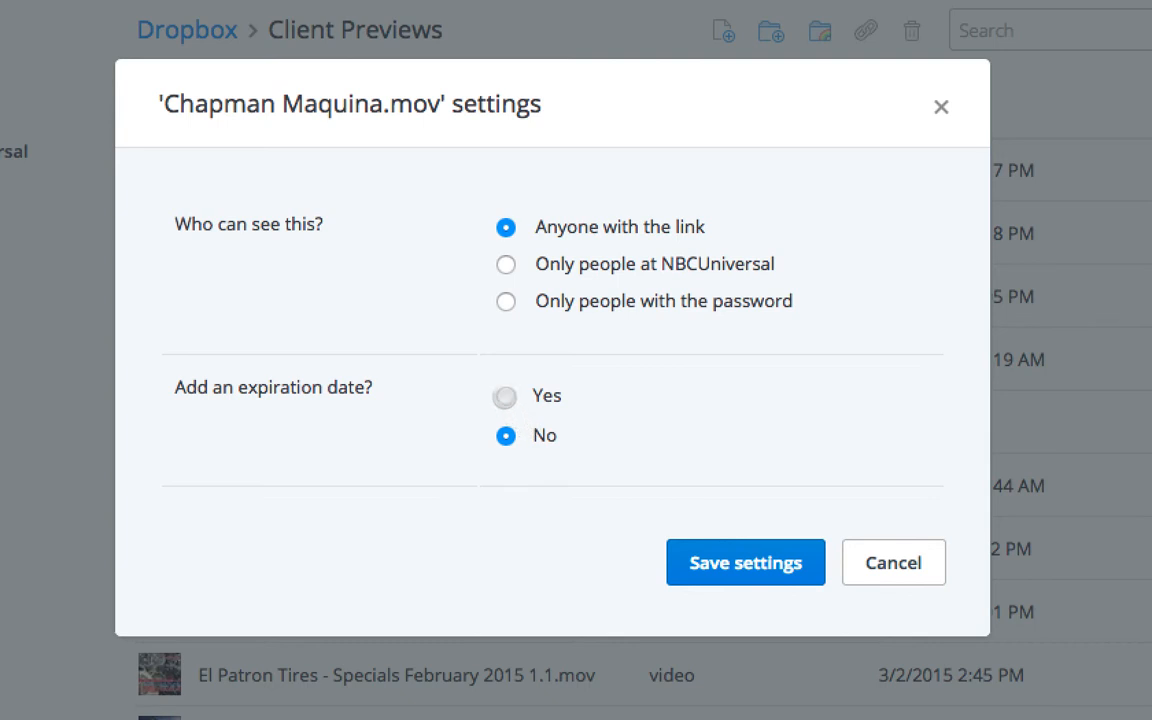
pyautogui.click(505, 397)
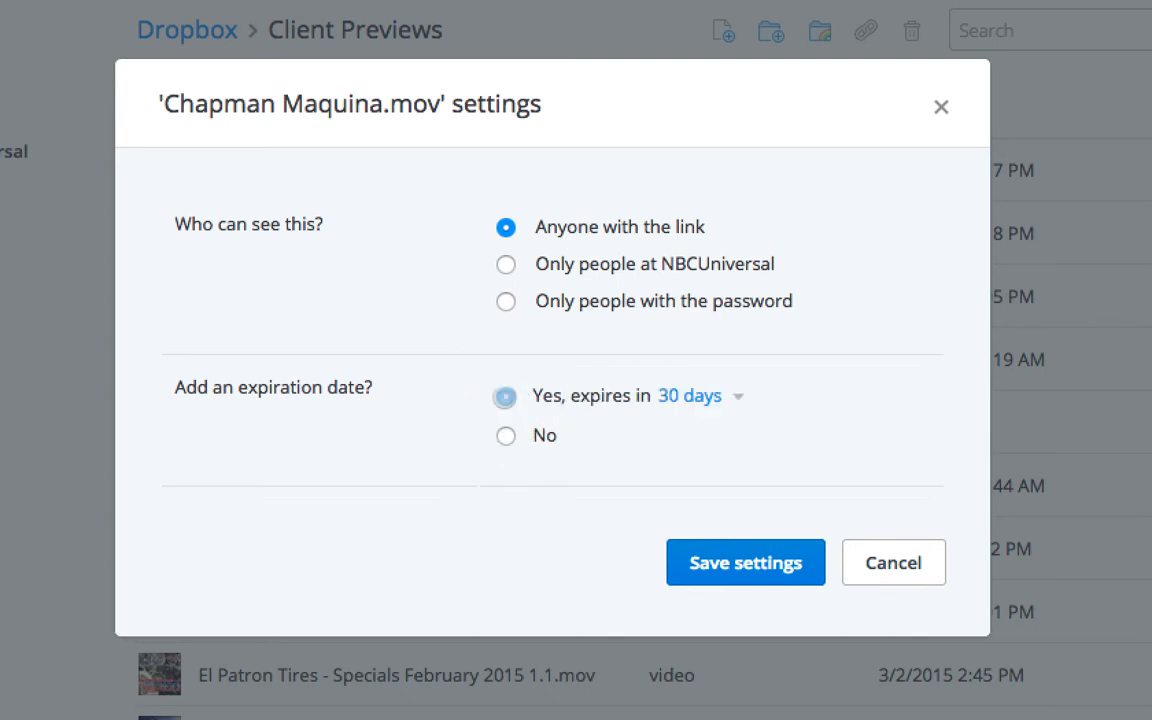
pyautogui.click(694, 396)
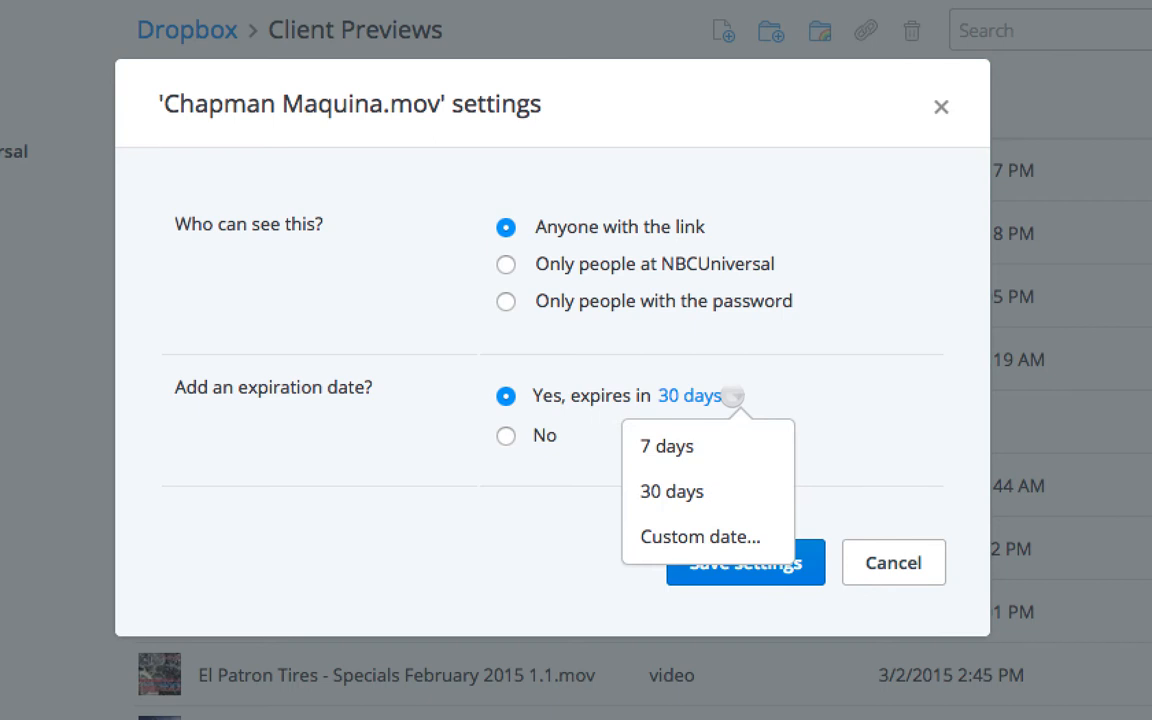
pyautogui.click(699, 537)
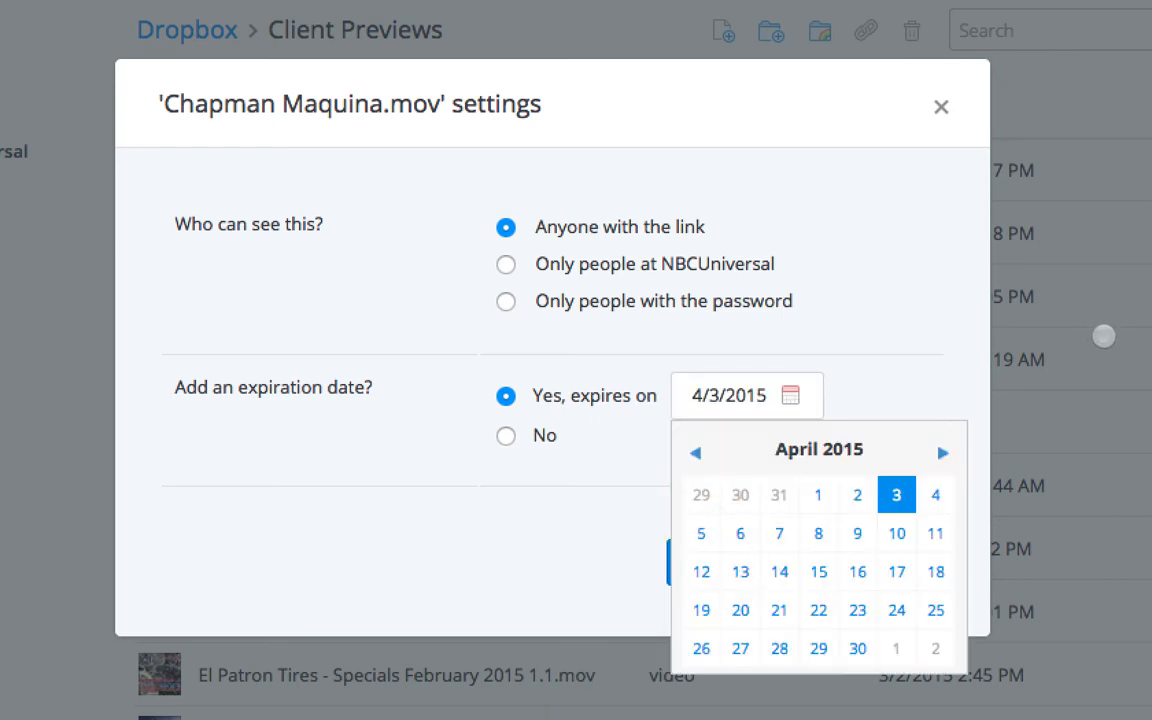
pyautogui.click(695, 452)
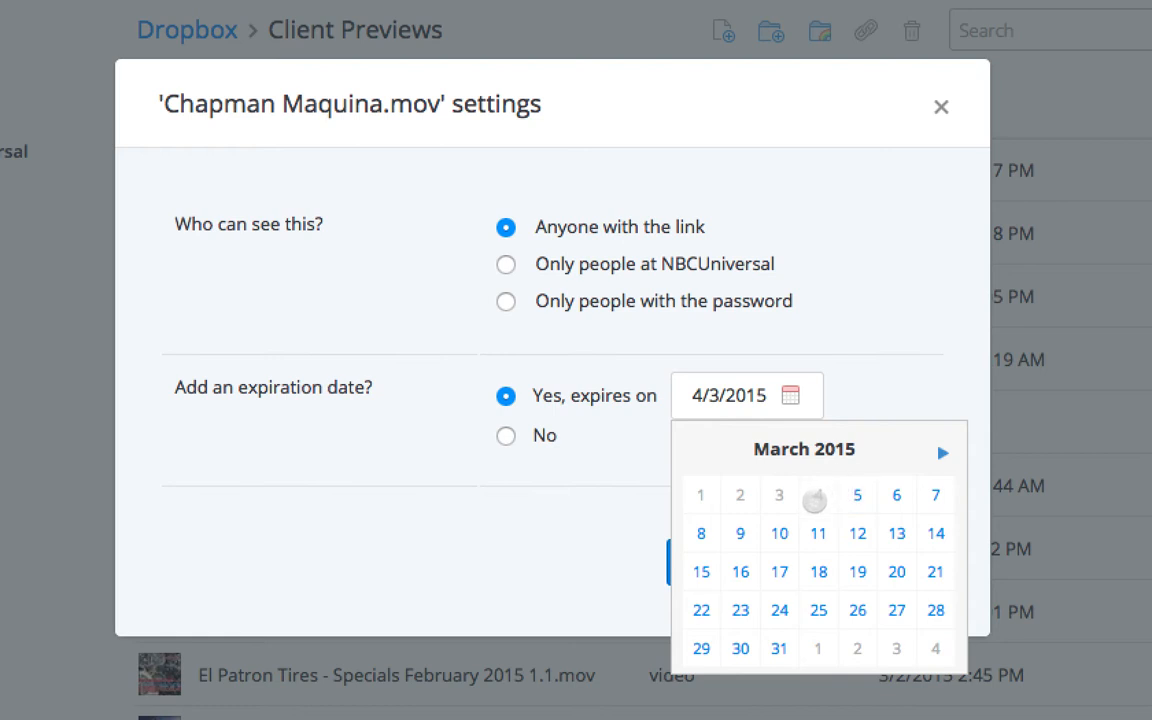
pyautogui.click(817, 572)
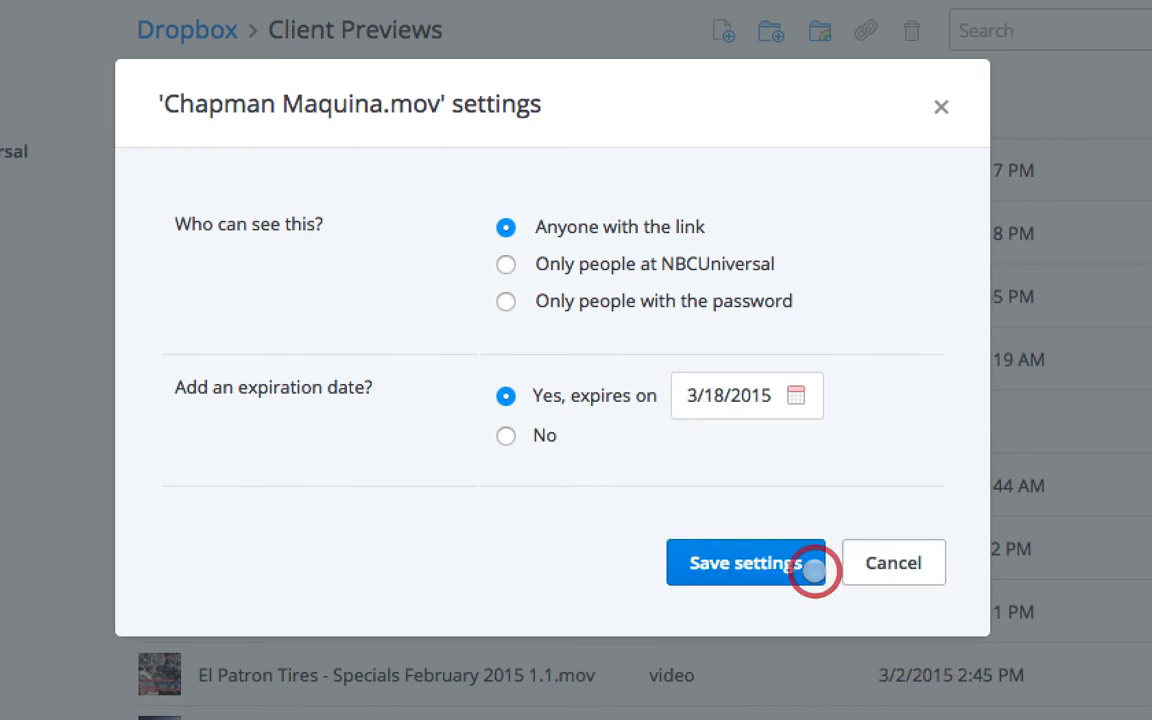
pyautogui.click(745, 562)
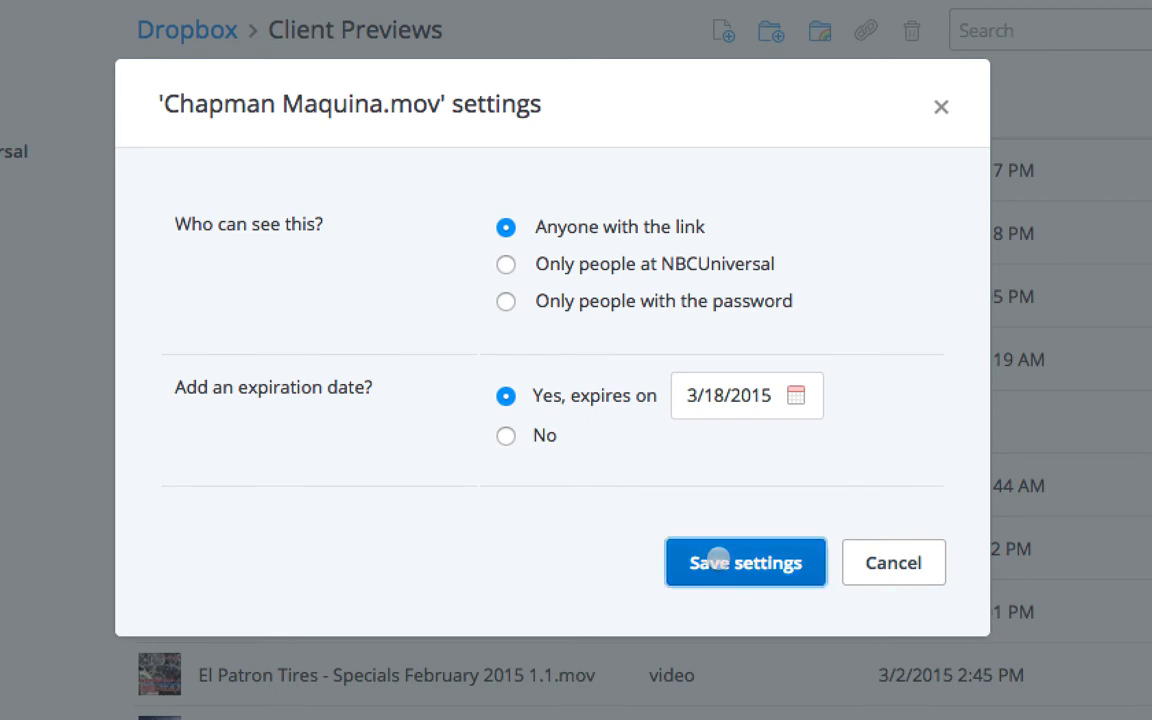
pyautogui.click(745, 562)
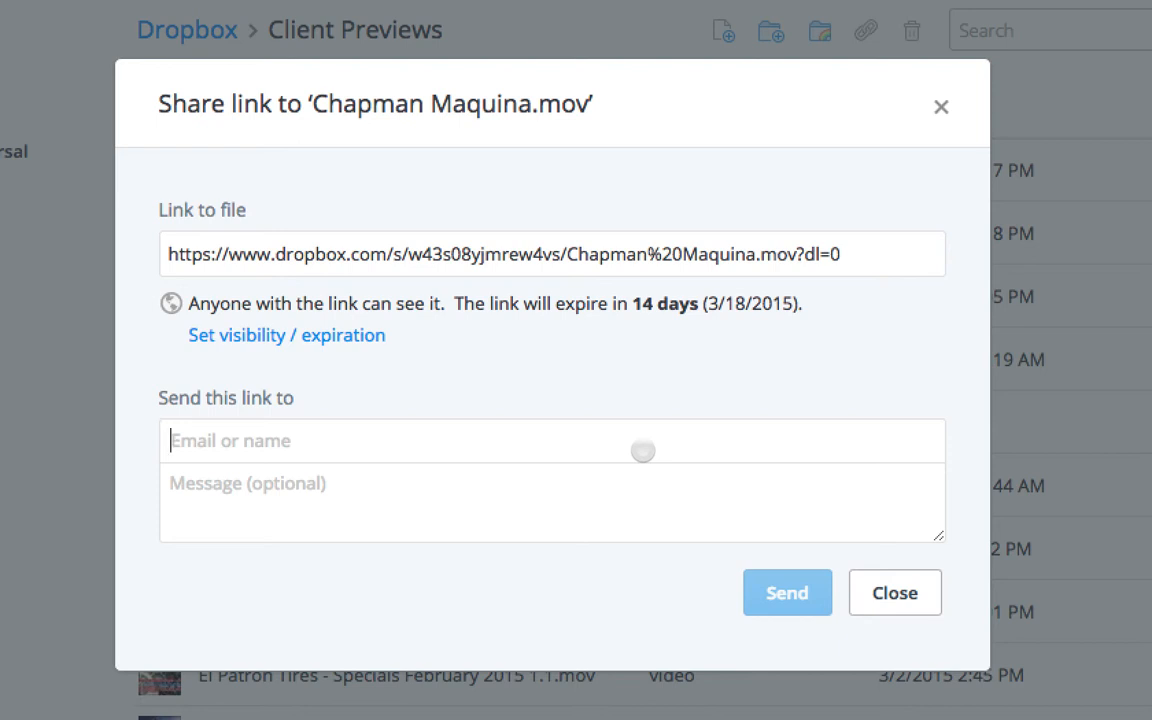
pyautogui.moveTo(731, 262)
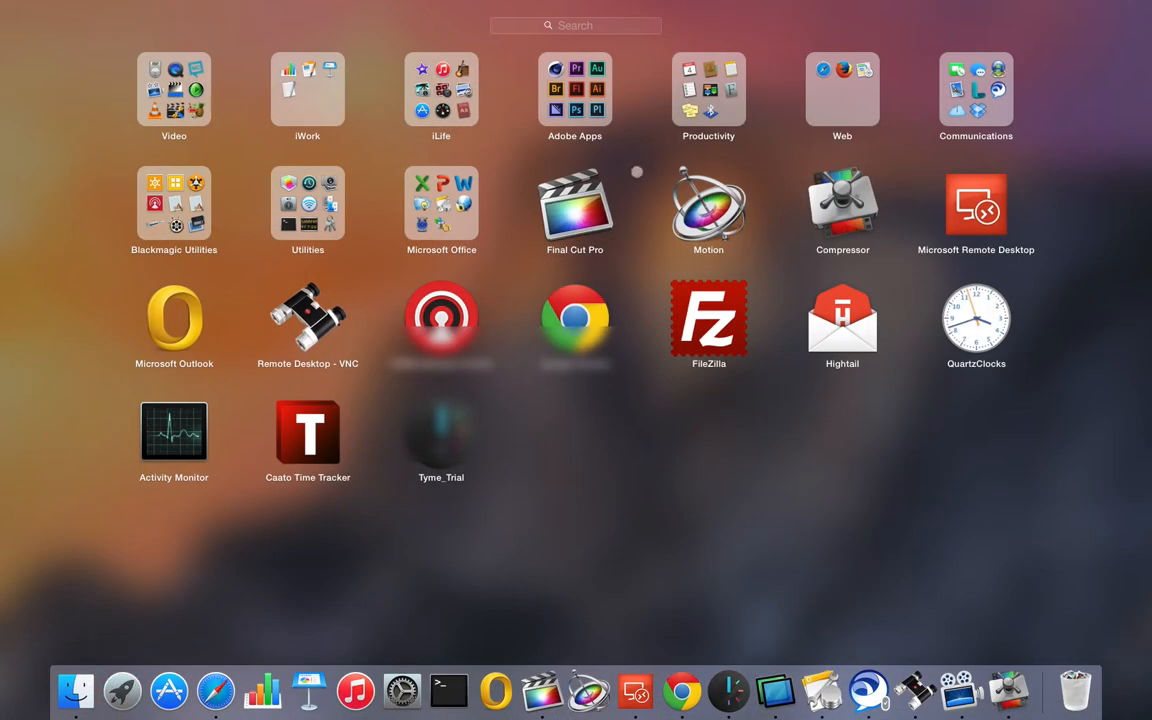
# Send the expiring Chapman Maquina.mov link by email with a client-viewing-only note
pyautogui.click(307, 90)
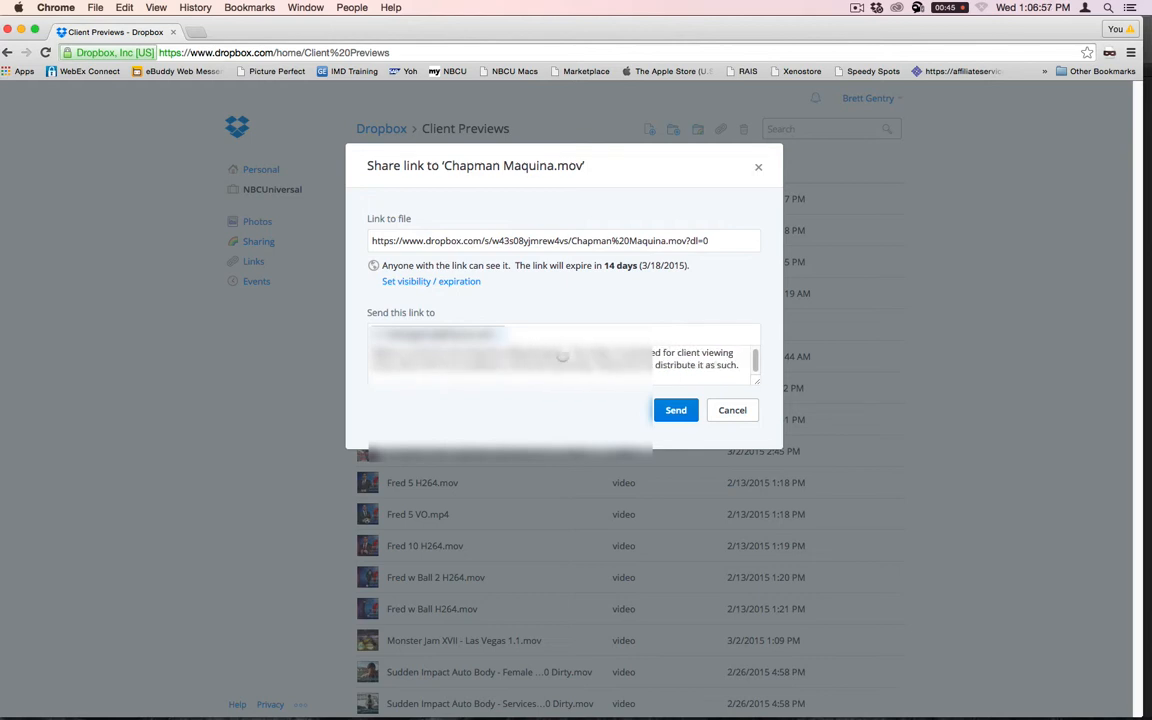
pyautogui.click(675, 410)
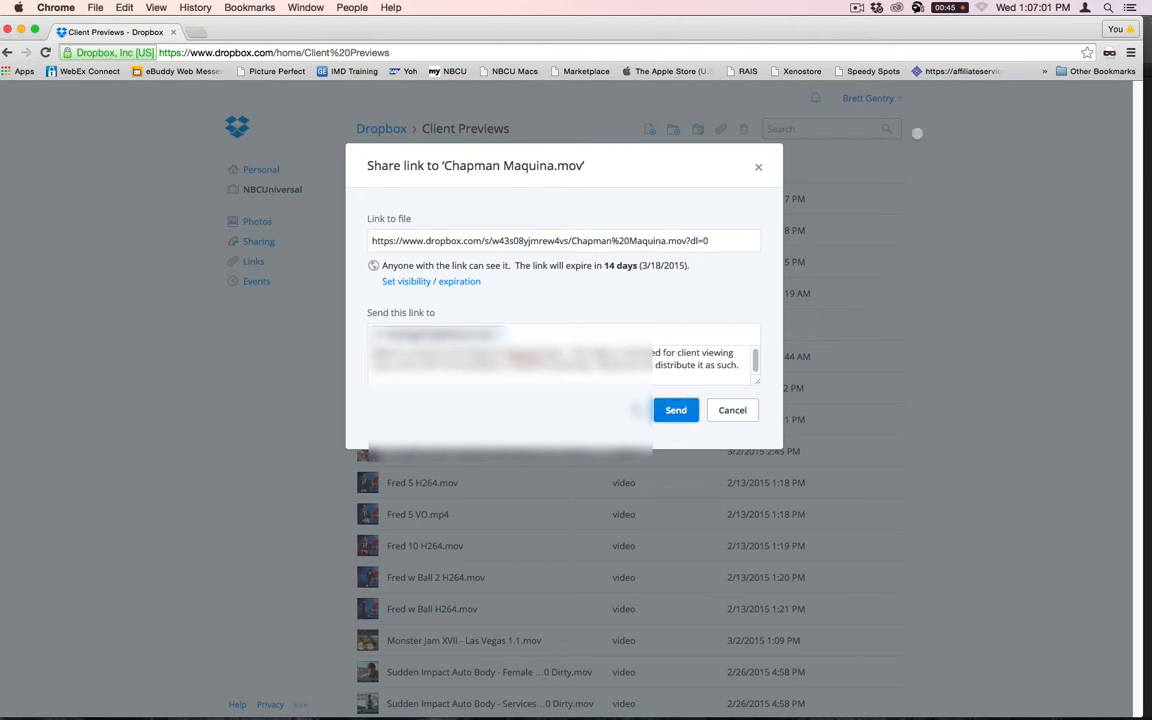
pyautogui.click(675, 410)
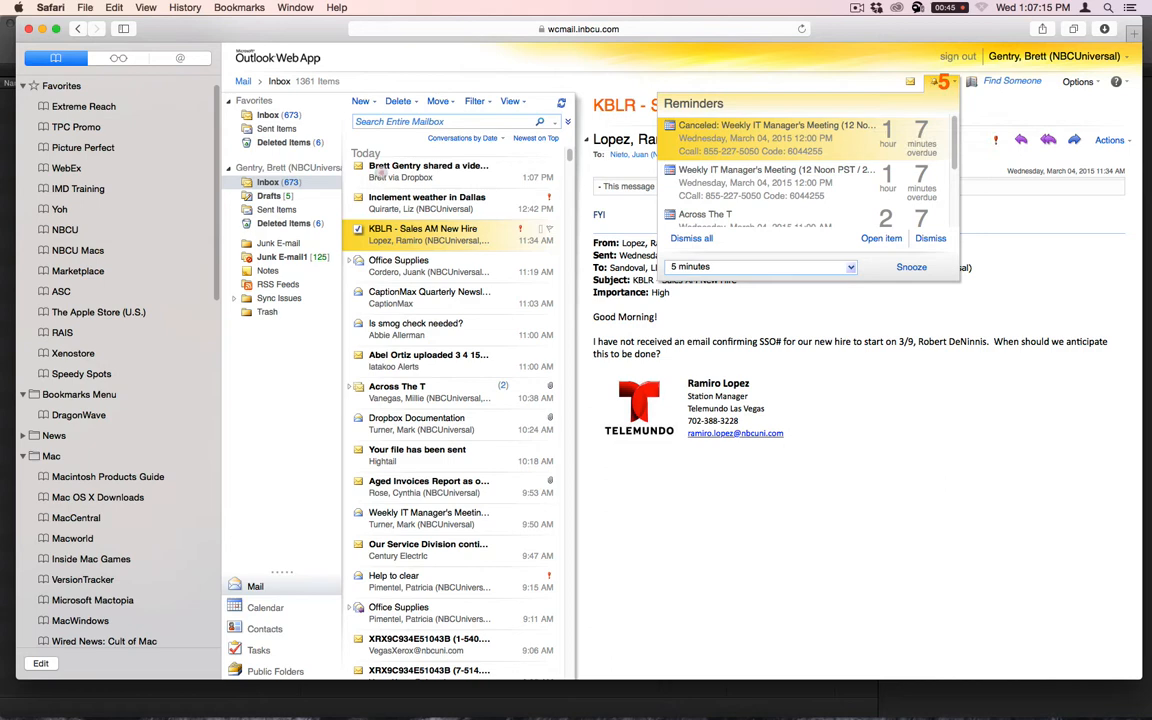
# Open the Dropbox share email in Outlook Web App and follow its View video link
pyautogui.click(428, 170)
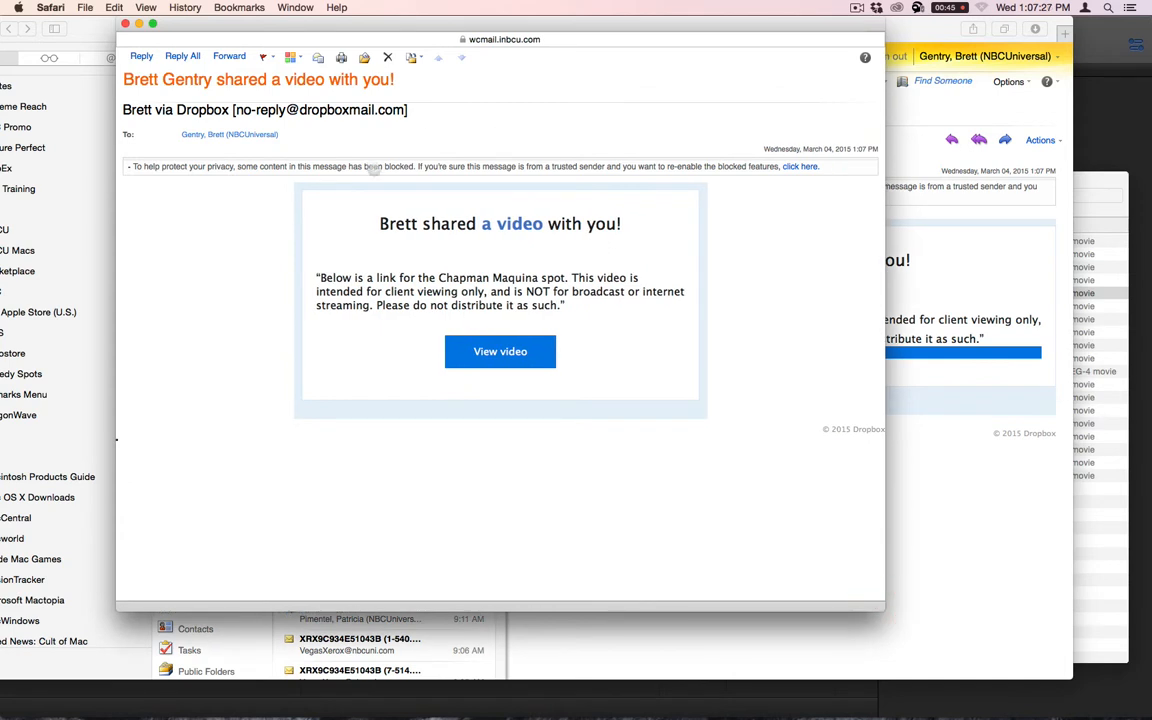
pyautogui.click(800, 166)
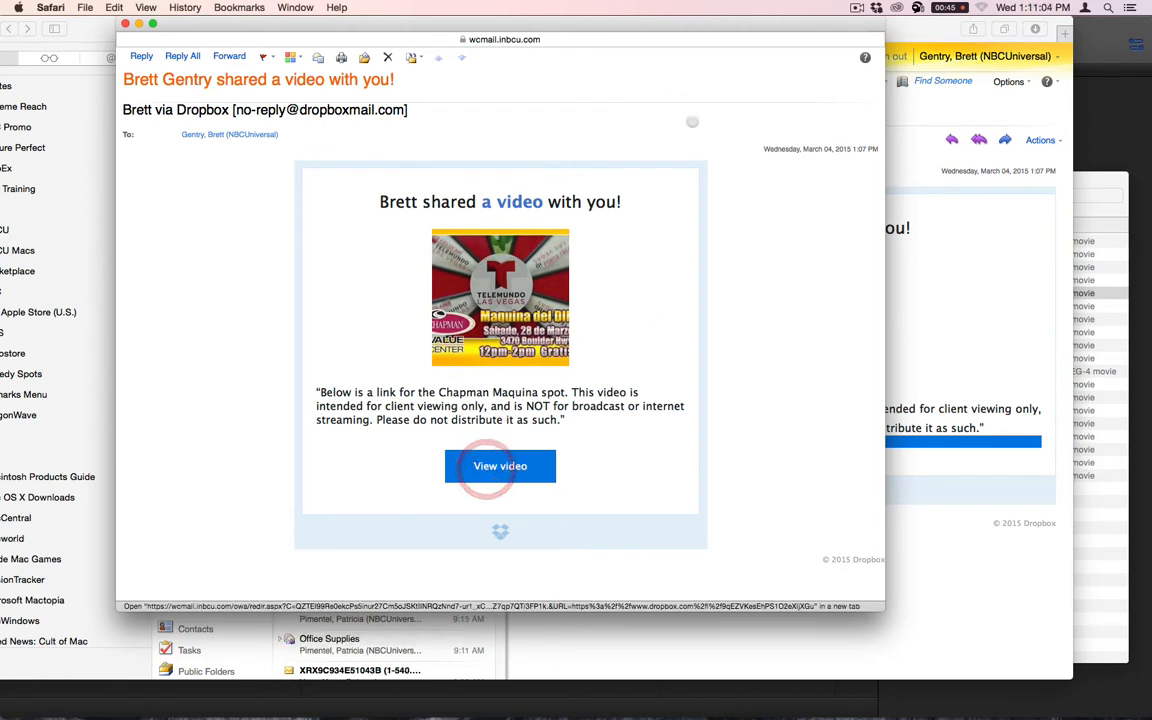
pyautogui.click(500, 466)
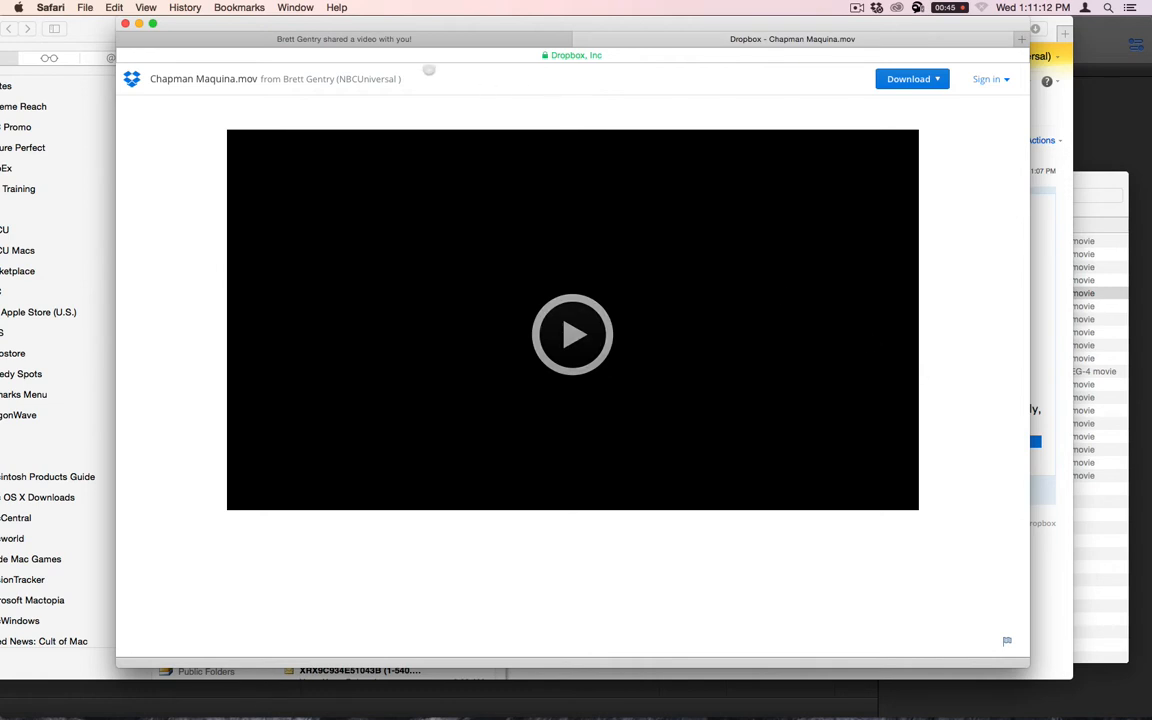
# Play the shared Chapman Maquina.mov preview, pause and resume, then pause around 0:20
pyautogui.click(908, 79)
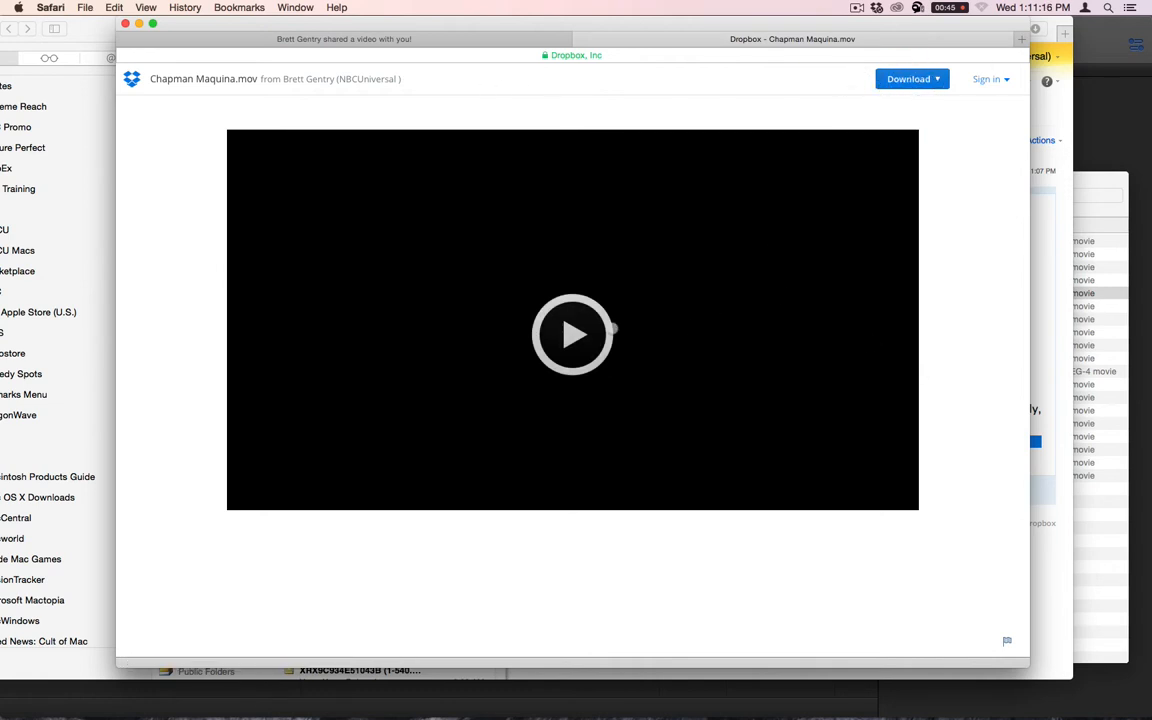
pyautogui.click(572, 334)
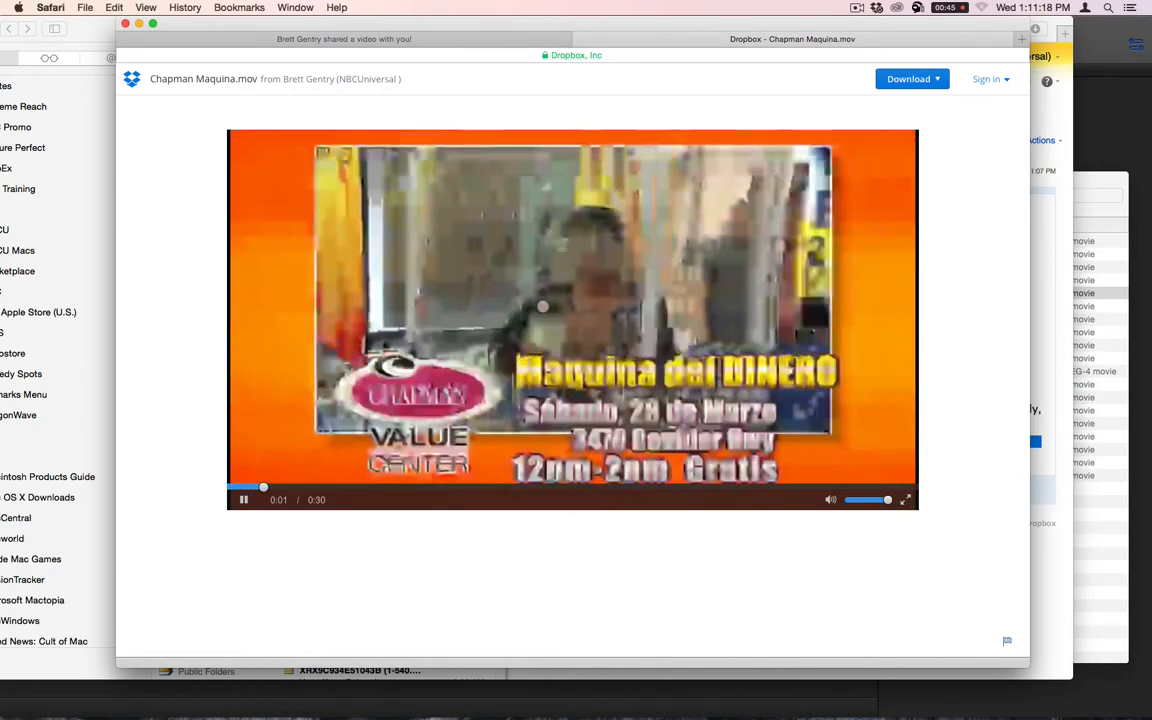
pyautogui.click(243, 500)
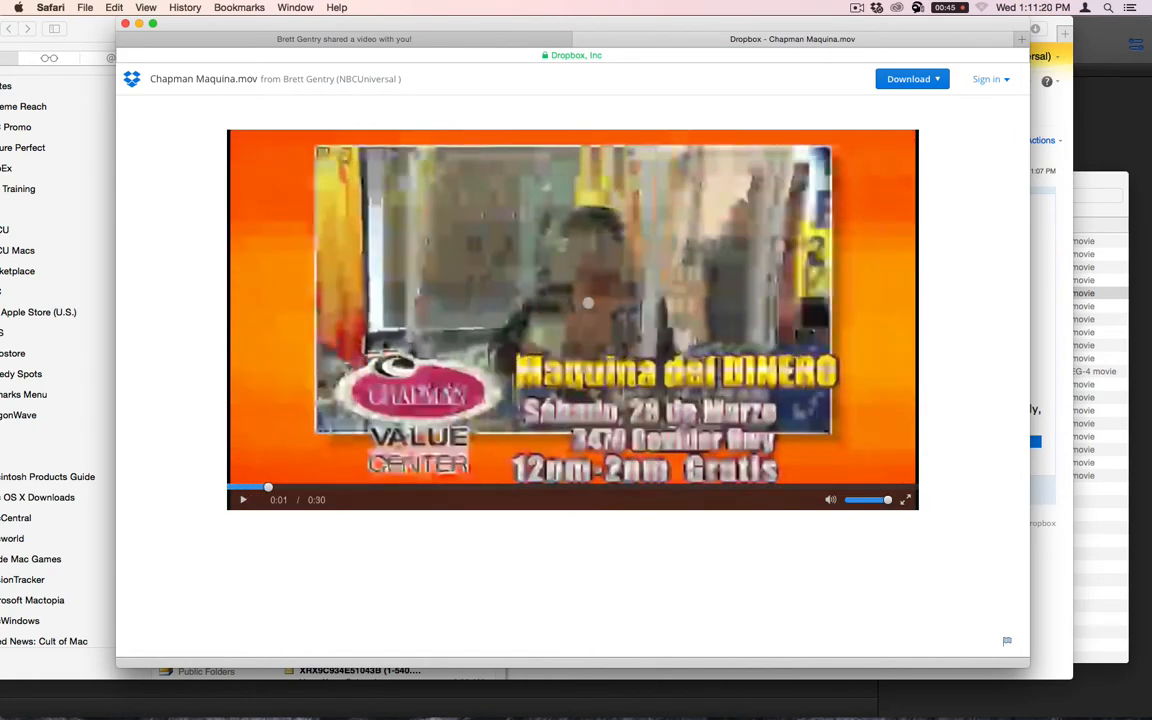
pyautogui.click(243, 499)
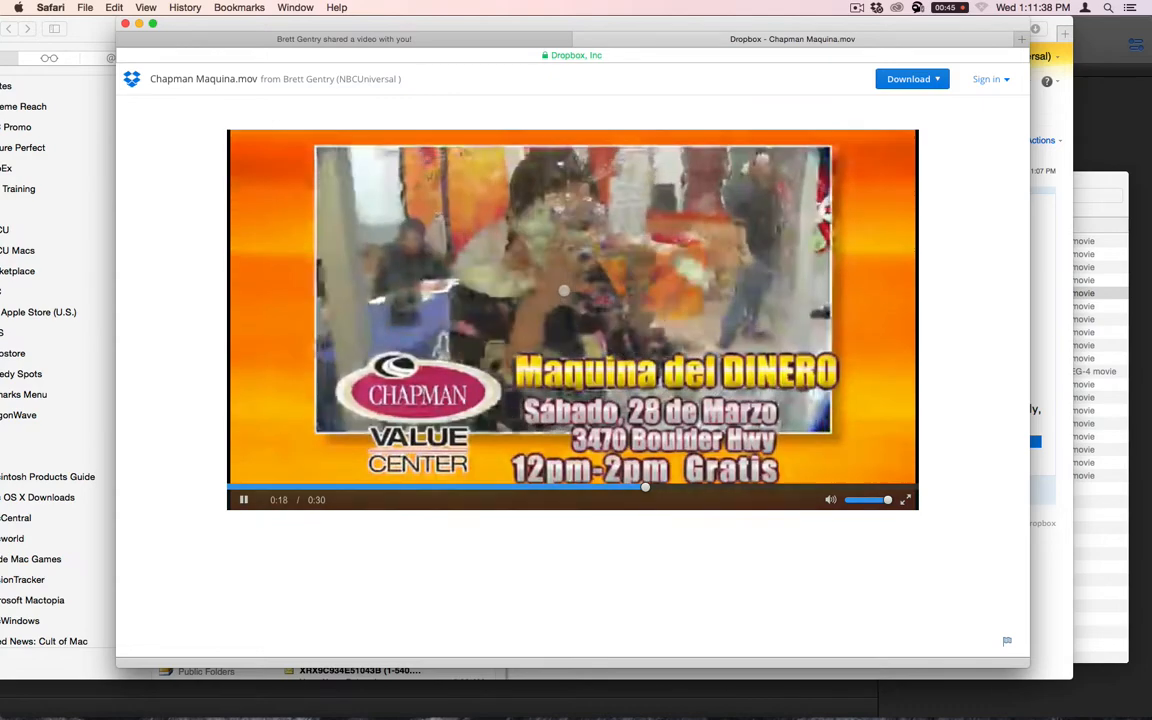
pyautogui.click(243, 499)
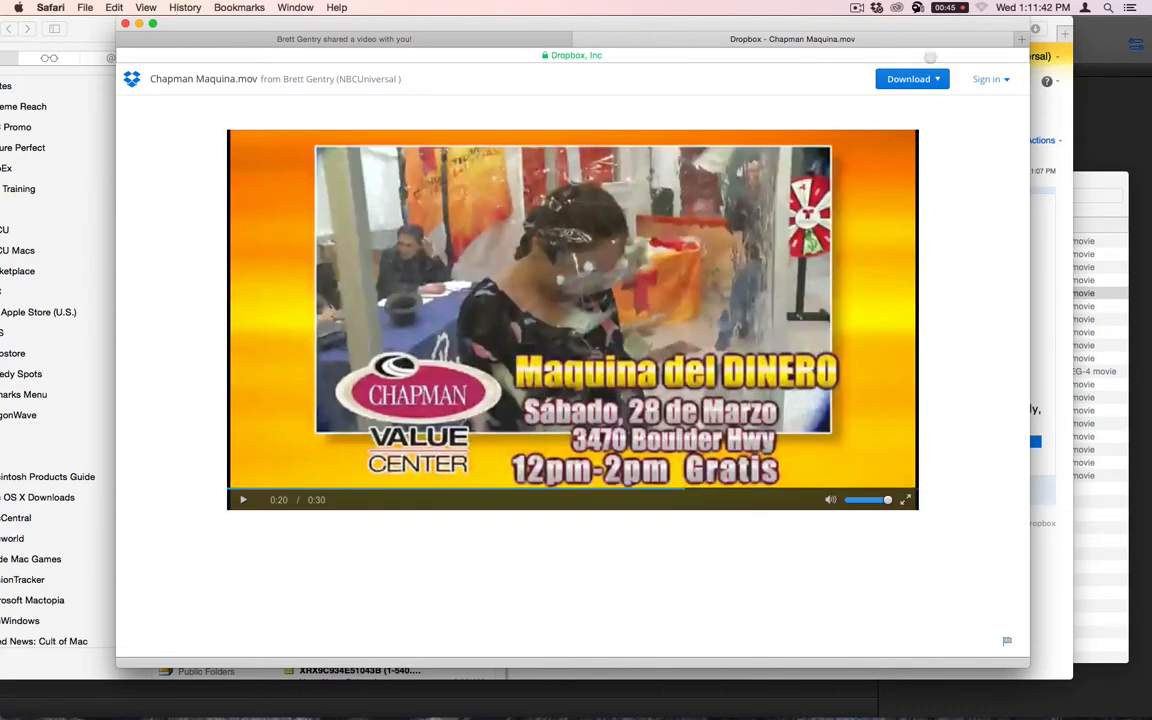
pyautogui.click(908, 79)
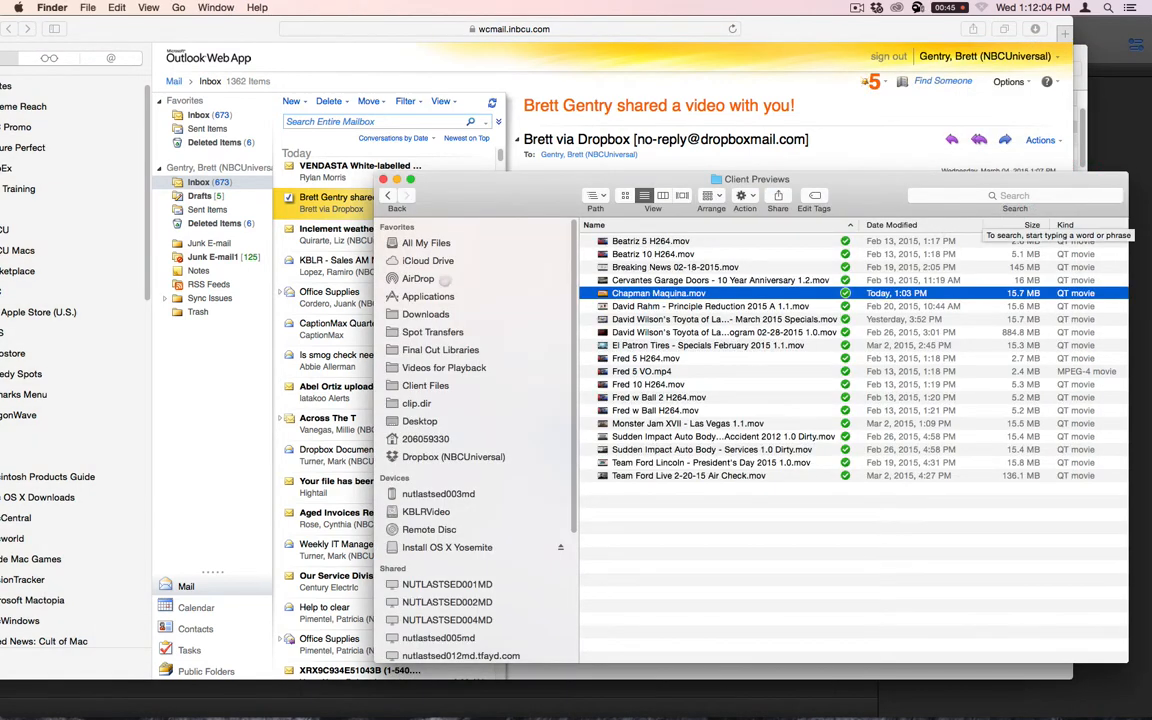
# Browse Finder's Downloads folder, then bring up the Dropbox share email in its own window
pyautogui.click(425, 314)
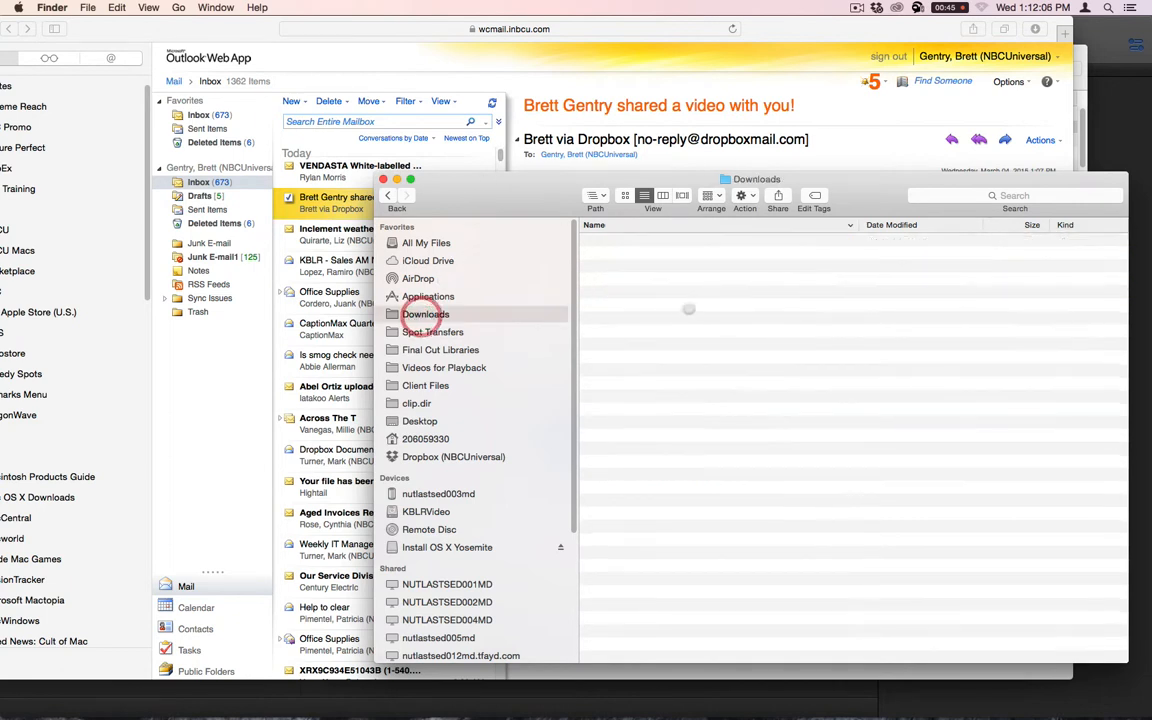
pyautogui.click(425, 314)
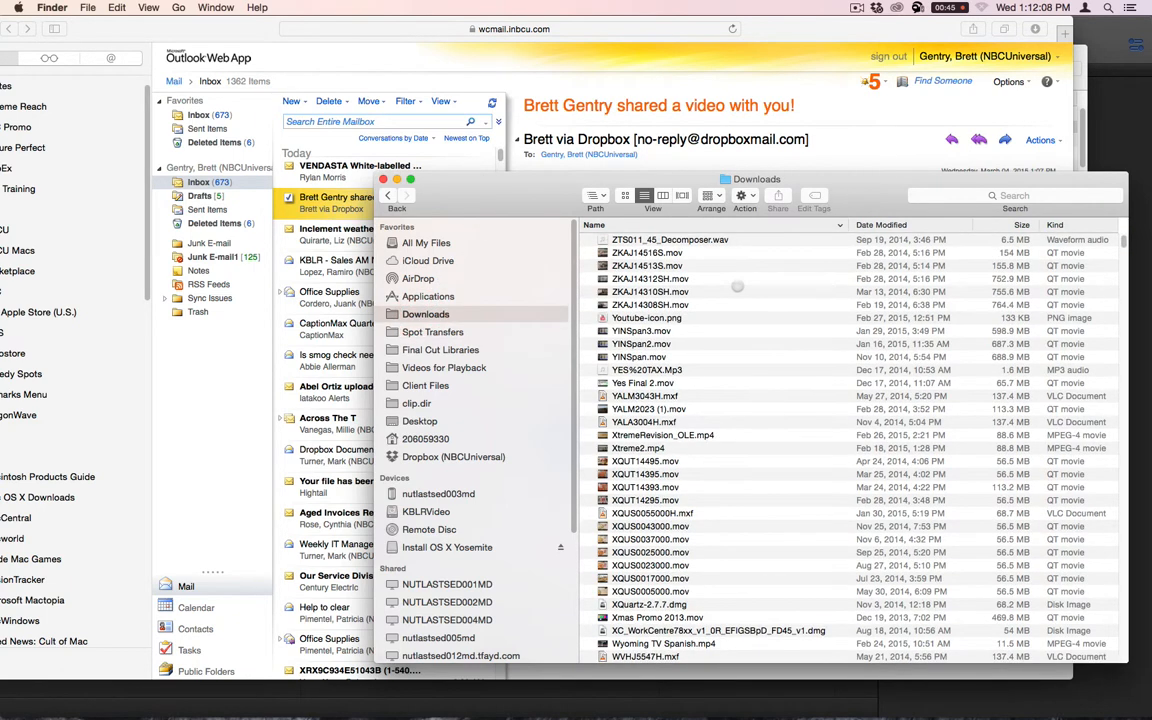
pyautogui.click(650, 278)
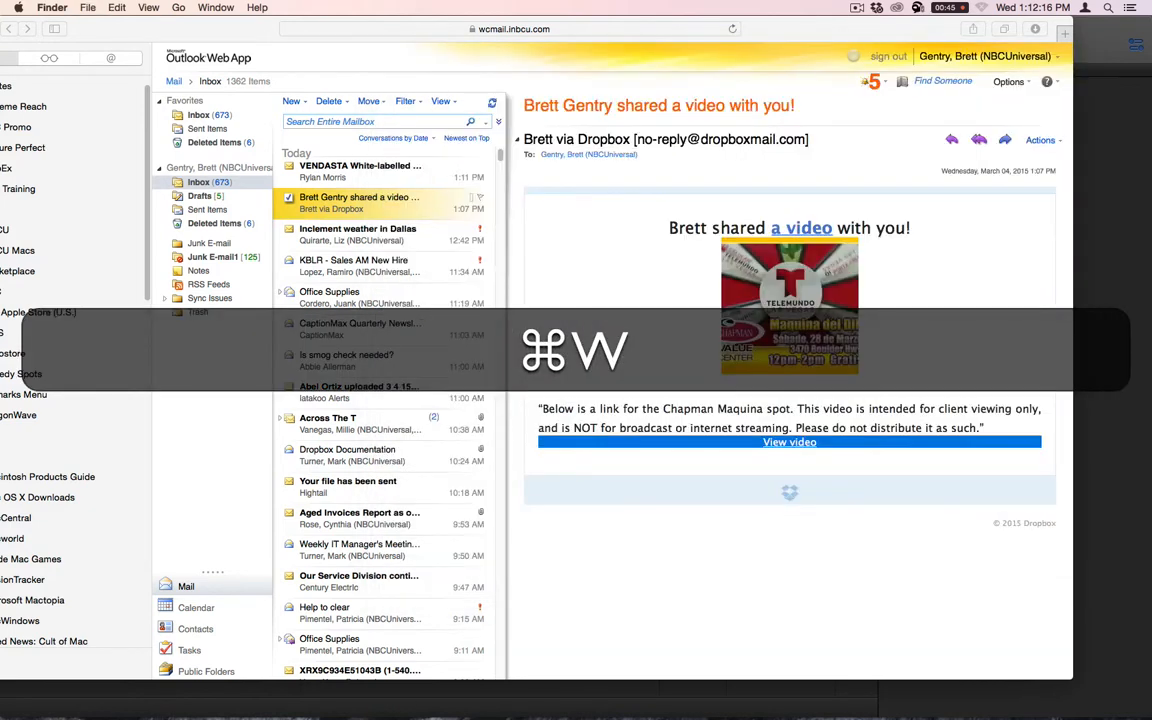
pyautogui.click(789, 442)
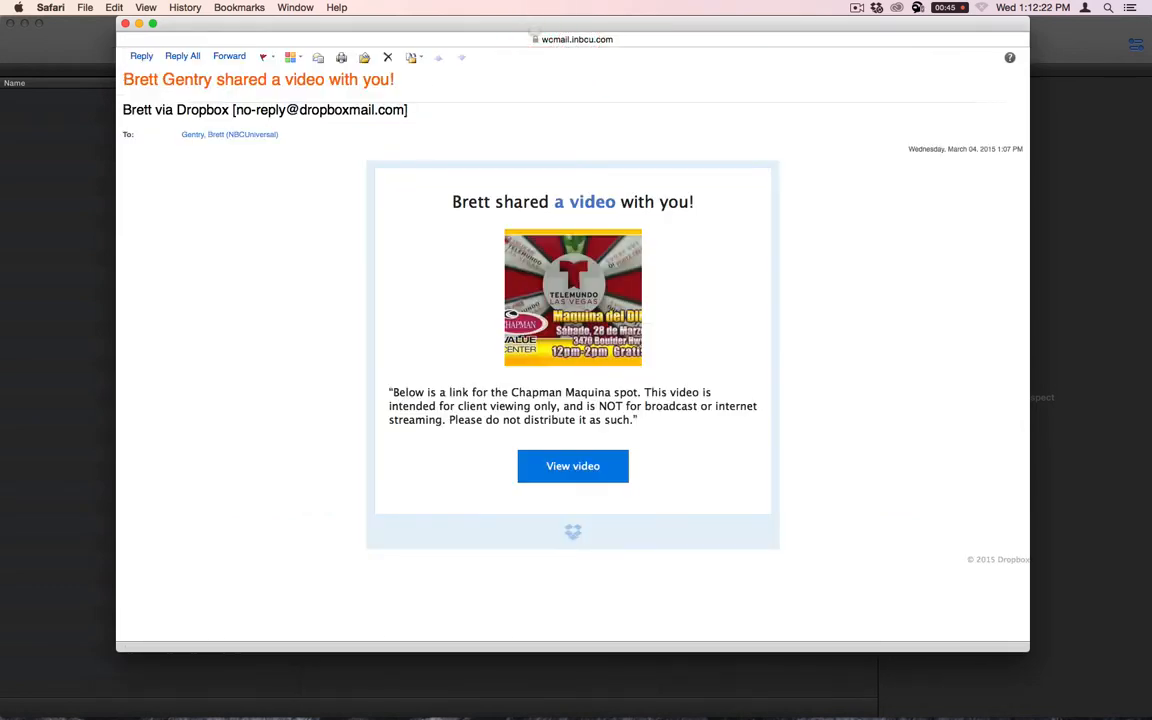
# Start a reply to the Dropbox share email and allow its blocked images to load
pyautogui.click(141, 55)
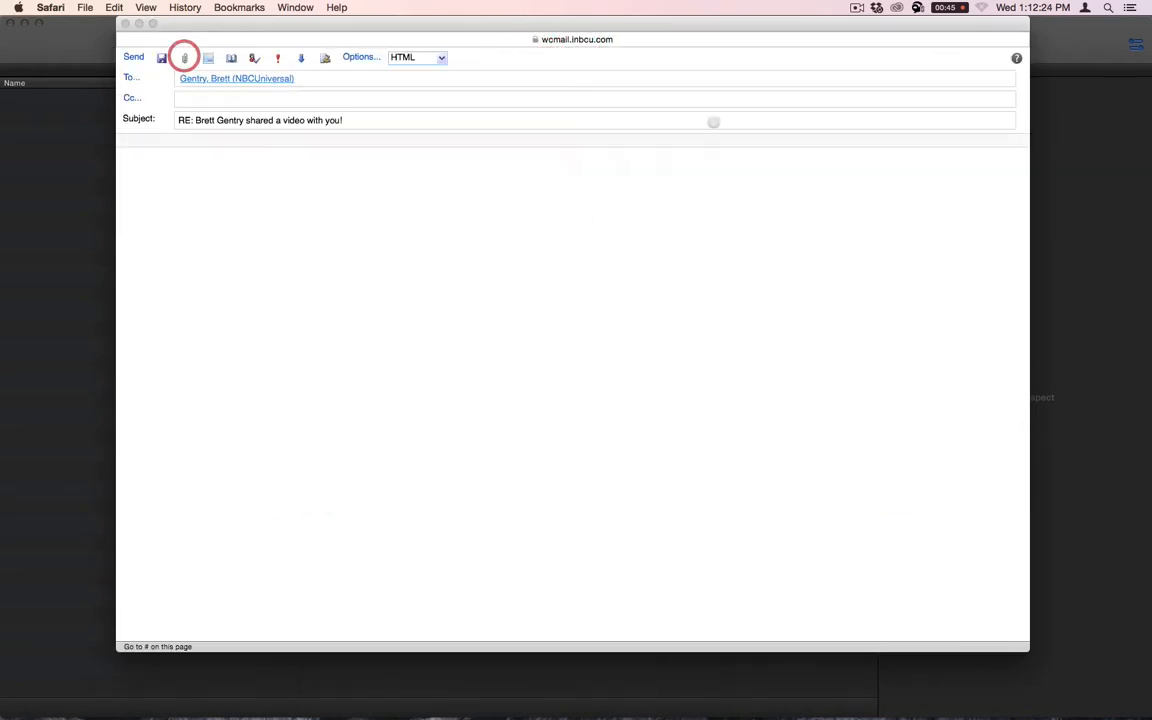
pyautogui.click(184, 57)
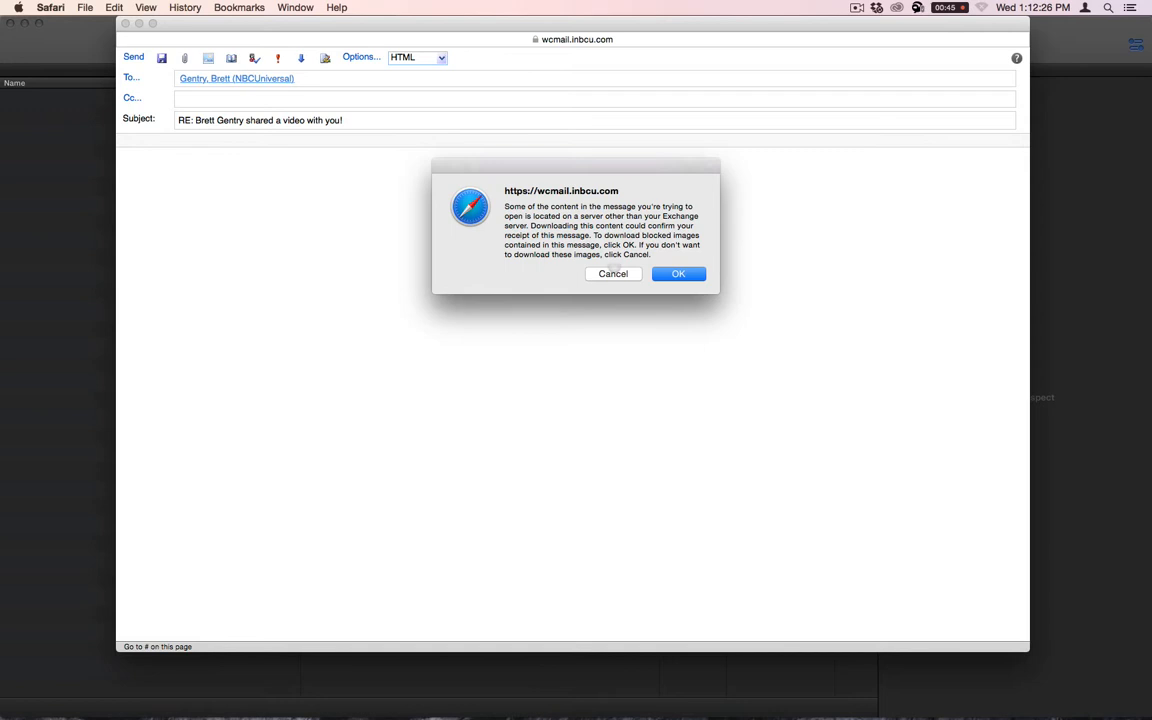
pyautogui.click(678, 273)
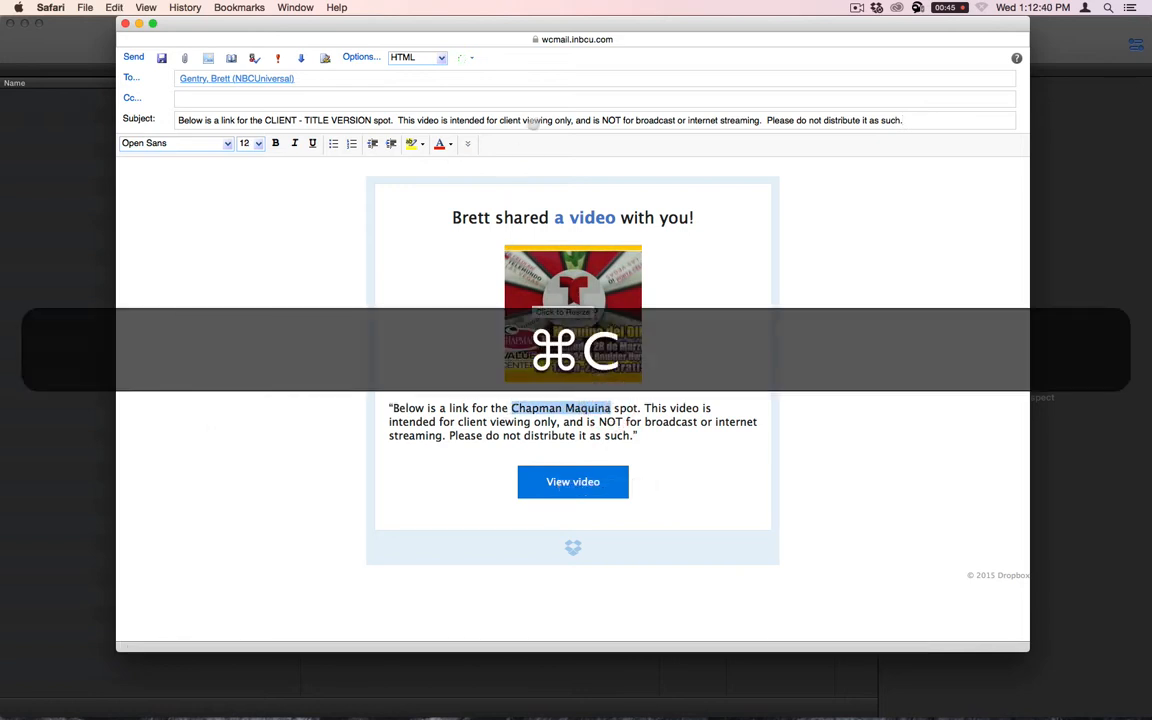
# Edit the subject to 'COMPLETED - Chapman Maquina', clear the recipient, then discard the draft
pyautogui.write('COMPLETED - Chapman Maquina')
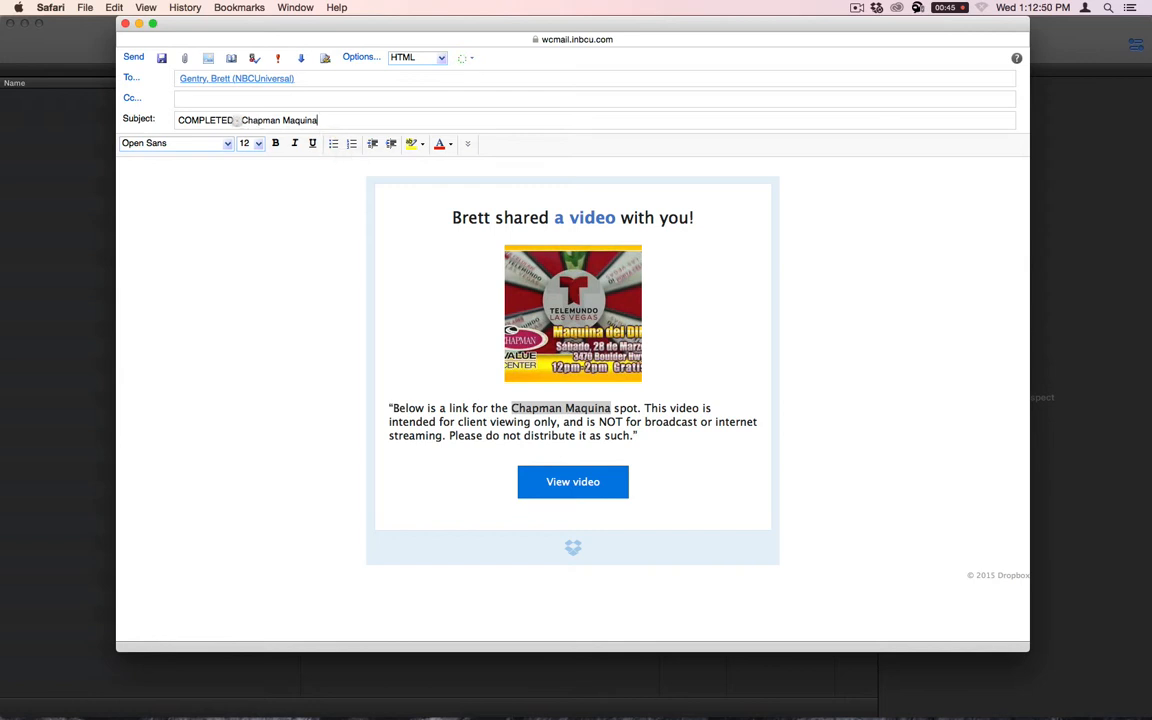
pyautogui.doubleClick(206, 120)
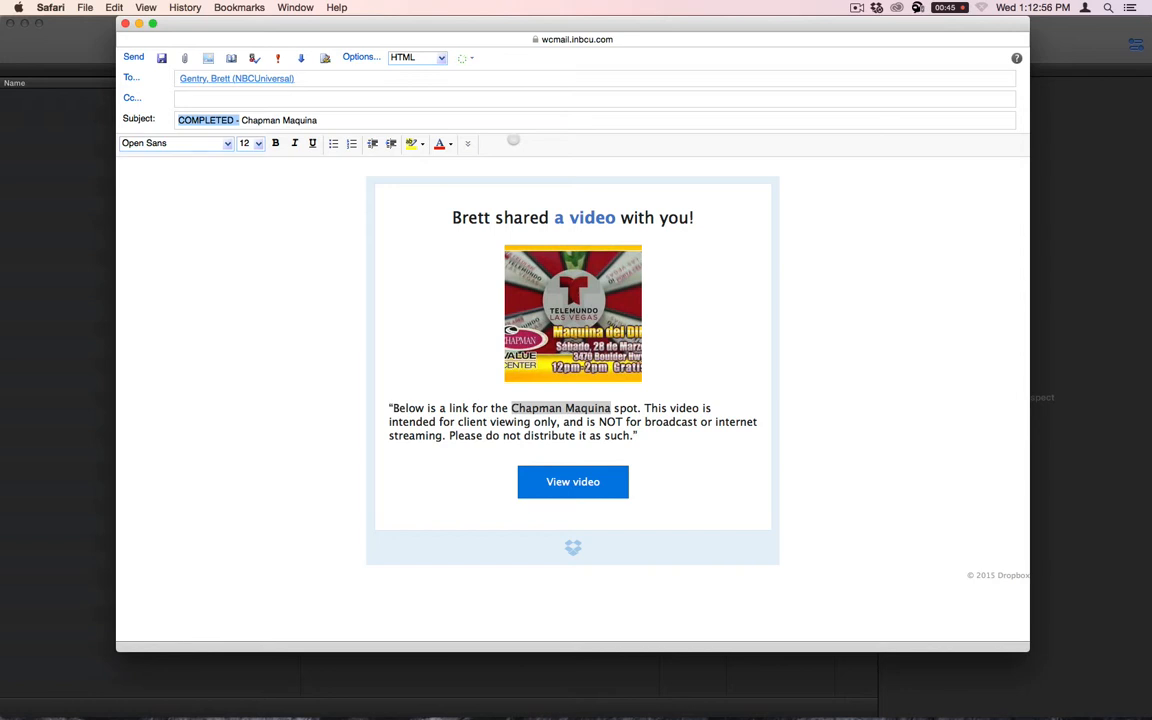
pyautogui.click(175, 142)
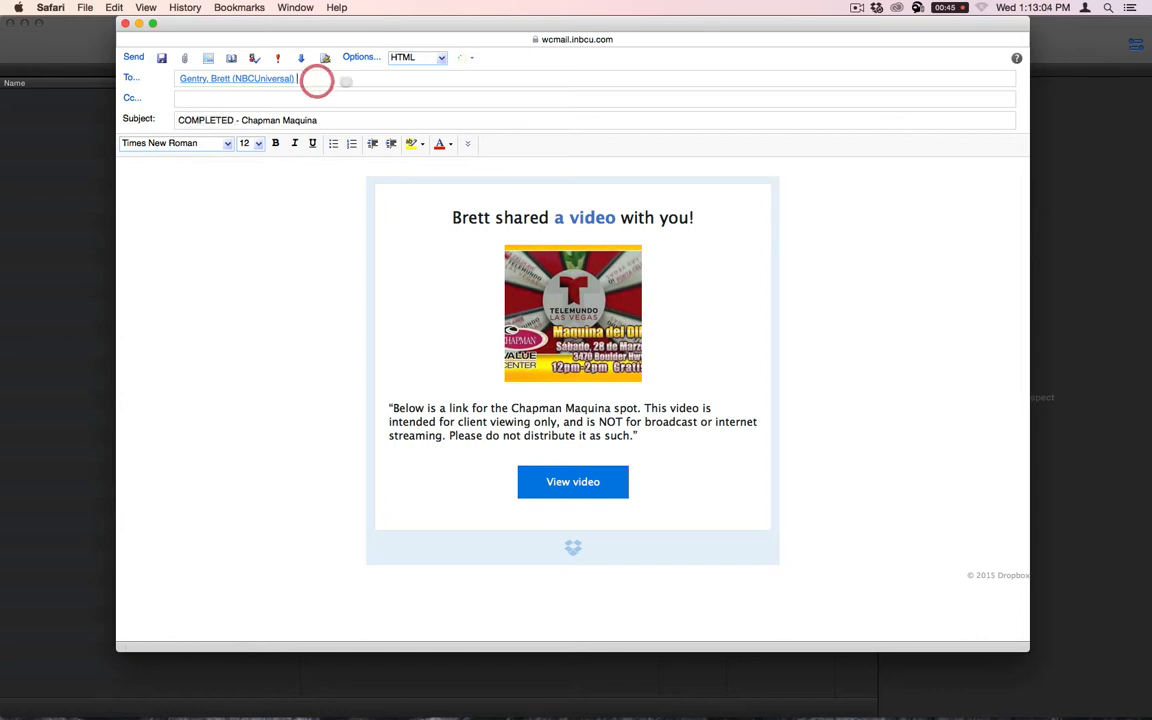
pyautogui.doubleClick(237, 78)
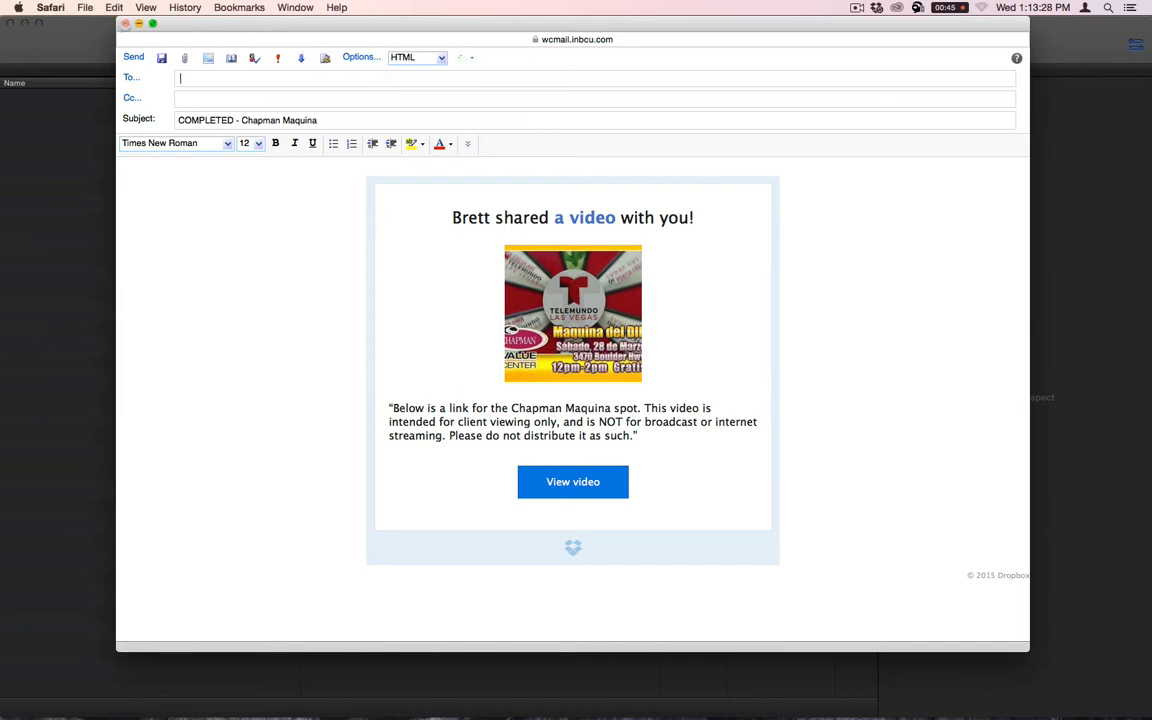
pyautogui.click(124, 24)
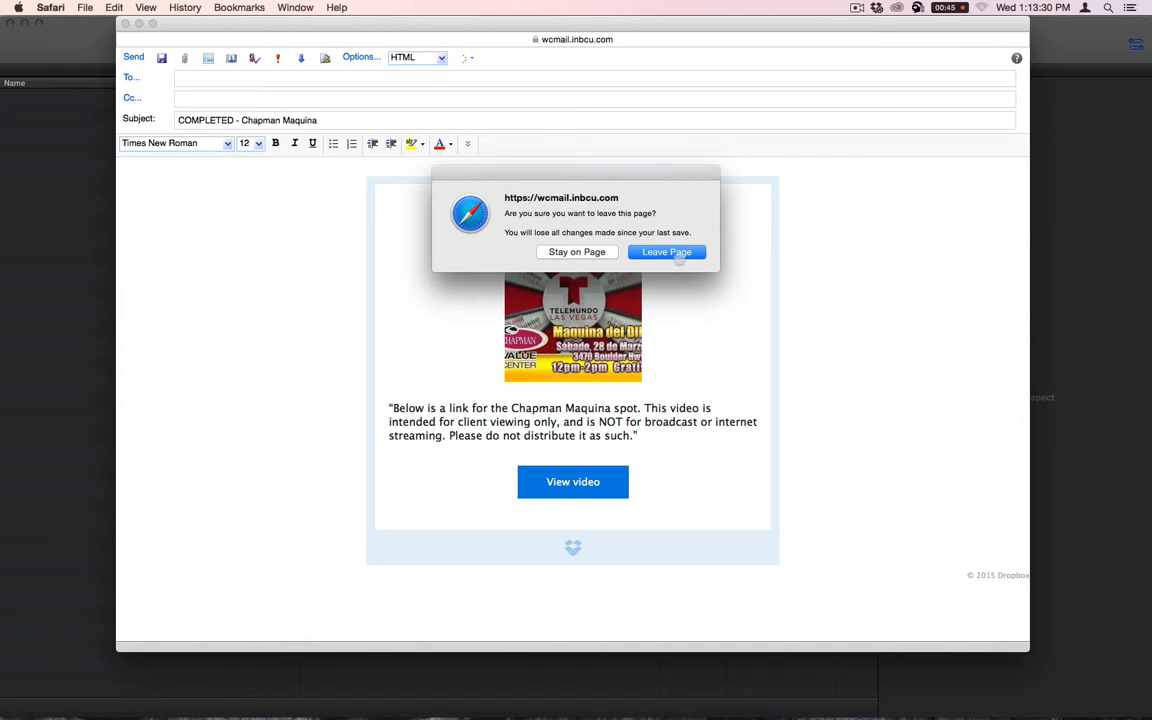
pyautogui.click(666, 251)
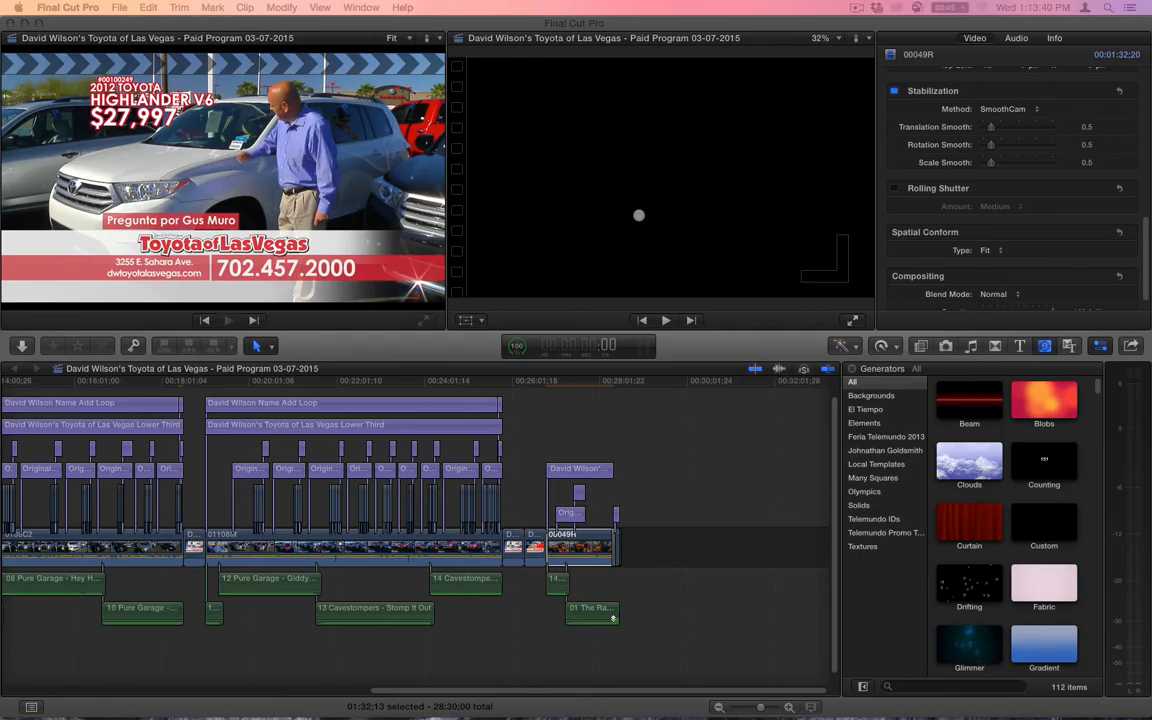
pyautogui.moveTo(635, 691)
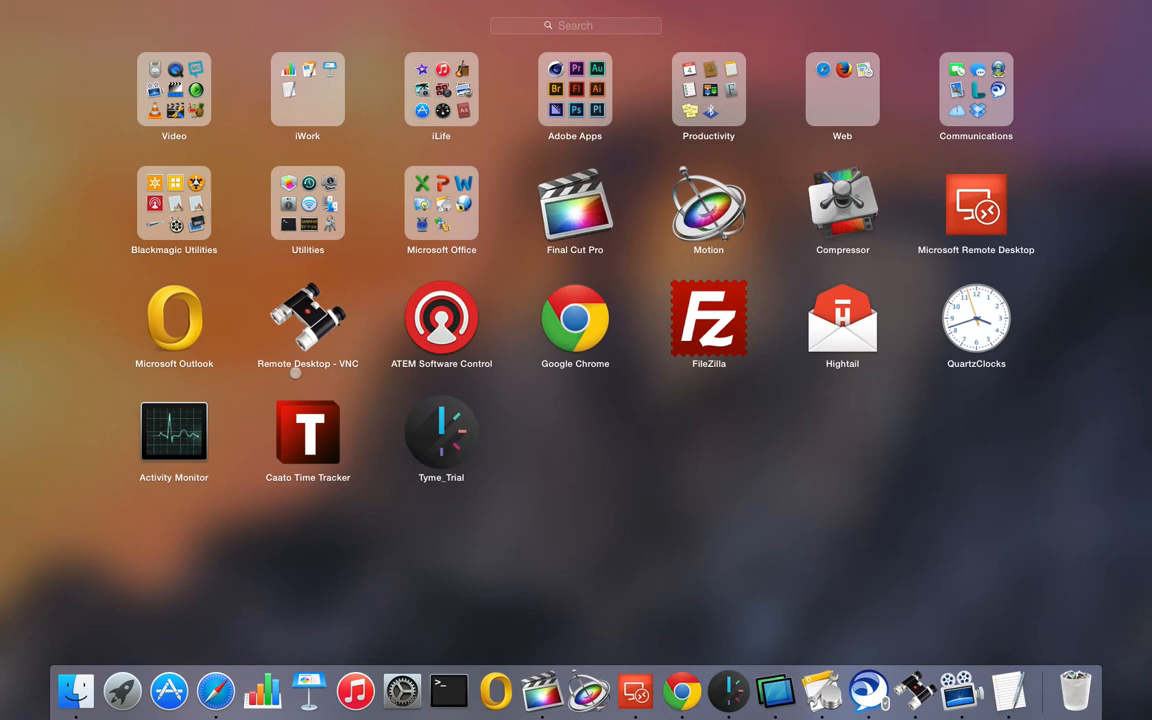
pyautogui.moveTo(862, 375)
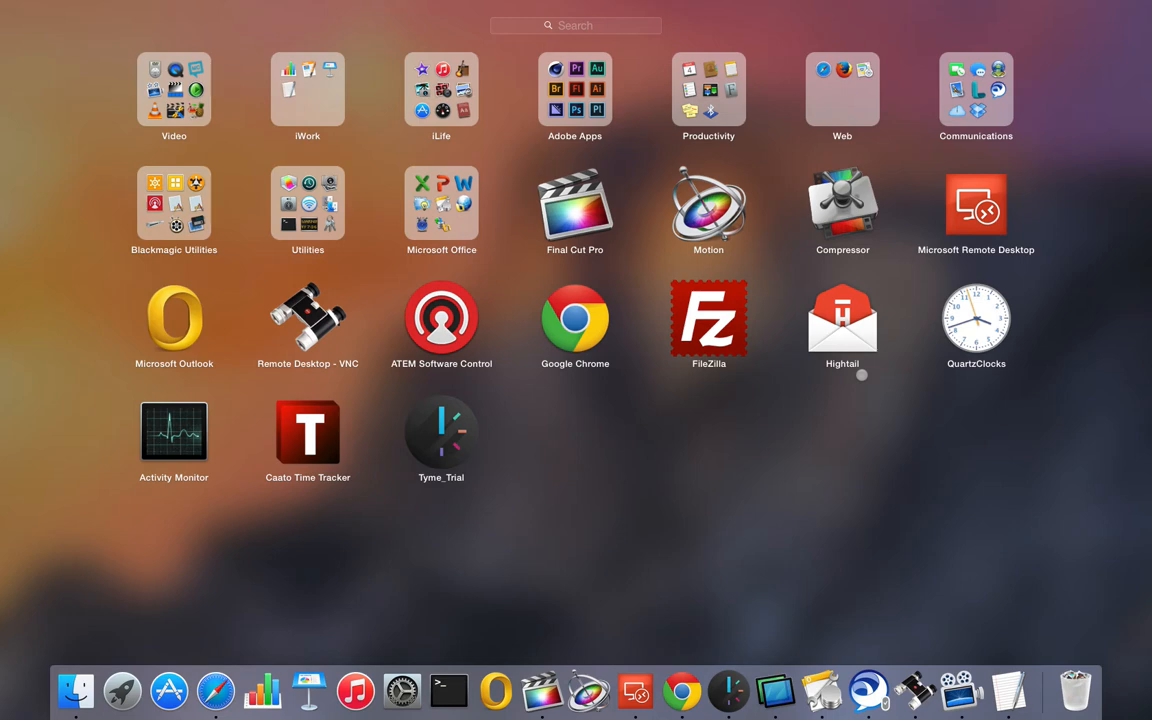
pyautogui.moveTo(713, 269)
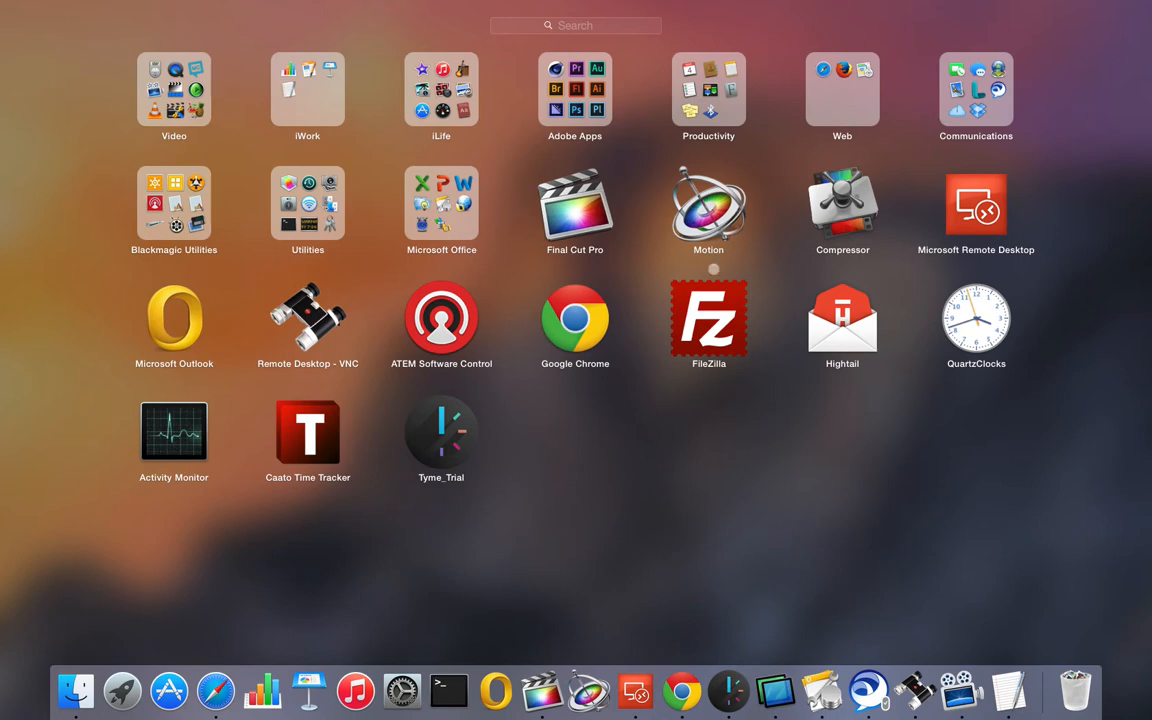